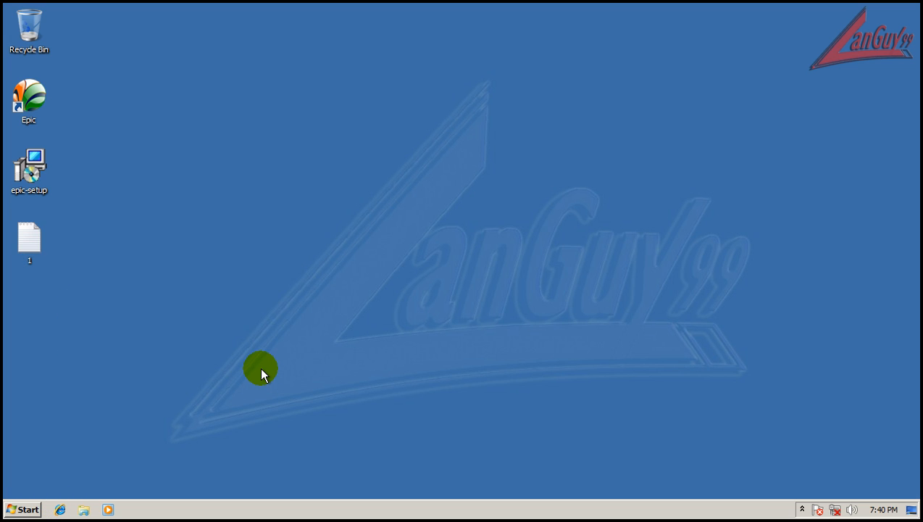
mouse_move(502, 288)
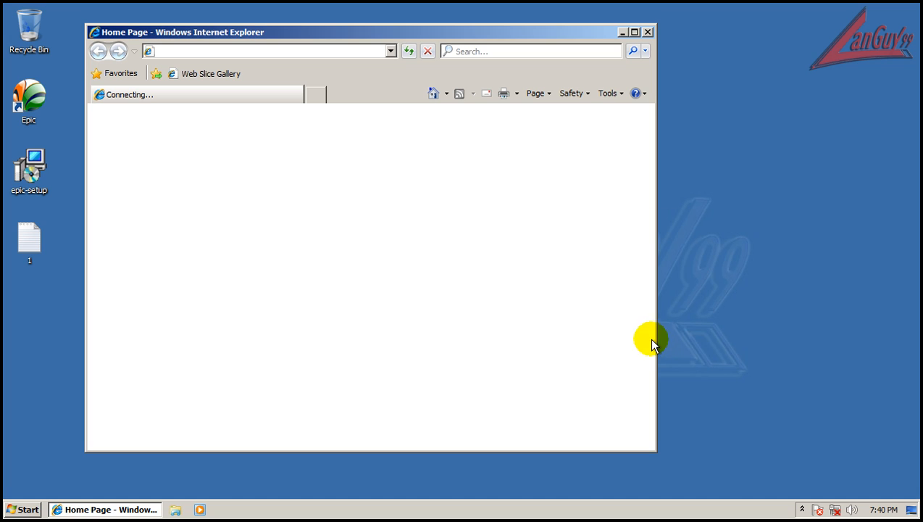
mouse_move(635, 32)
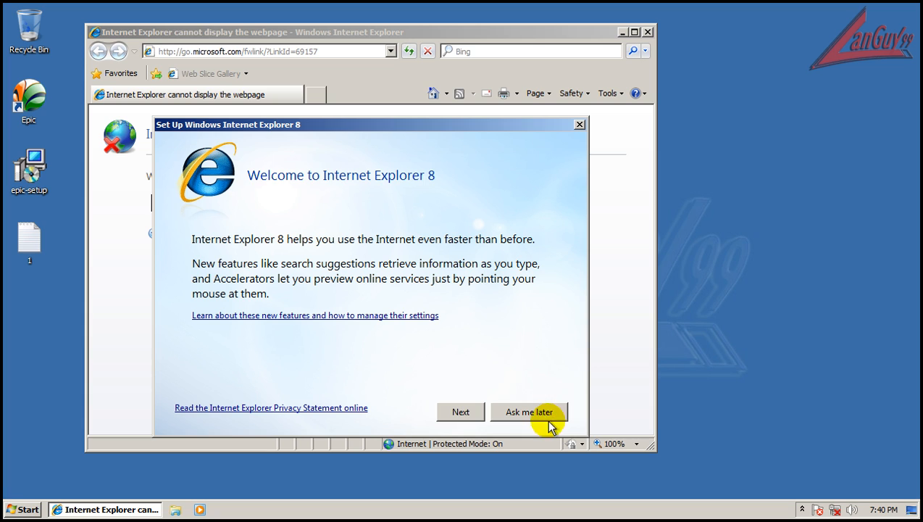
mouse_move(525, 200)
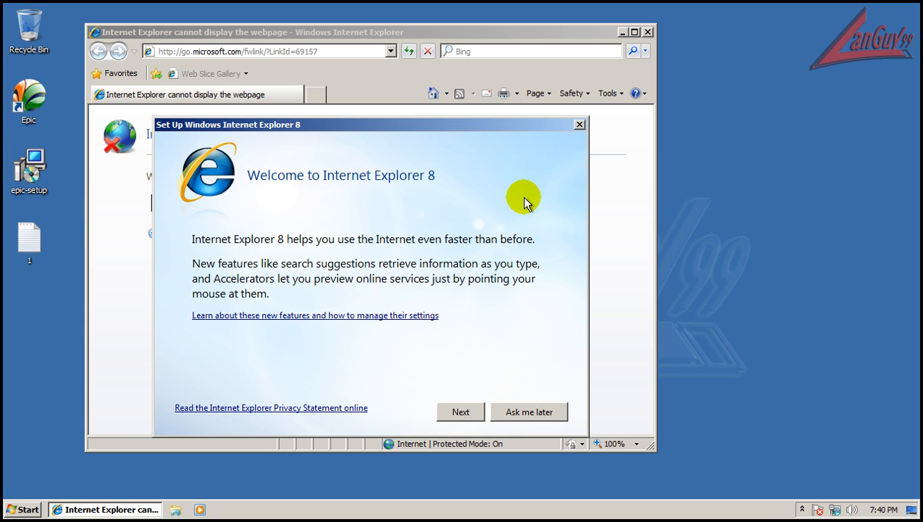
mouse_move(477, 132)
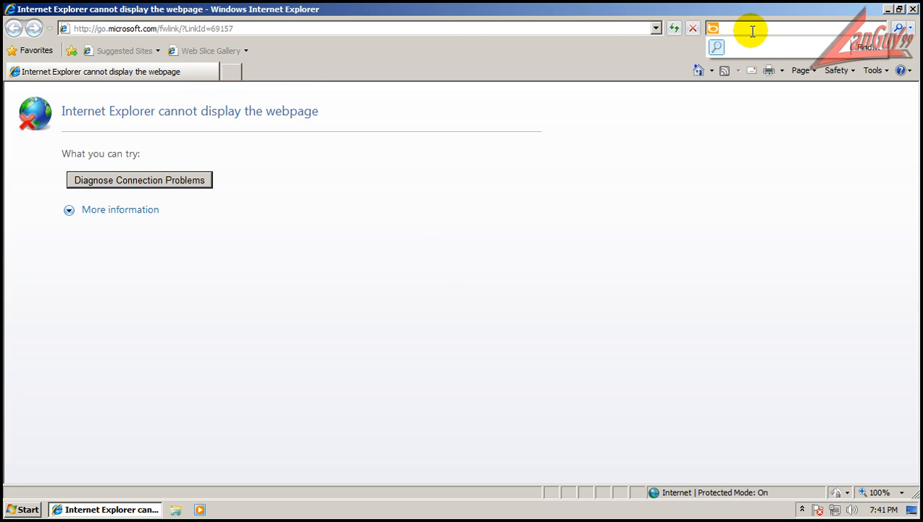
mouse_move(739, 49)
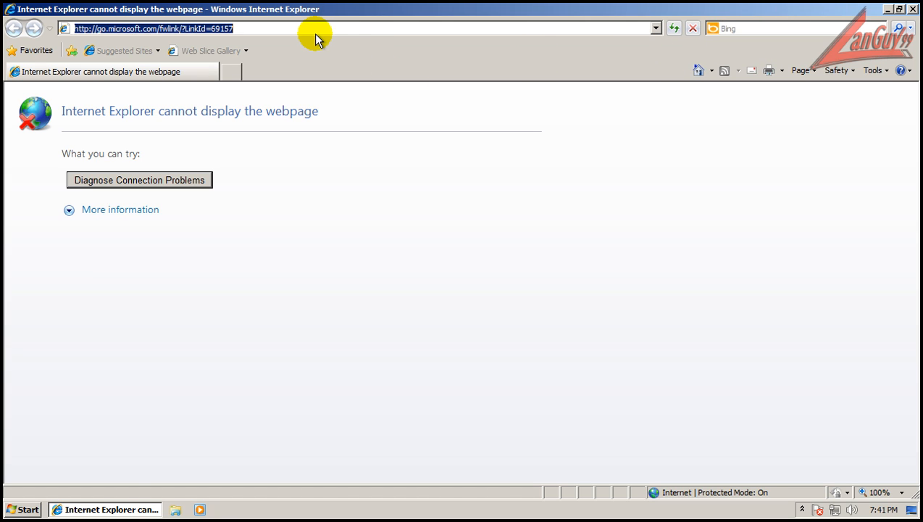
Go to google.com, search 'epic browser' via the suggestion, and choose the official Epic Browser result
text(http://google.com/)
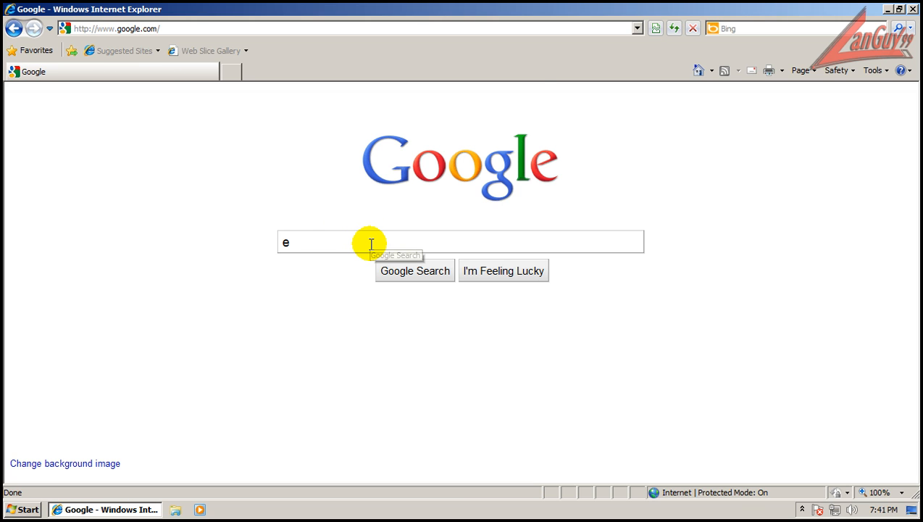
text(pic br)
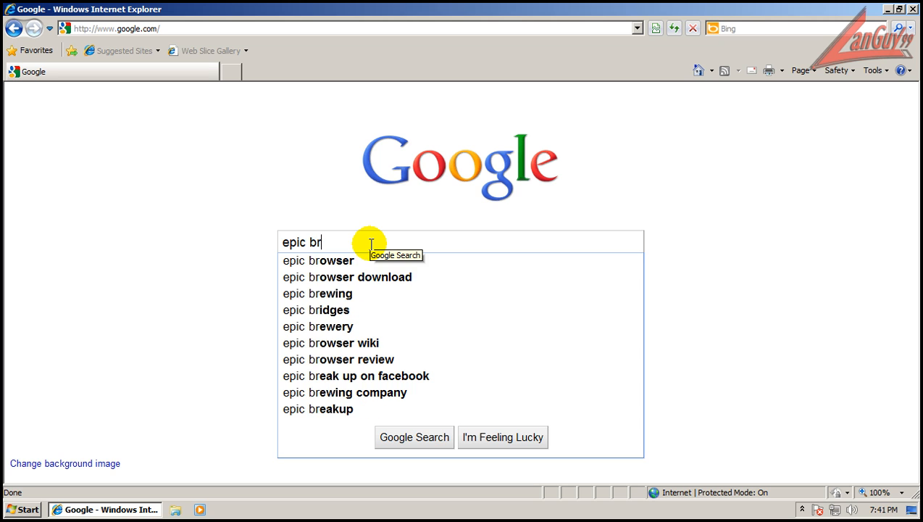
click(318, 261)
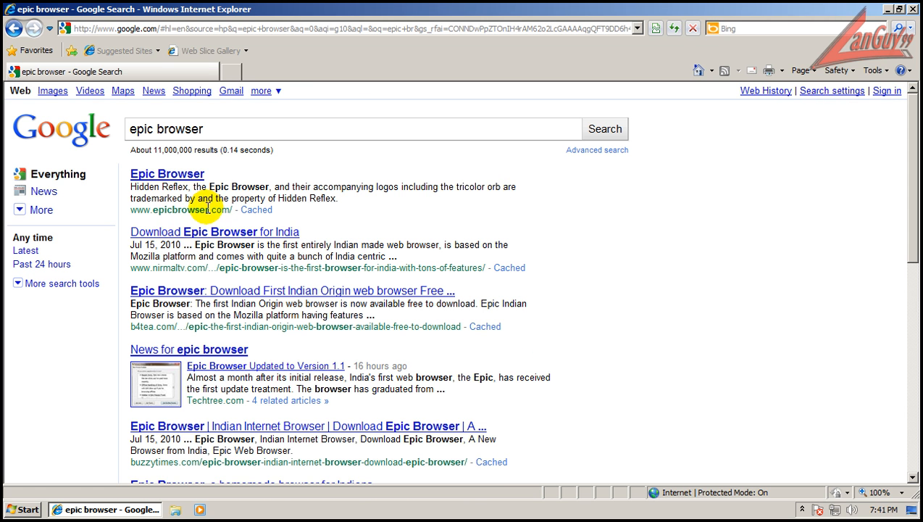
click(167, 174)
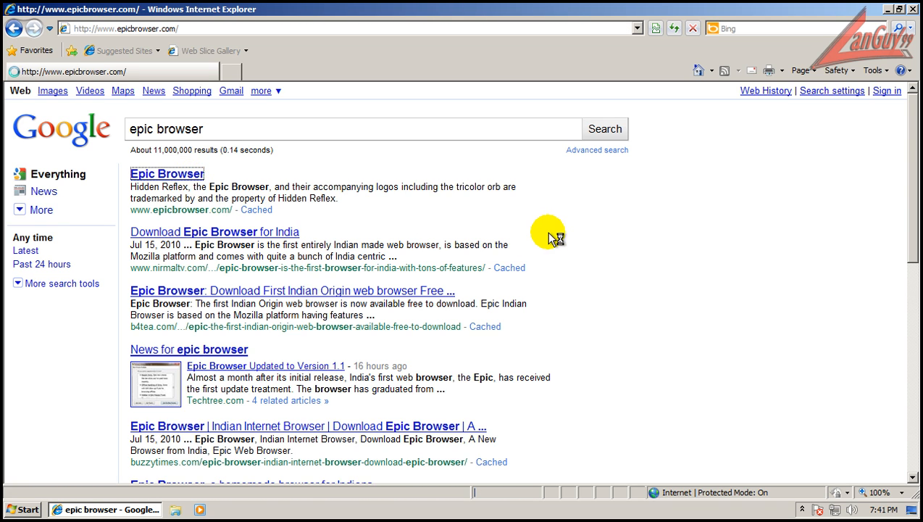
Load epicbrowser.com and scroll through its feature panels down to the partners and Download Epic footer
click(166, 174)
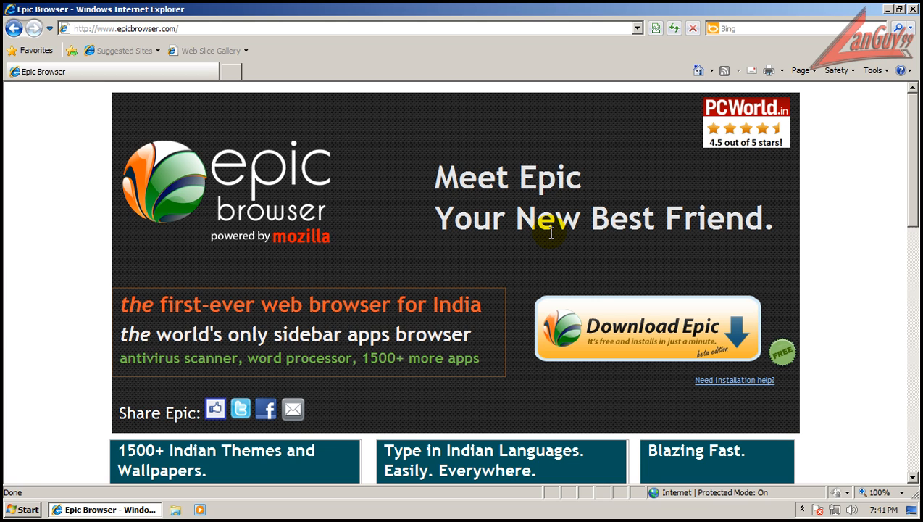
scroll(down, 3)
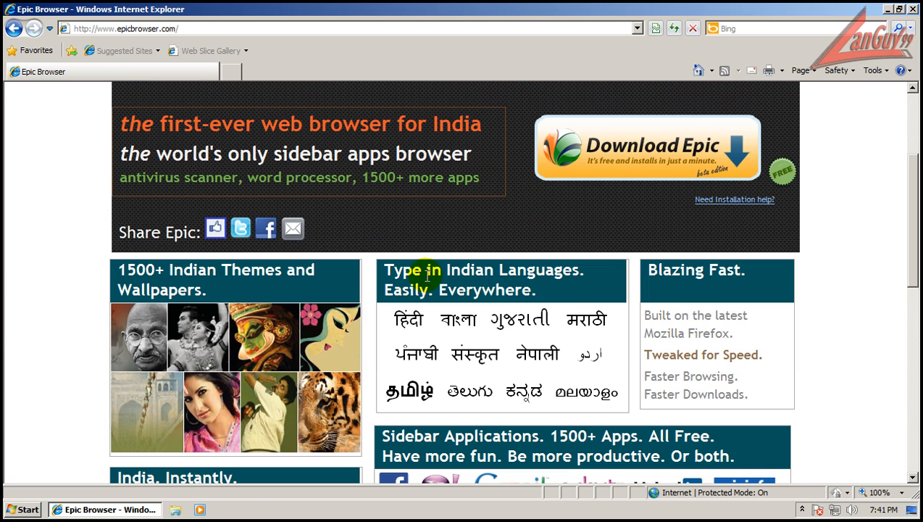
mouse_move(307, 365)
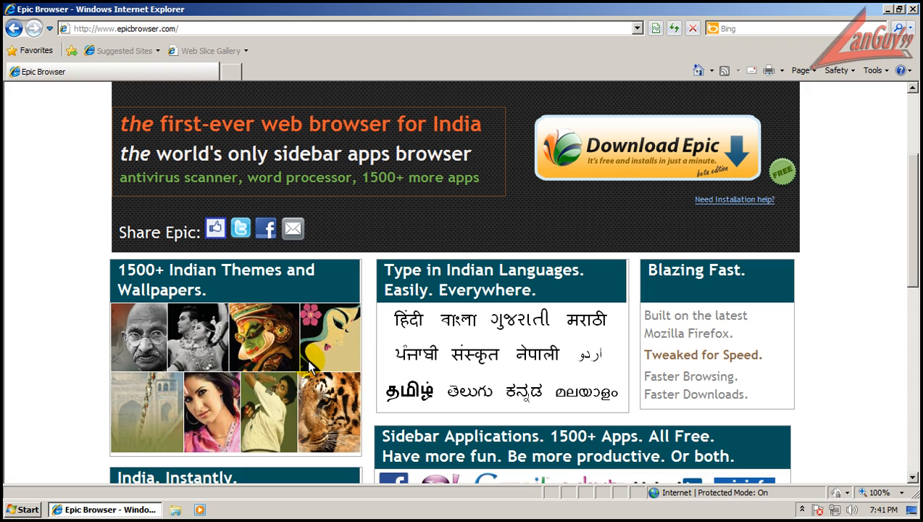
mouse_move(328, 337)
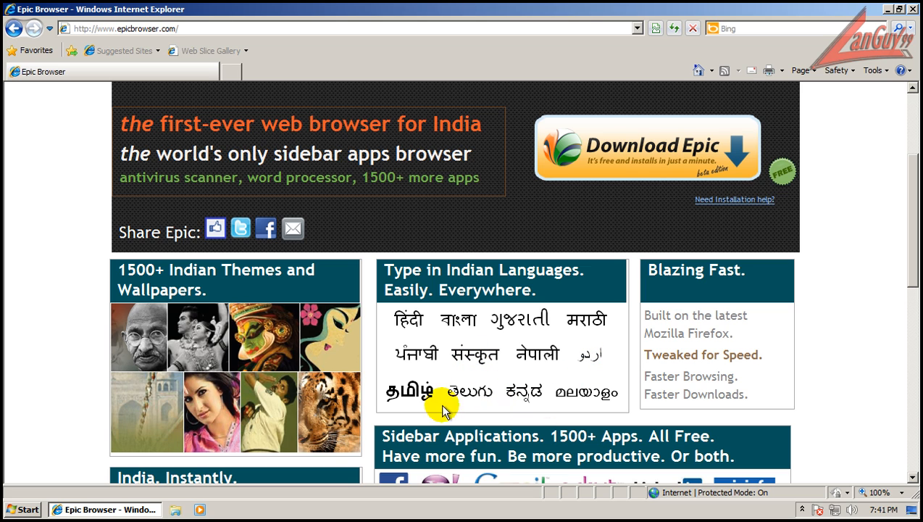
scroll(down, 3)
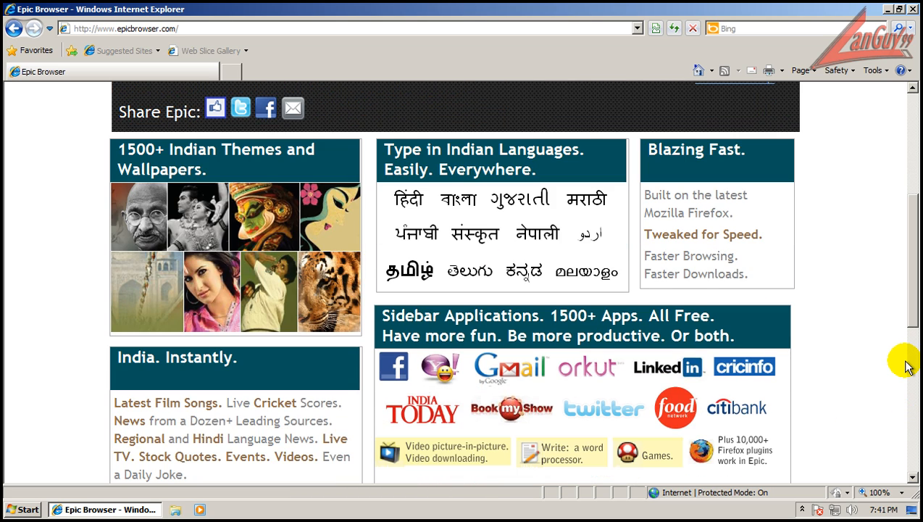
scroll(down, 3)
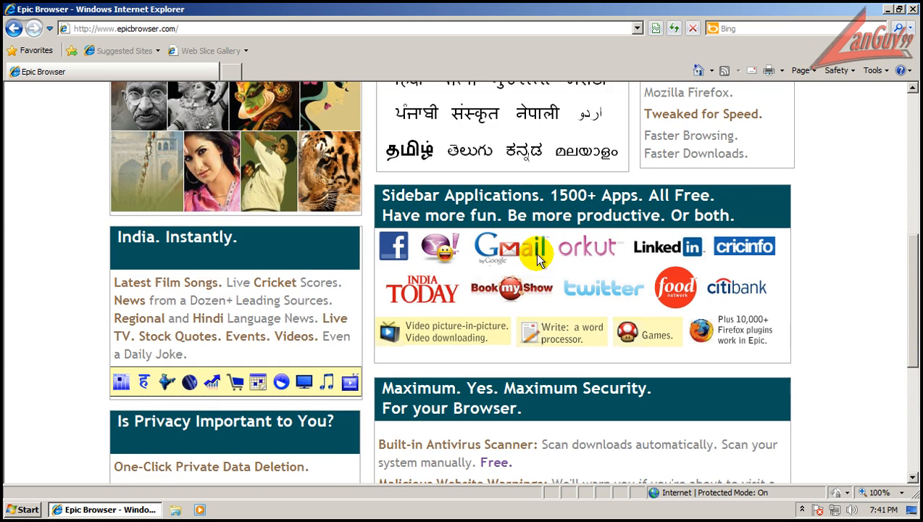
mouse_move(704, 258)
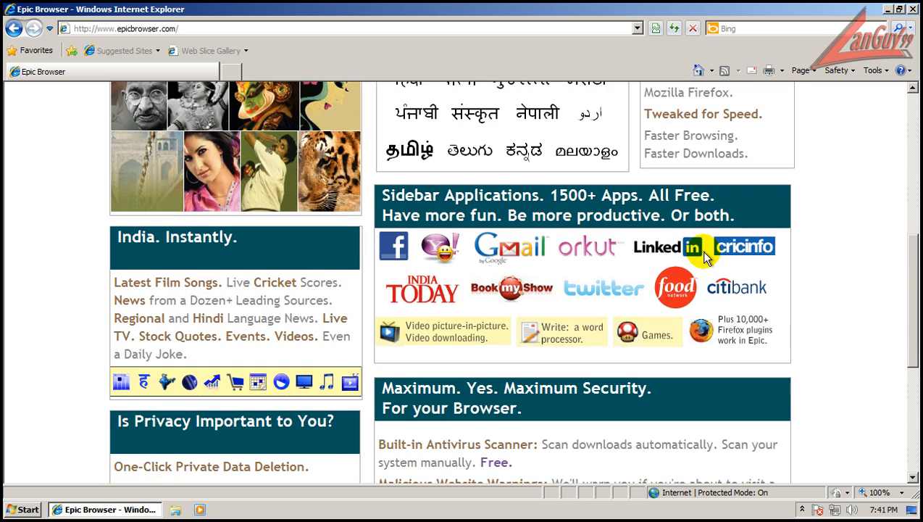
mouse_move(755, 297)
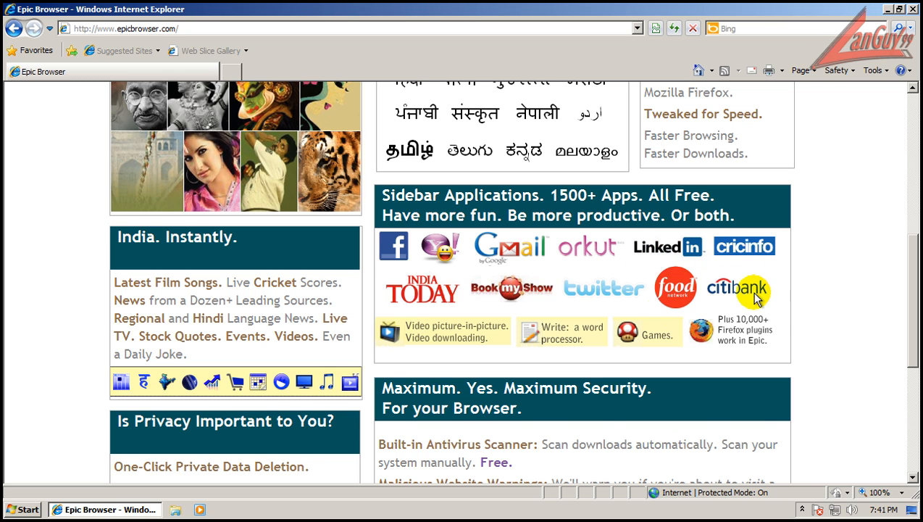
scroll(down, 3)
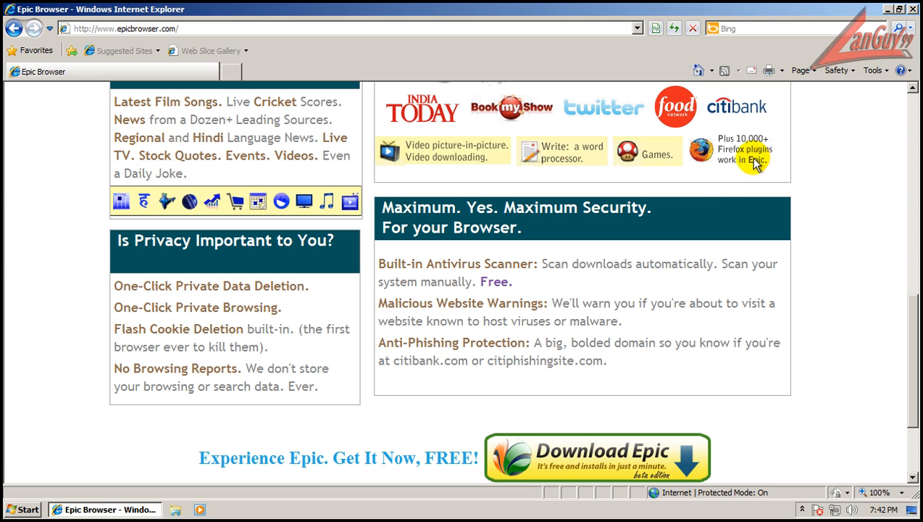
mouse_move(805, 172)
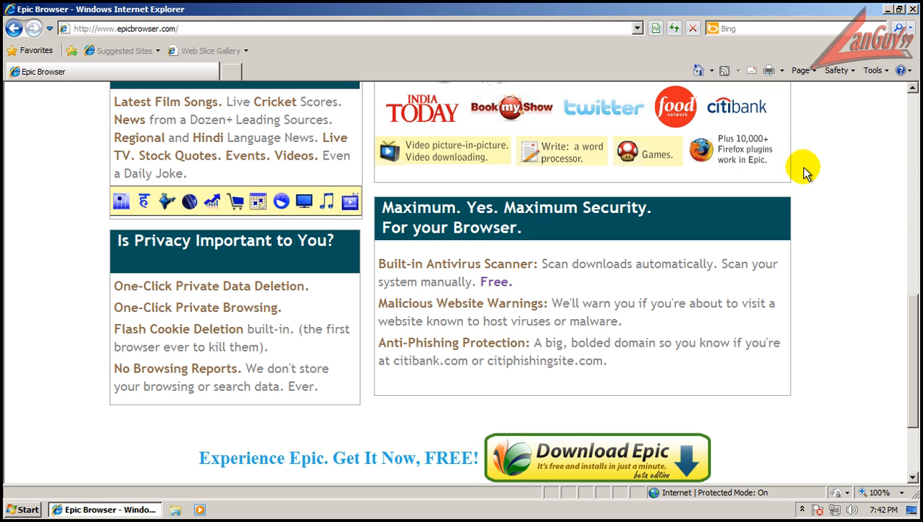
scroll(down, 3)
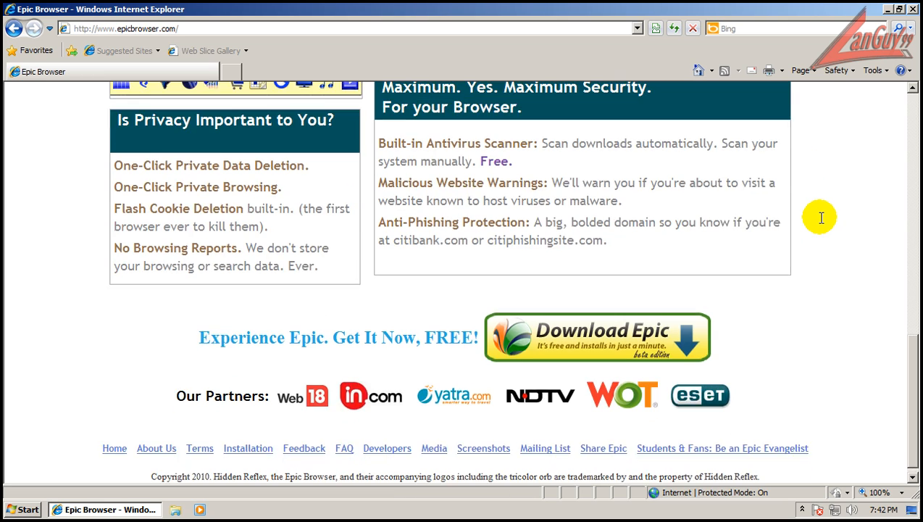
mouse_move(275, 403)
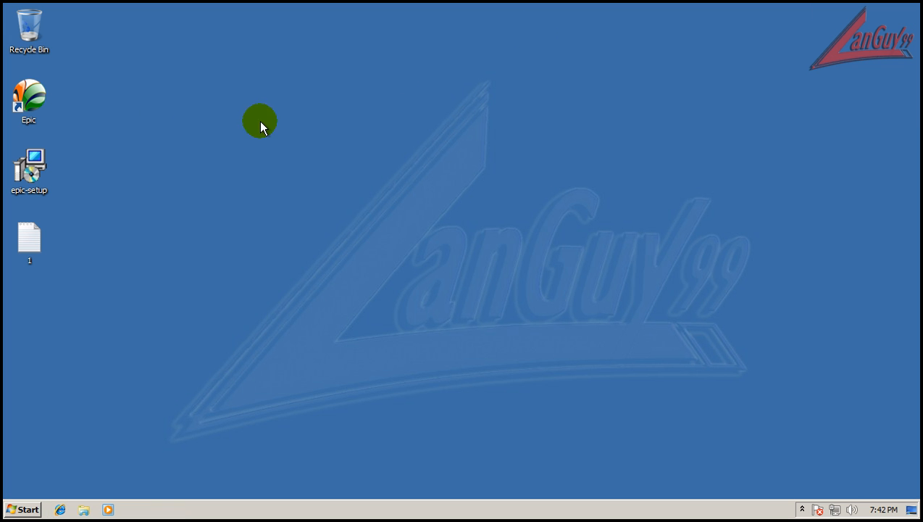
mouse_move(32, 98)
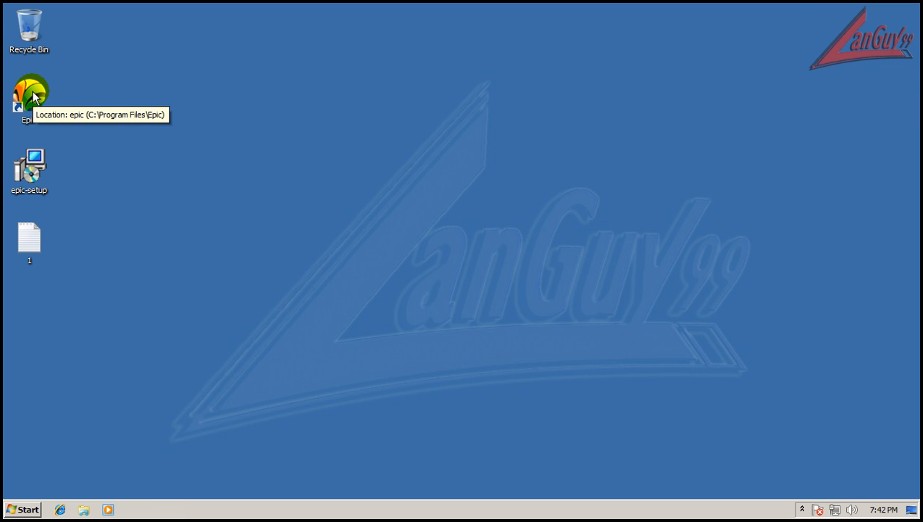
mouse_move(278, 113)
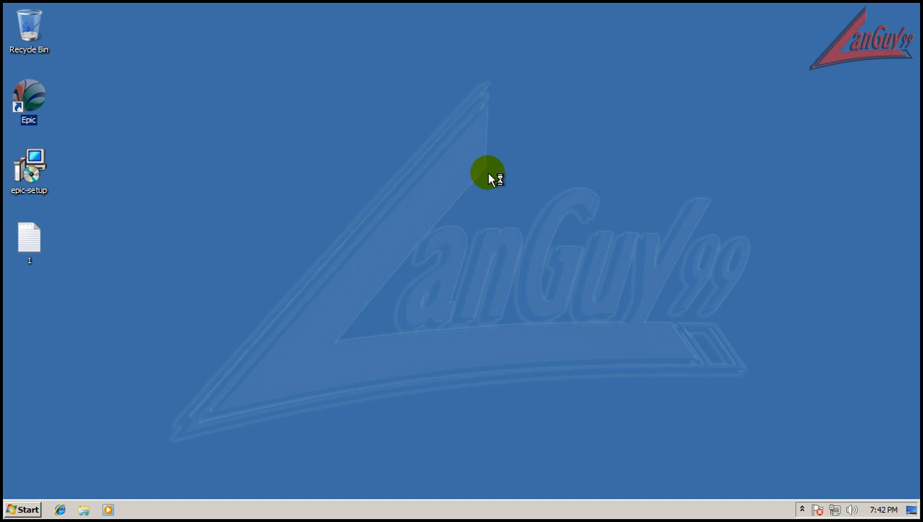
mouse_move(462, 174)
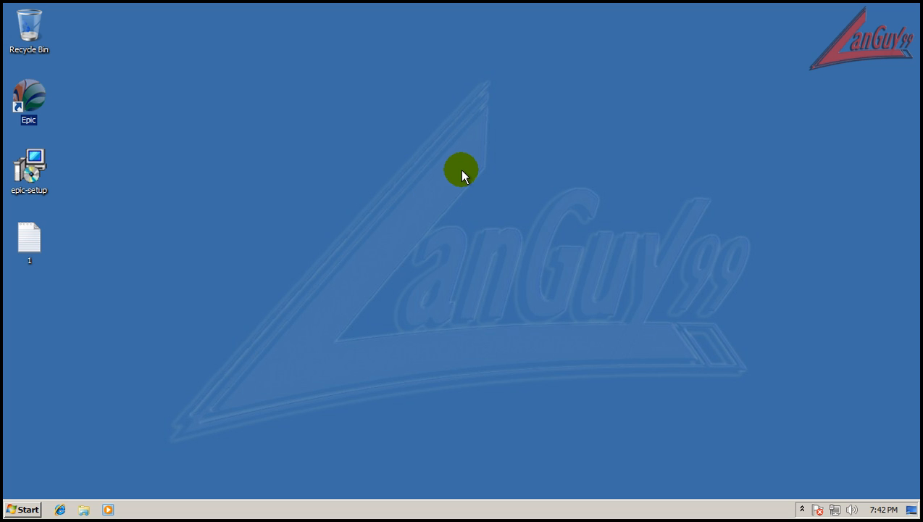
Launch the installed Epic browser from its desktop shortcut to its New Tab page
double_click(29, 96)
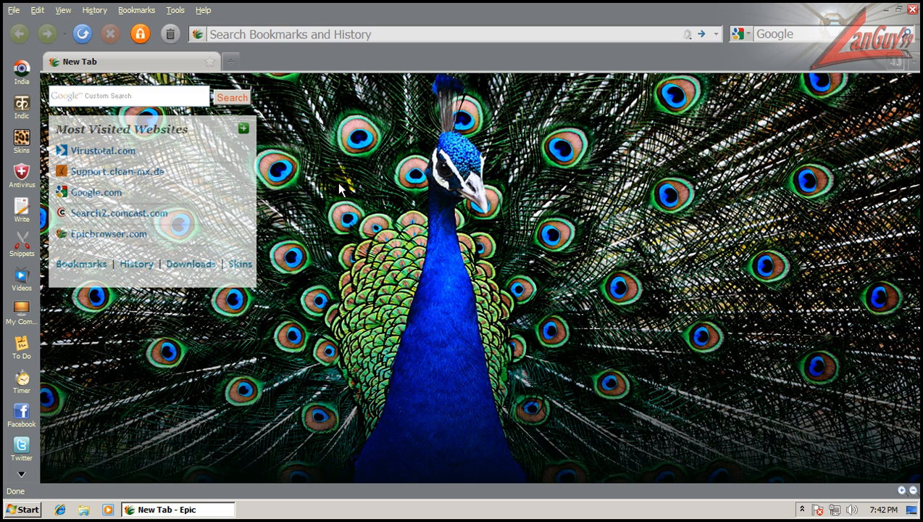
mouse_move(337, 211)
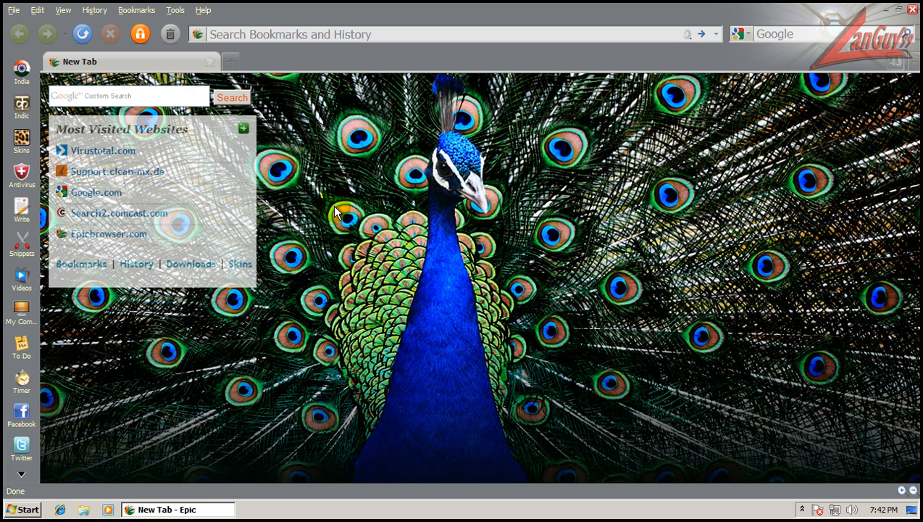
mouse_move(301, 311)
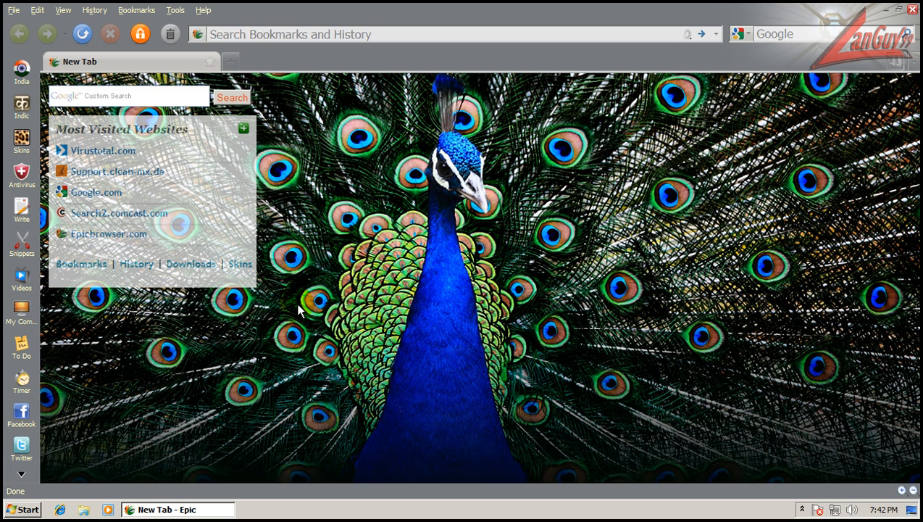
mouse_move(296, 379)
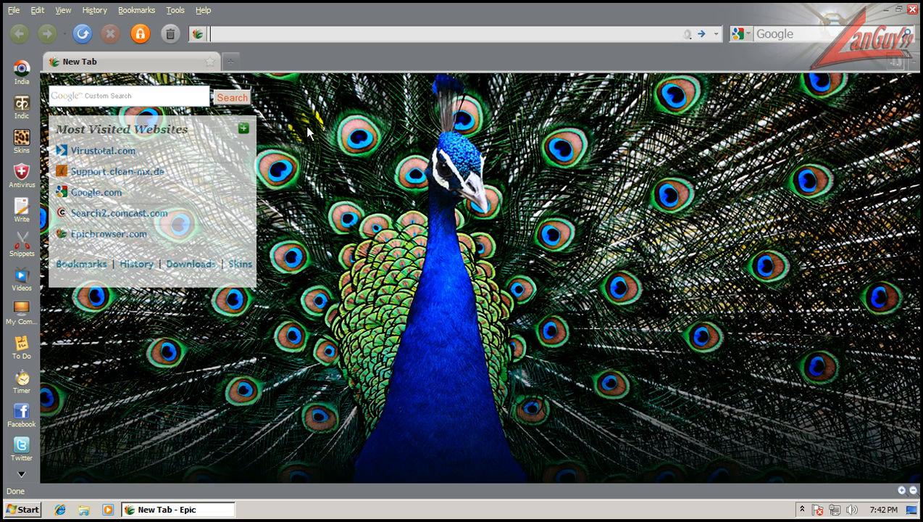
mouse_move(330, 137)
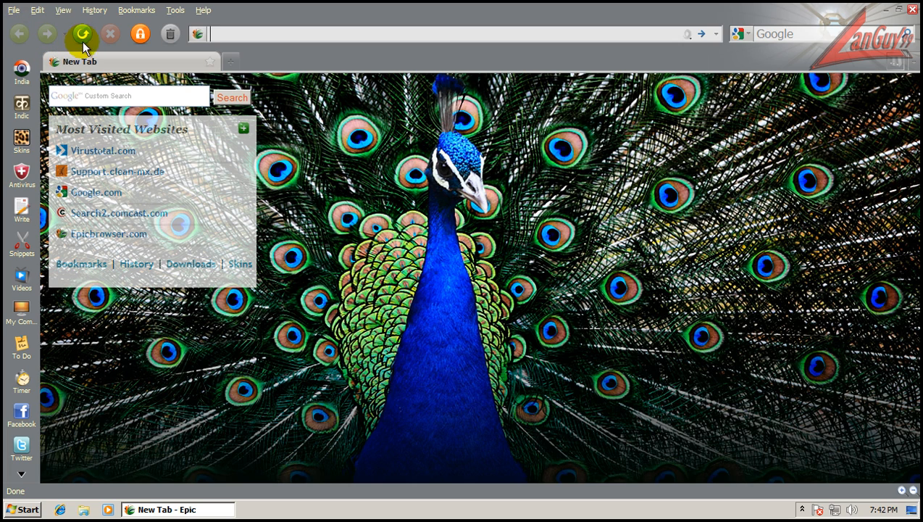
mouse_move(142, 34)
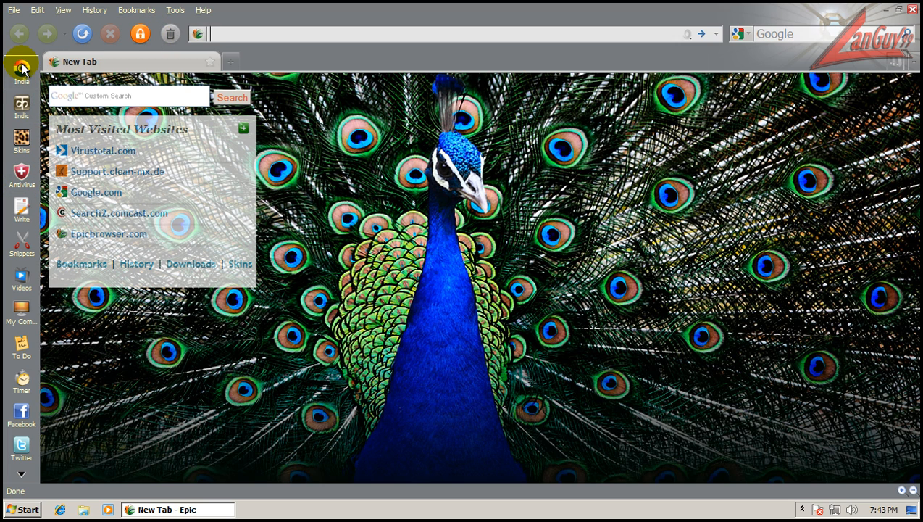
View the India and Indic Text sidebar apps, then show the Skins gallery of themes and wallpapers
click(20, 71)
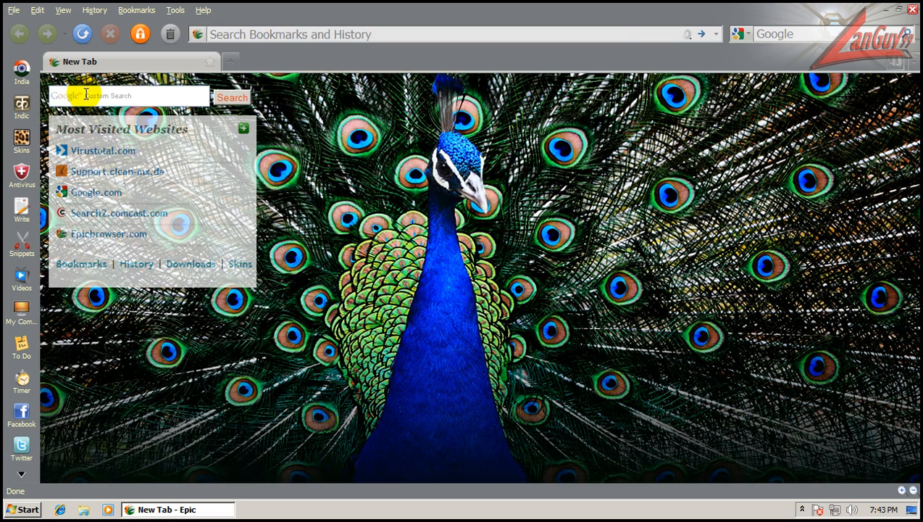
click(21, 107)
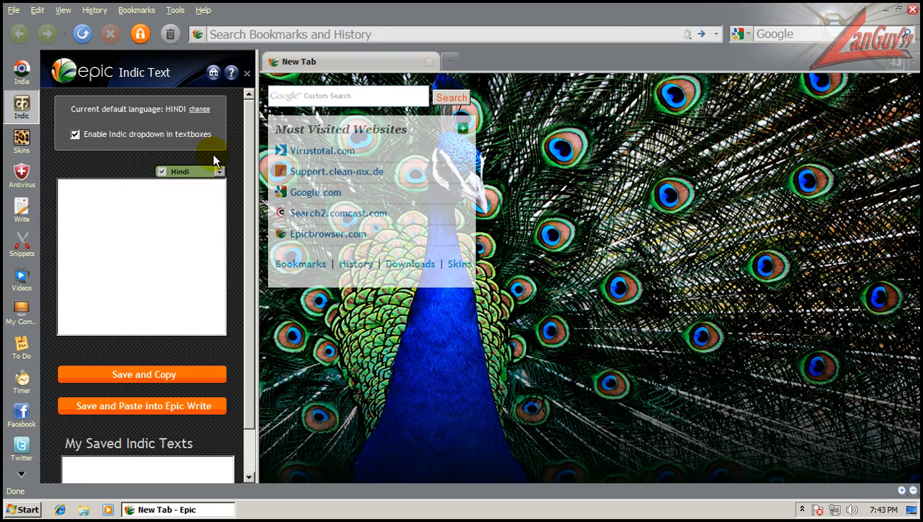
mouse_move(137, 128)
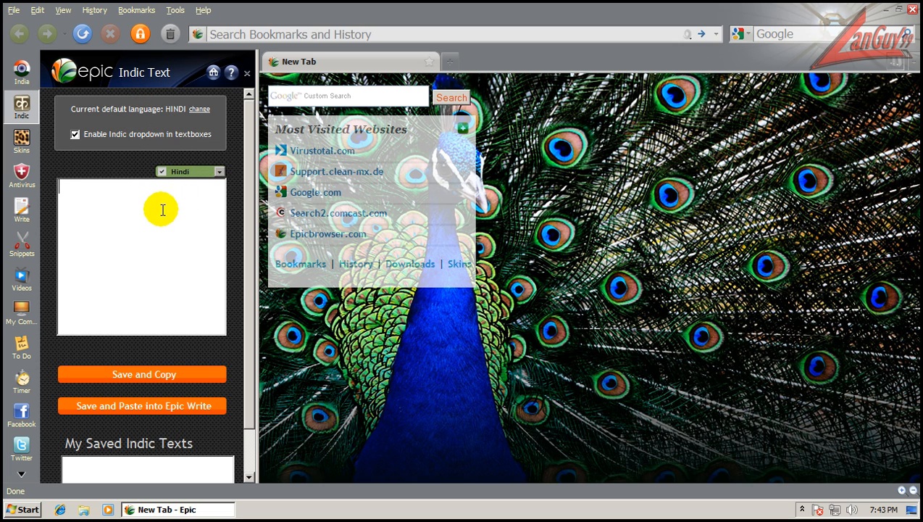
mouse_move(98, 176)
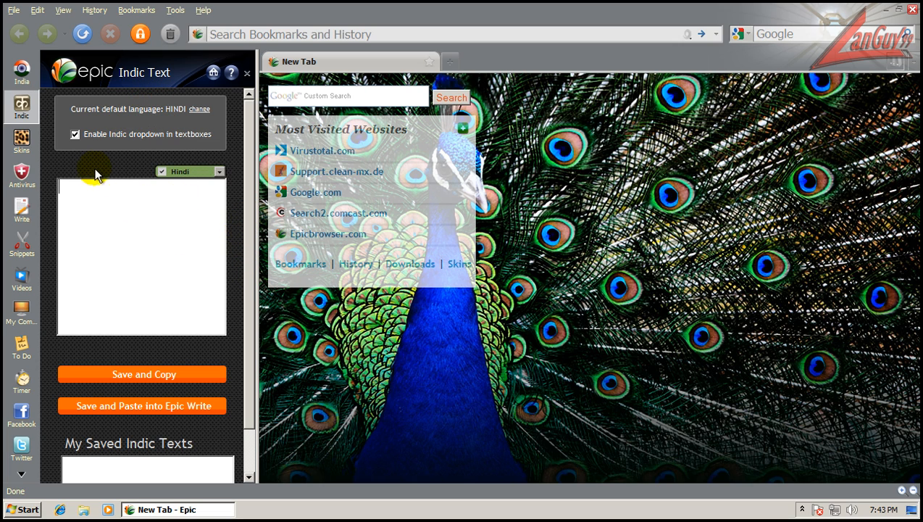
click(21, 139)
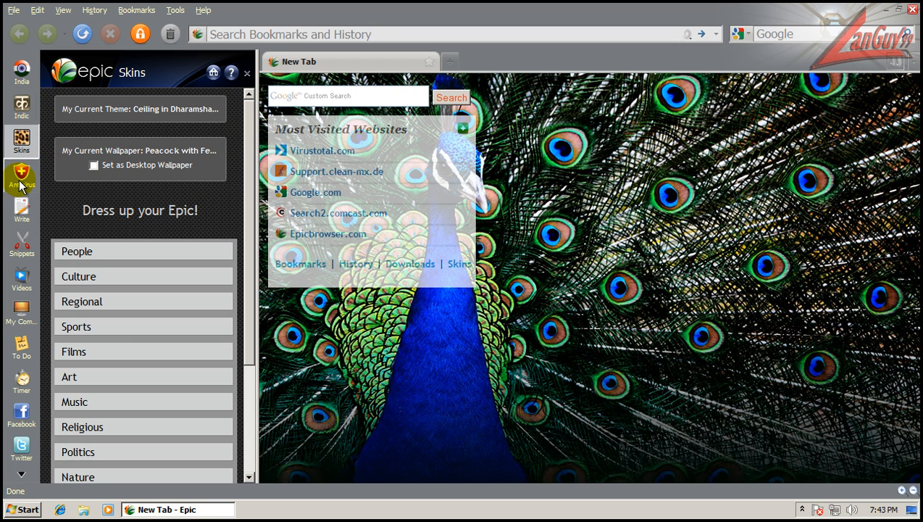
Start a full-system scan from the AntiVirus sidebar panel and scroll the sidebar icons before aborting it
click(21, 177)
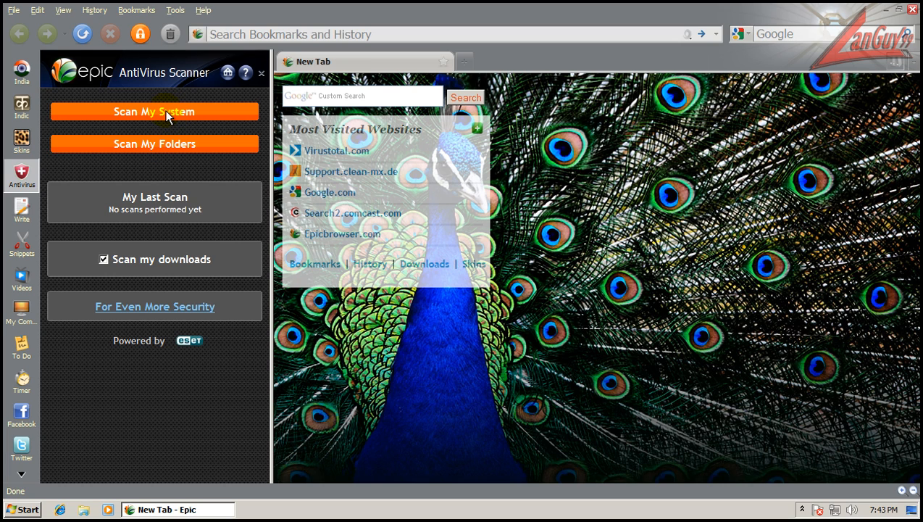
mouse_move(258, 122)
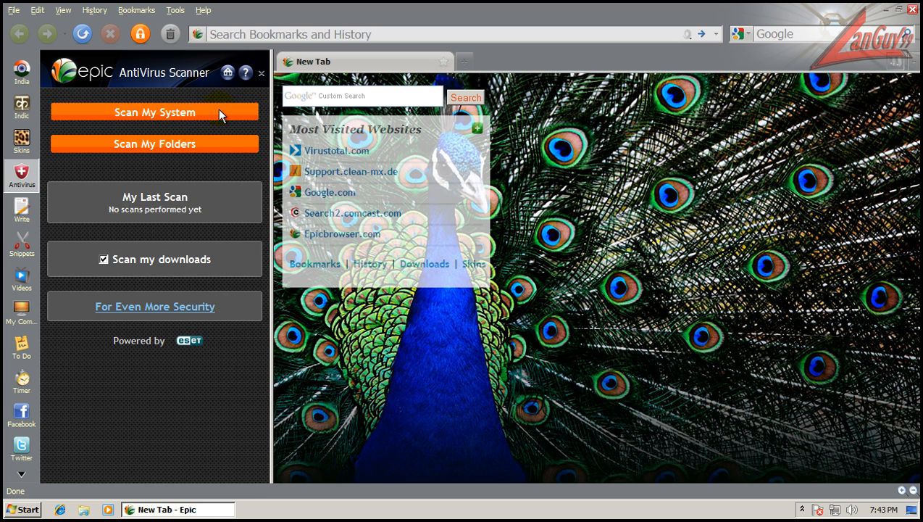
click(155, 112)
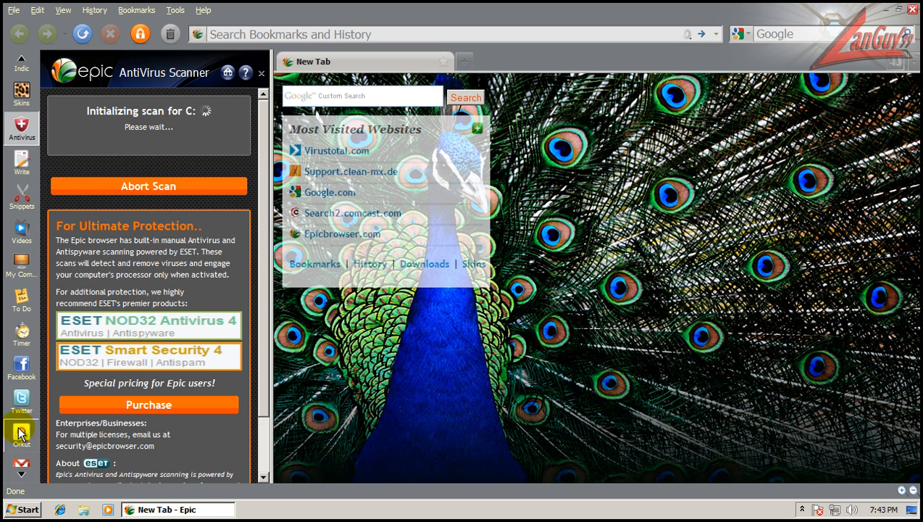
scroll(down, 3)
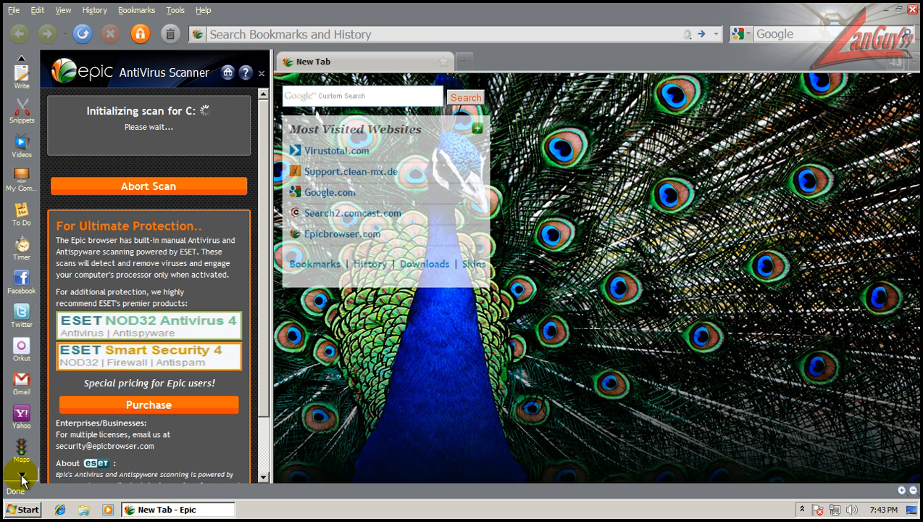
scroll(down, 3)
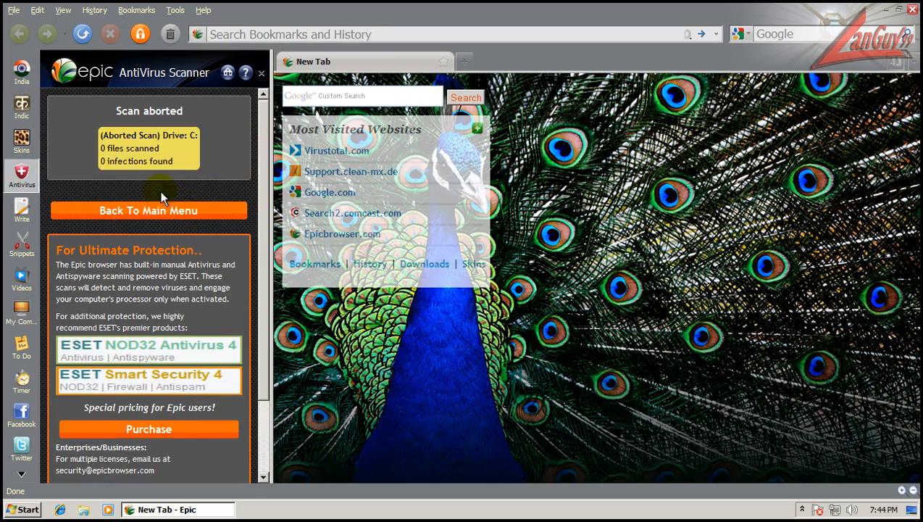
mouse_move(249, 99)
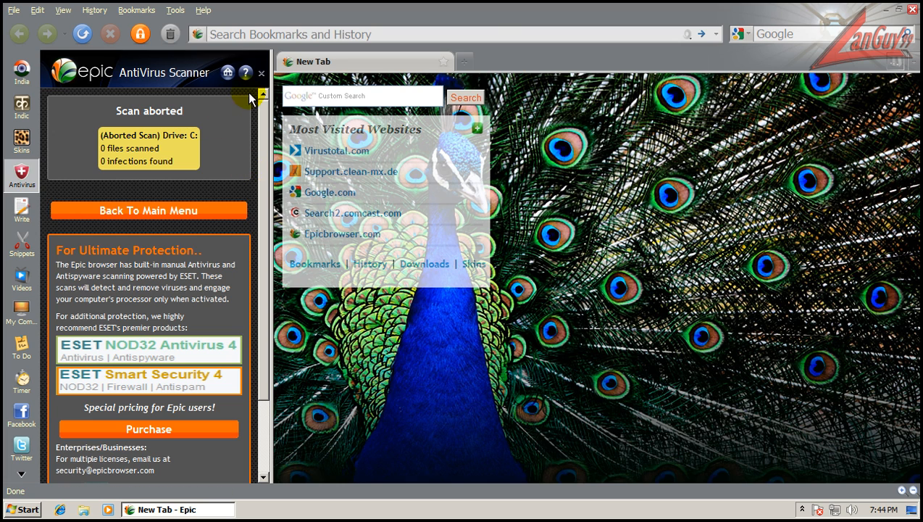
Close the antivirus panel and start Task Manager listing processes from all users, including epic.exe
click(261, 72)
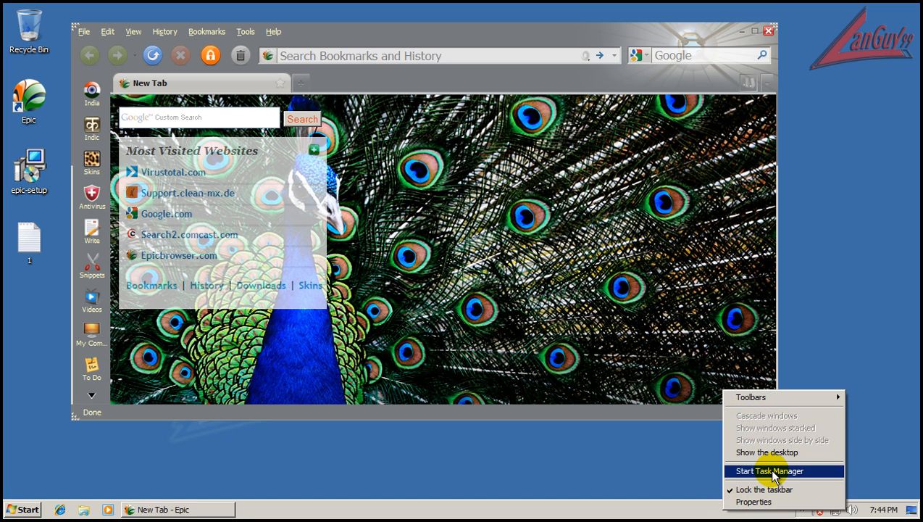
click(768, 471)
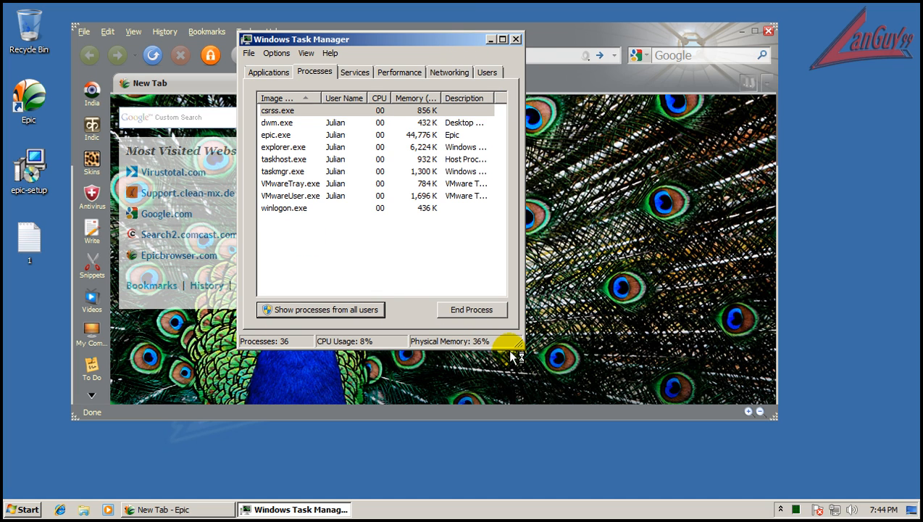
click(260, 310)
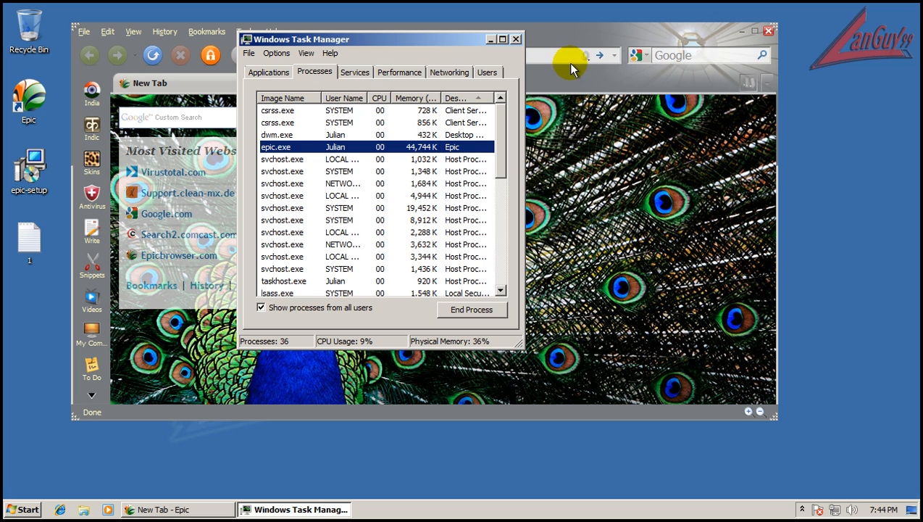
Load Google from the address suggestions and add new tabs for msn.com and aol.com
click(516, 40)
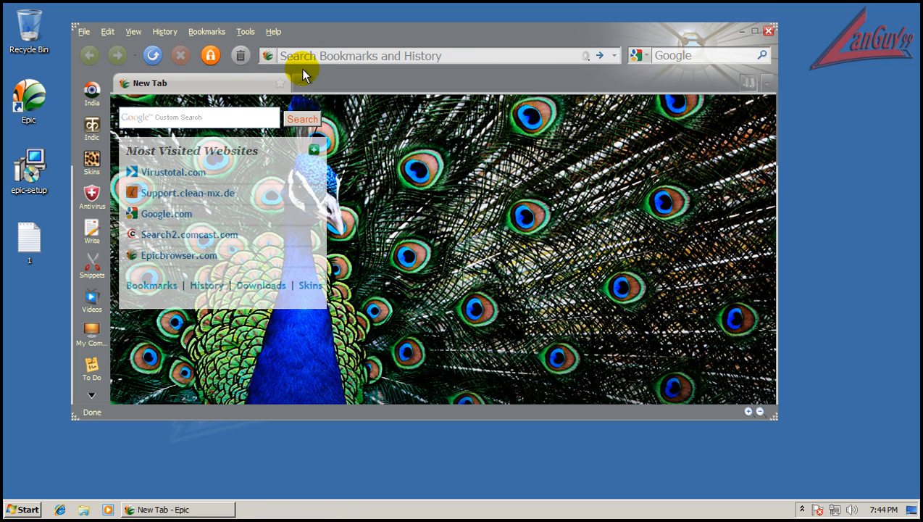
text(googl)
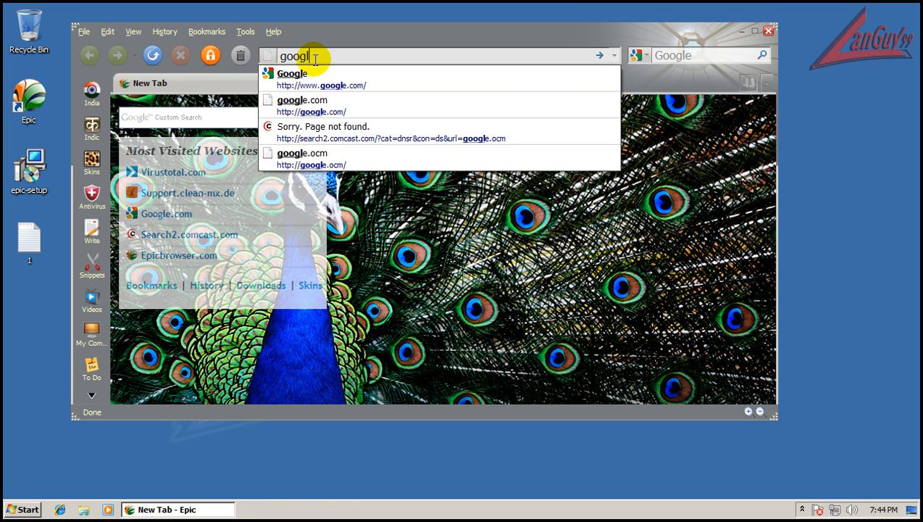
click(394, 131)
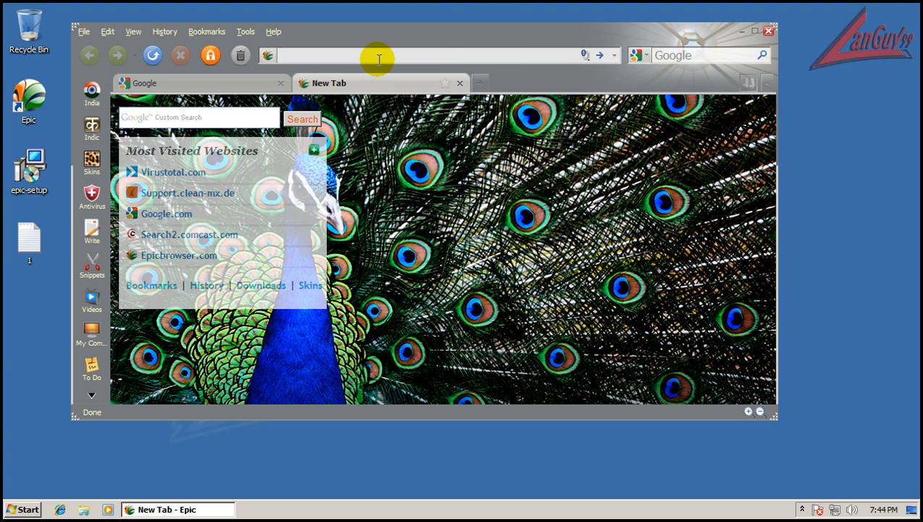
text(http://www.msn.com/)
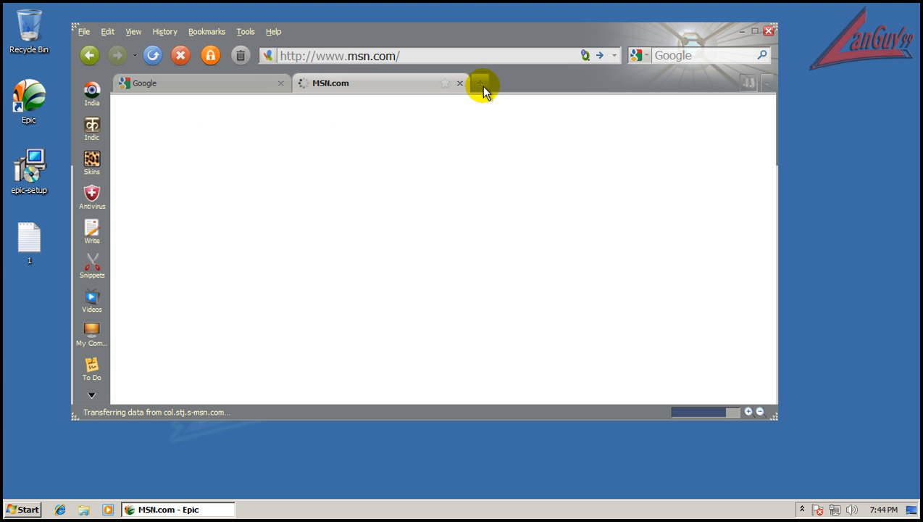
click(481, 83)
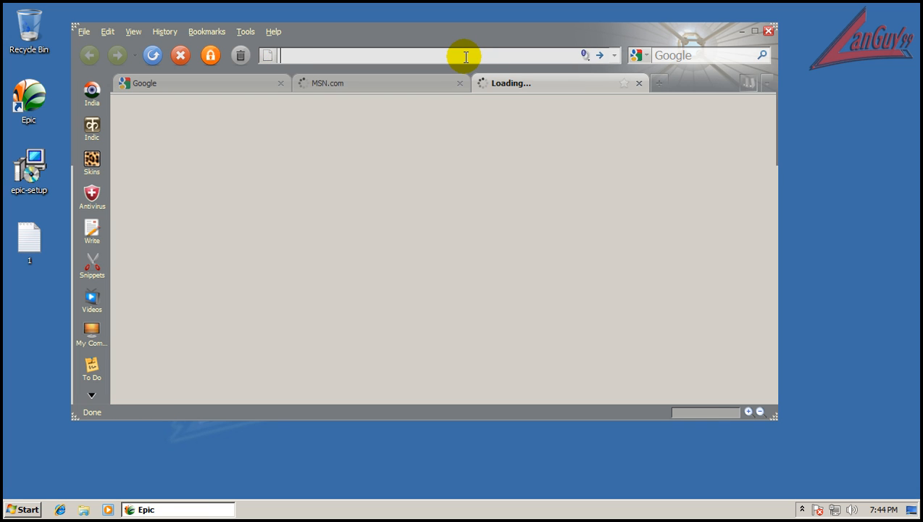
text(aol.com)
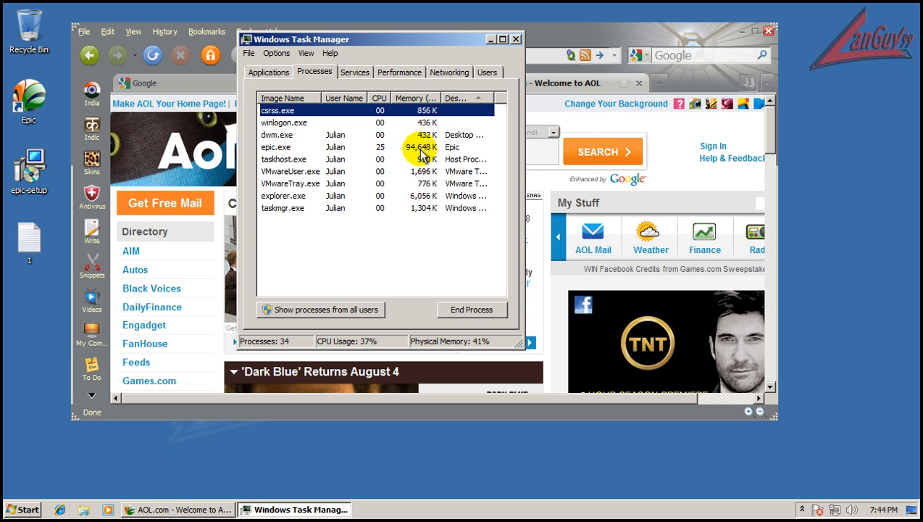
Dismiss Task Manager and close the extra tabs, leaving only the Google tab
click(516, 40)
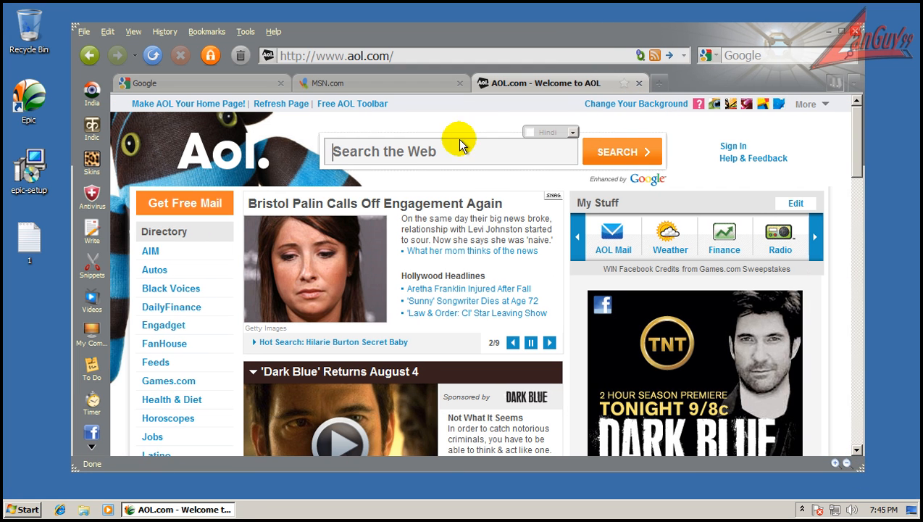
click(333, 82)
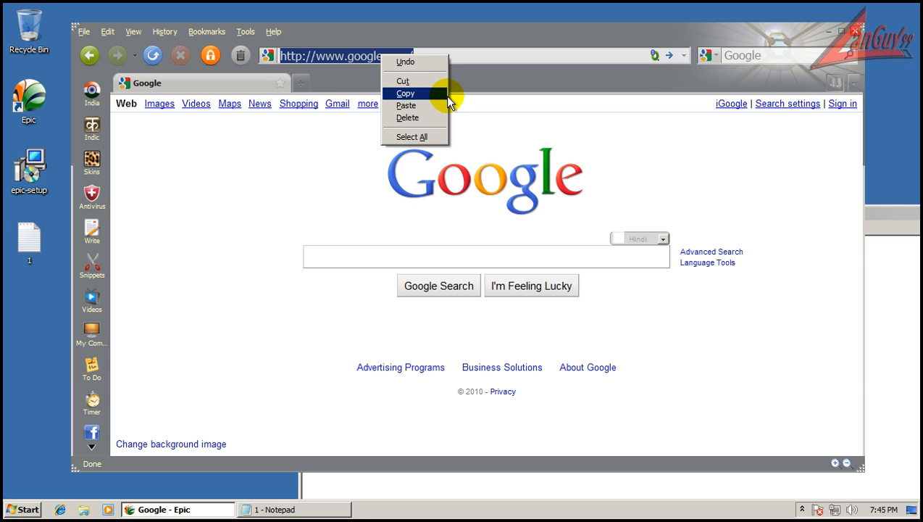
Load the yeeshiedot.ru link, inspect the saejuogi.exe (142 KB) download entry, and switch back to the Notepad notes
click(406, 104)
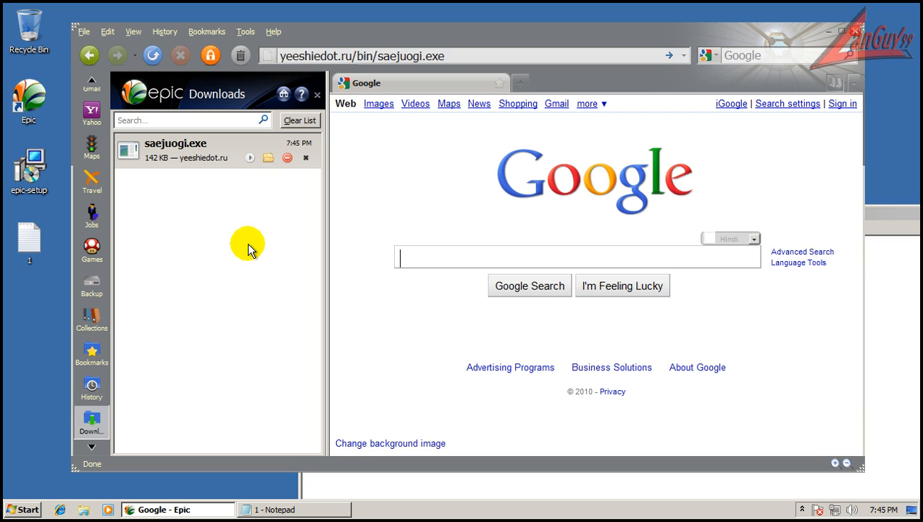
mouse_move(212, 209)
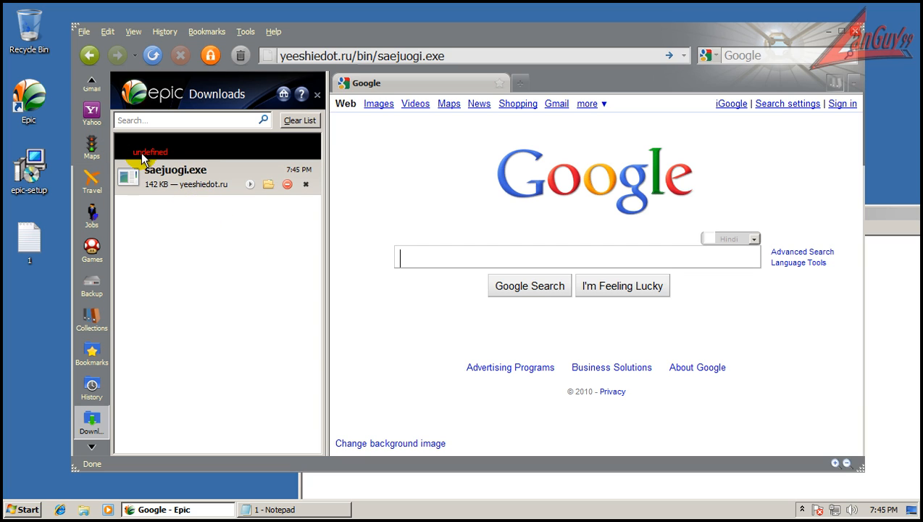
click(174, 173)
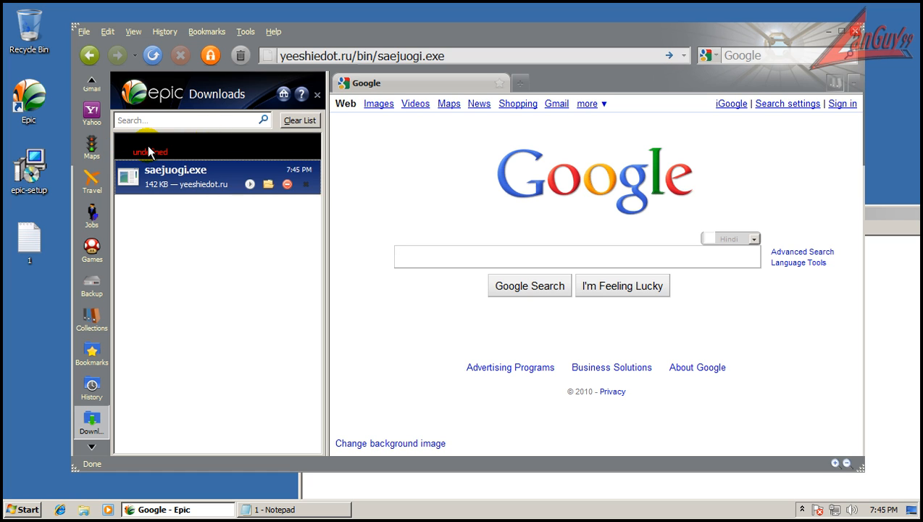
click(293, 510)
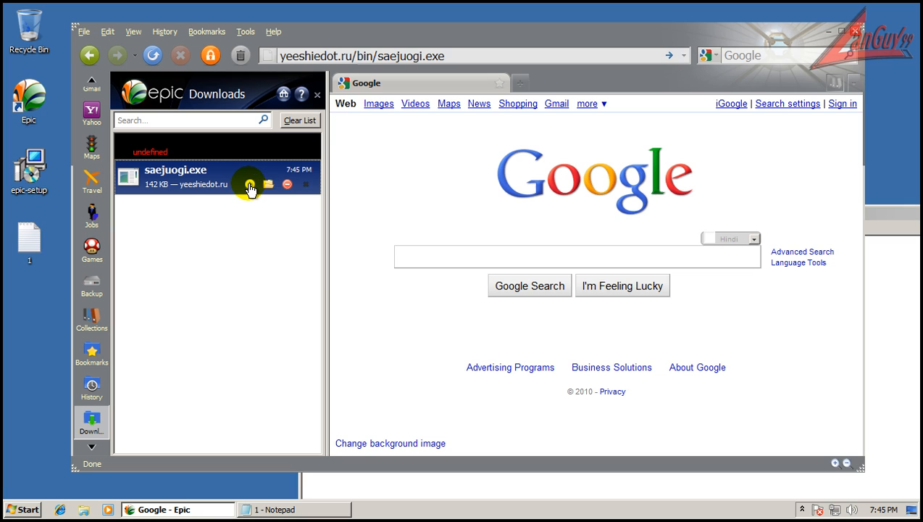
mouse_move(284, 183)
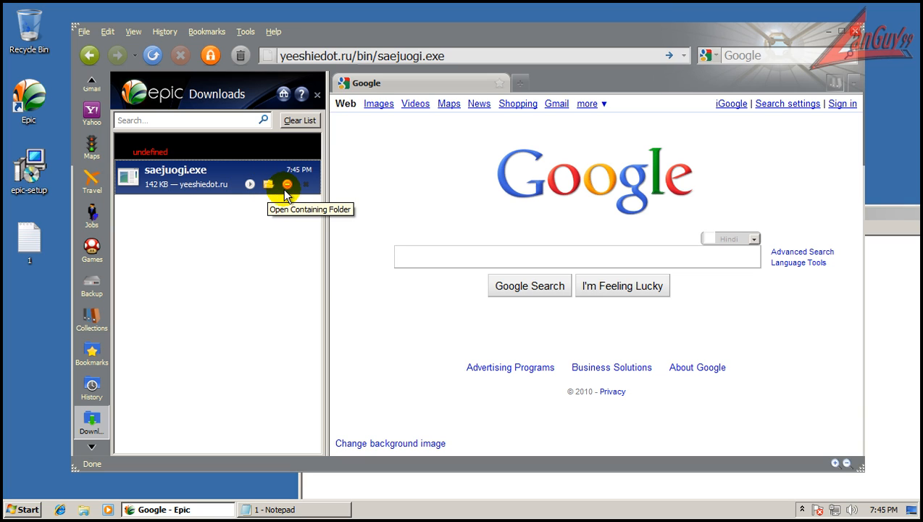
mouse_move(306, 191)
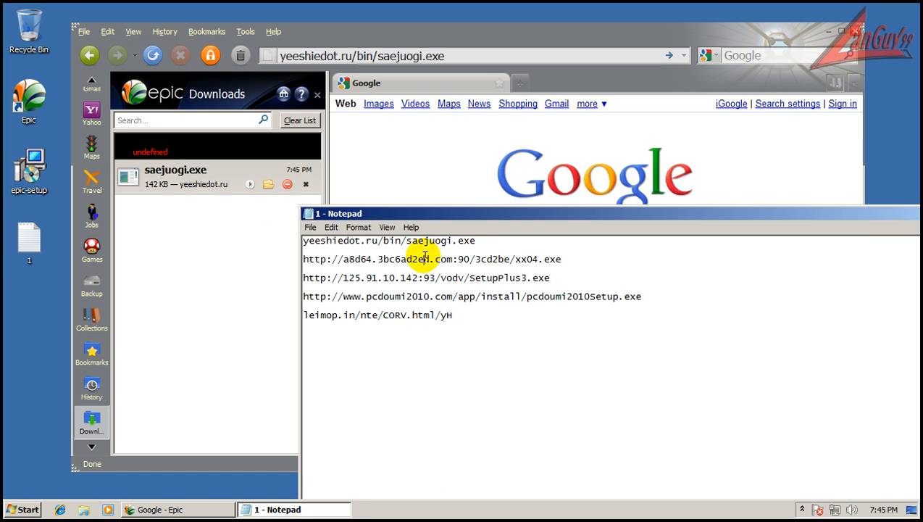
Copy the xx04.exe and pcdoumi2010Setup.exe addresses from the Notepad notes and download them
right_click(426, 258)
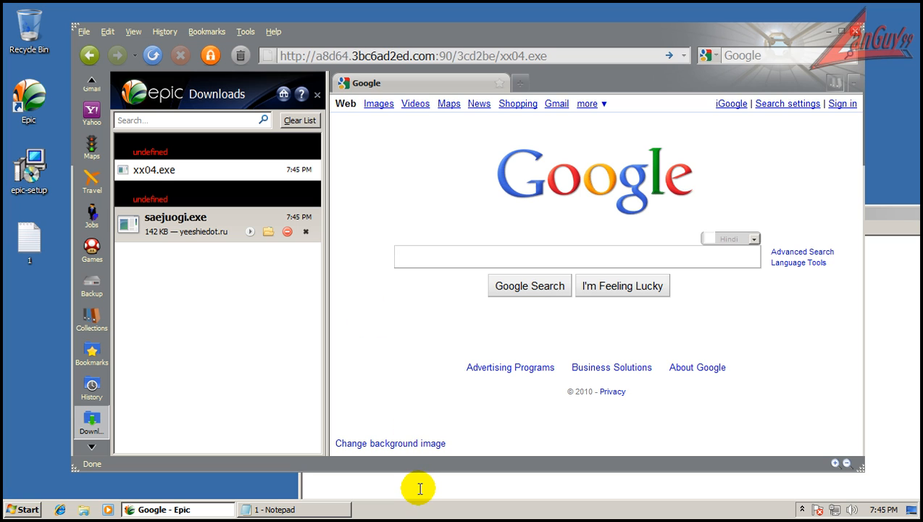
click(292, 509)
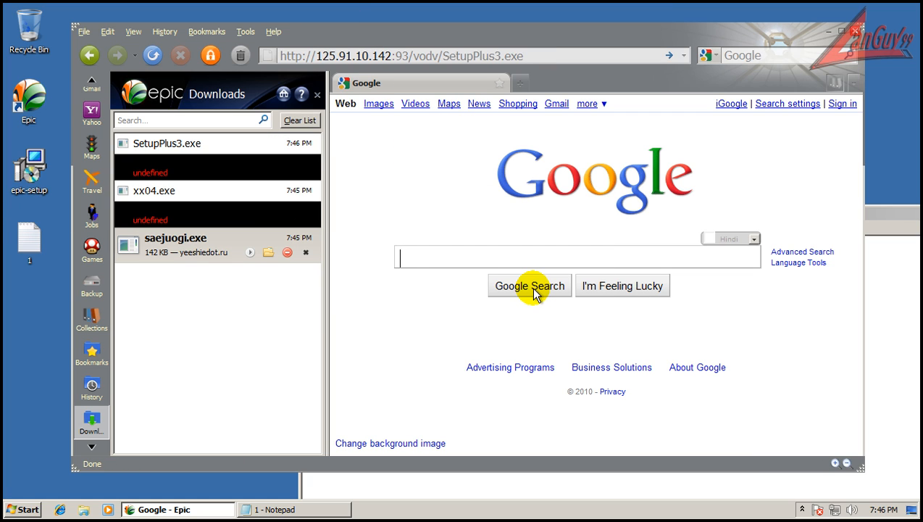
mouse_move(376, 264)
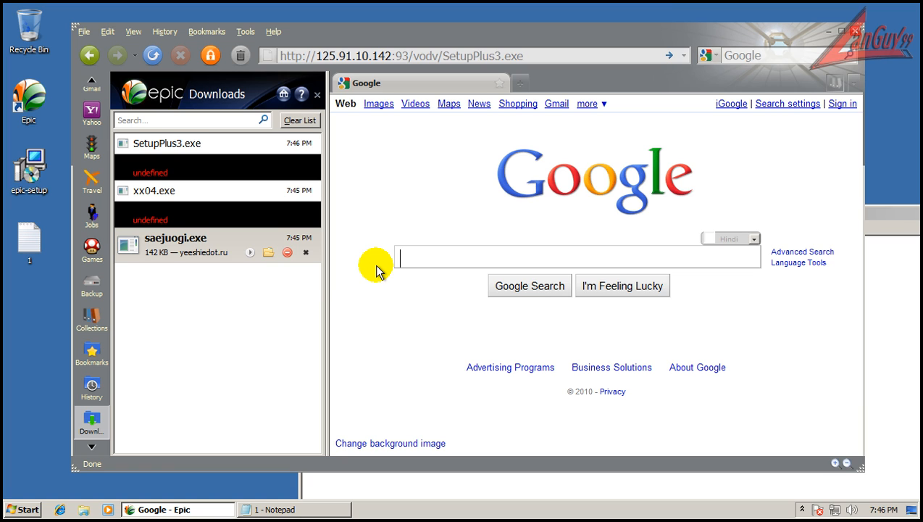
click(293, 509)
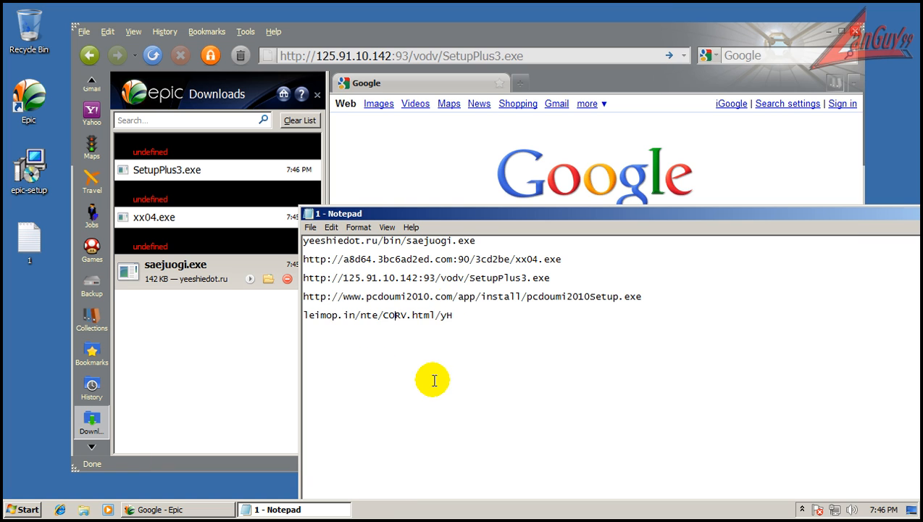
triple_click(471, 295)
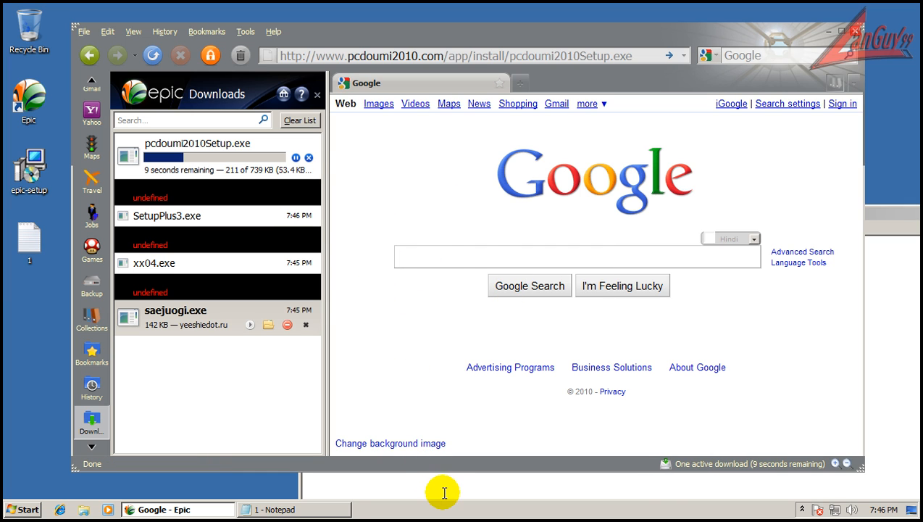
click(293, 509)
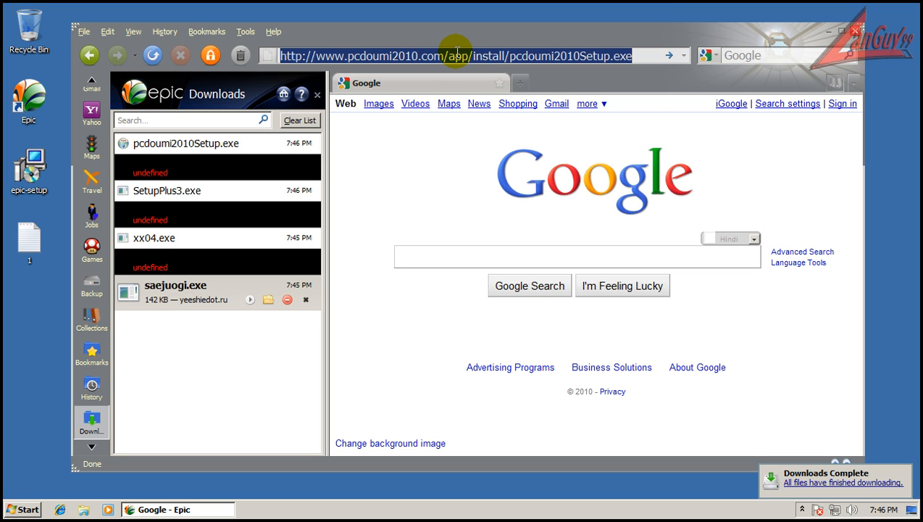
Paste the leimop.in address into the address bar and load it, landing on a Comcast page-not-found result
right_click(457, 55)
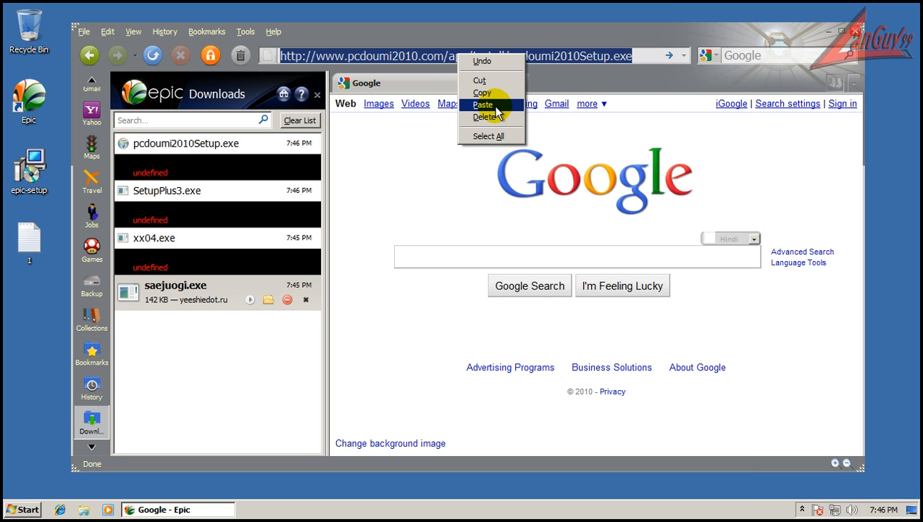
click(483, 104)
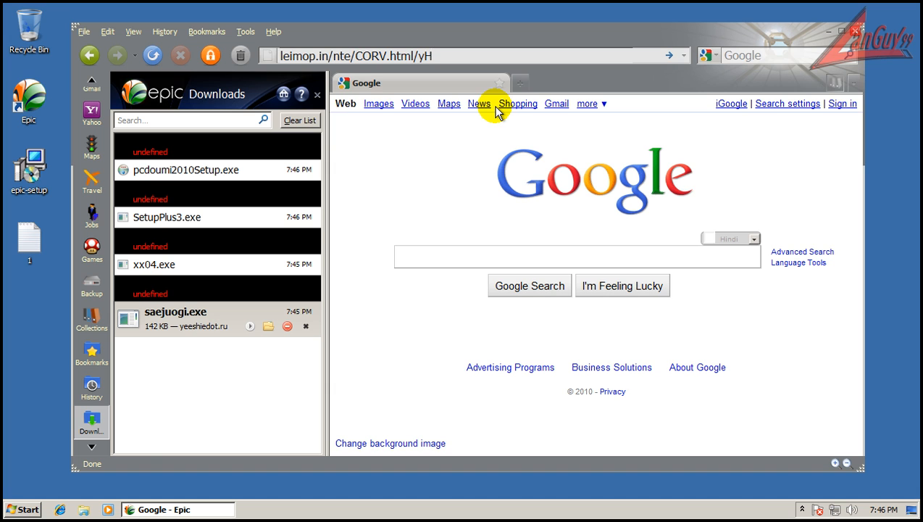
click(479, 104)
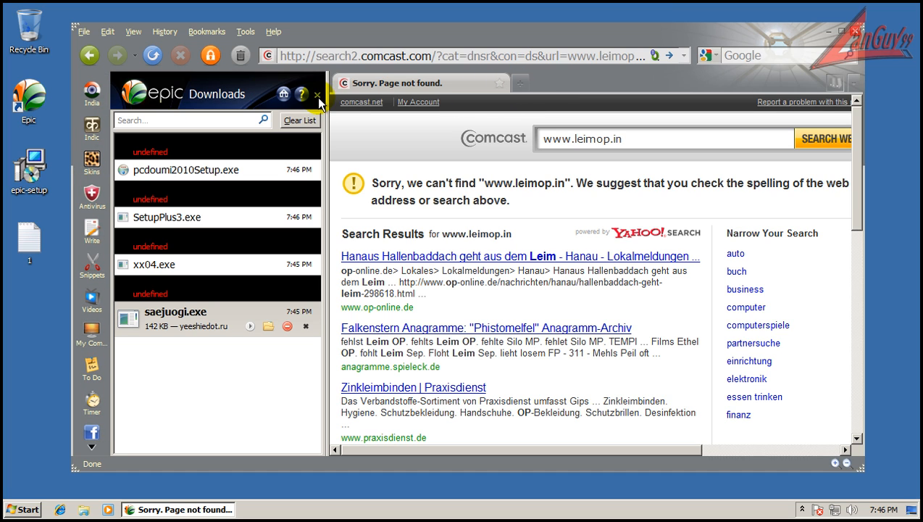
click(91, 196)
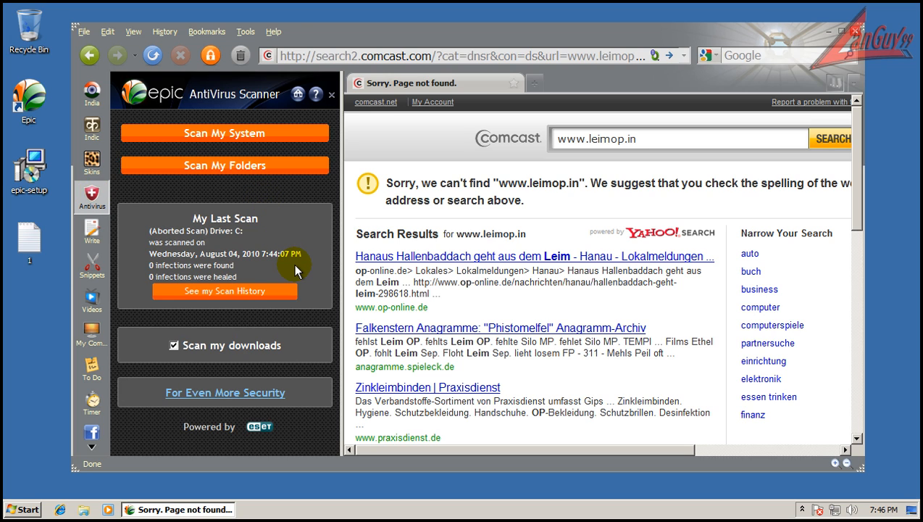
mouse_move(252, 398)
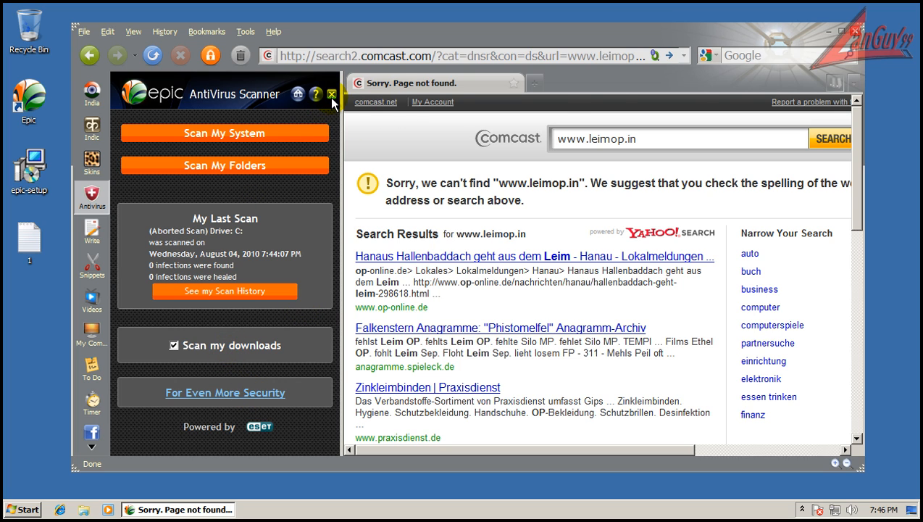
click(333, 92)
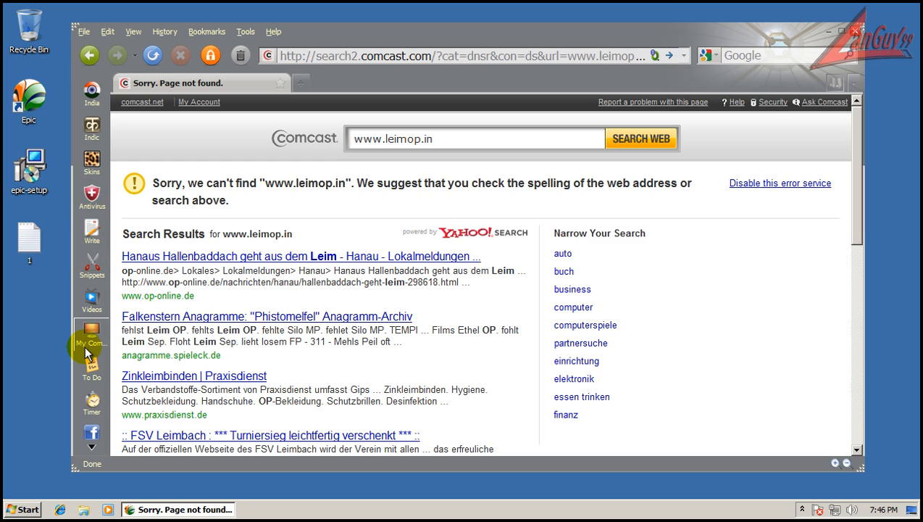
click(92, 448)
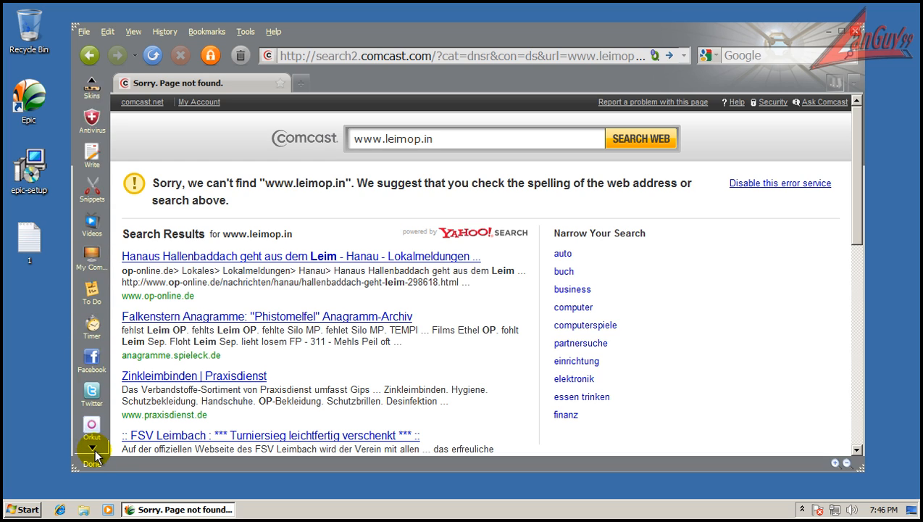
click(93, 453)
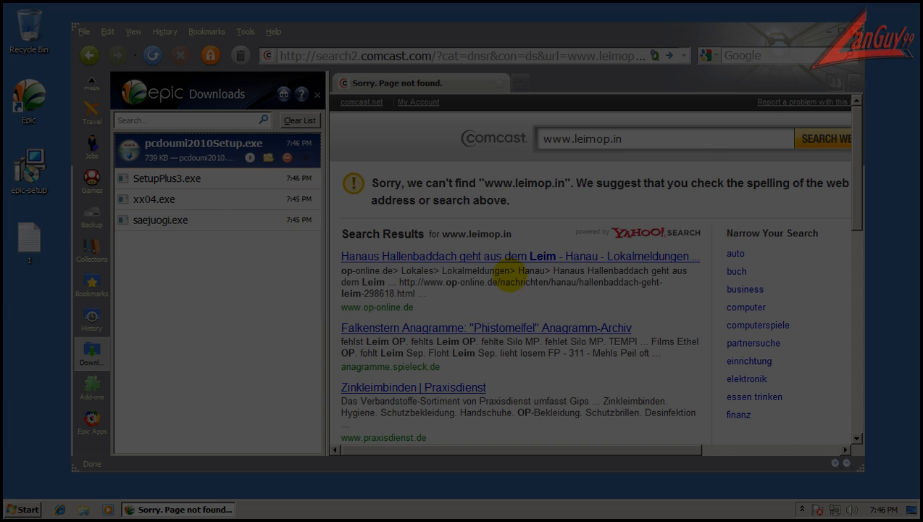
Run the downloaded pcdoumi2010Setup.exe and confirm its installation
double_click(203, 149)
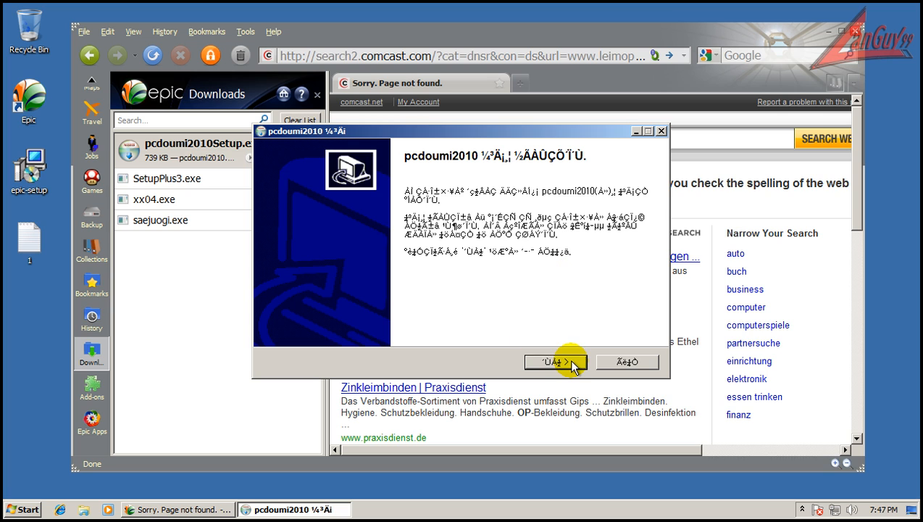
click(557, 362)
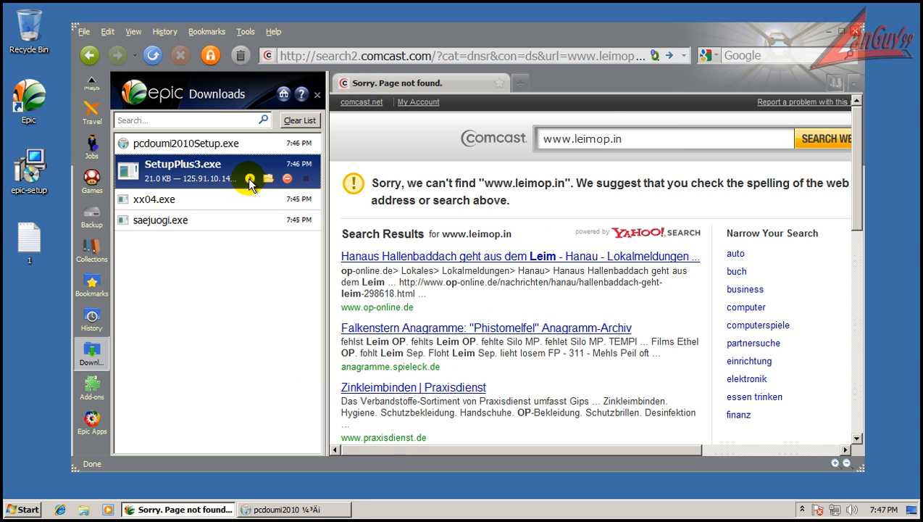
mouse_move(502, 255)
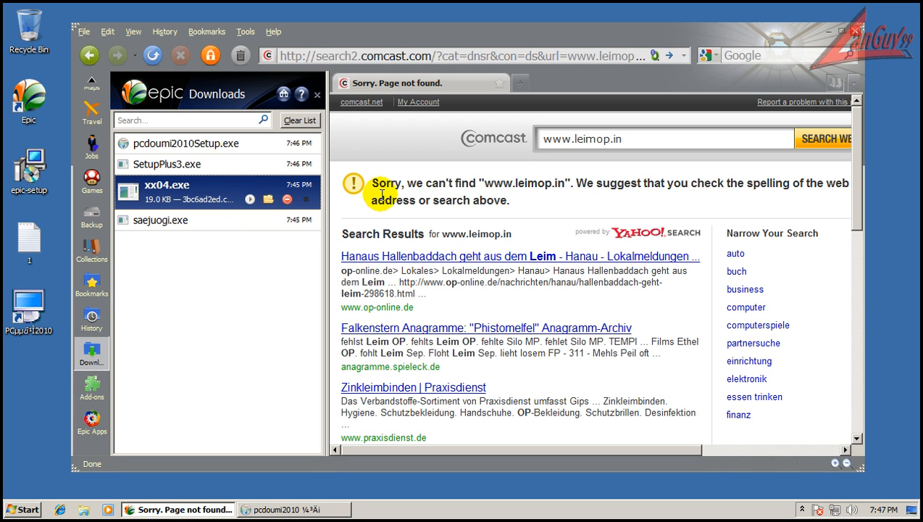
mouse_move(161, 250)
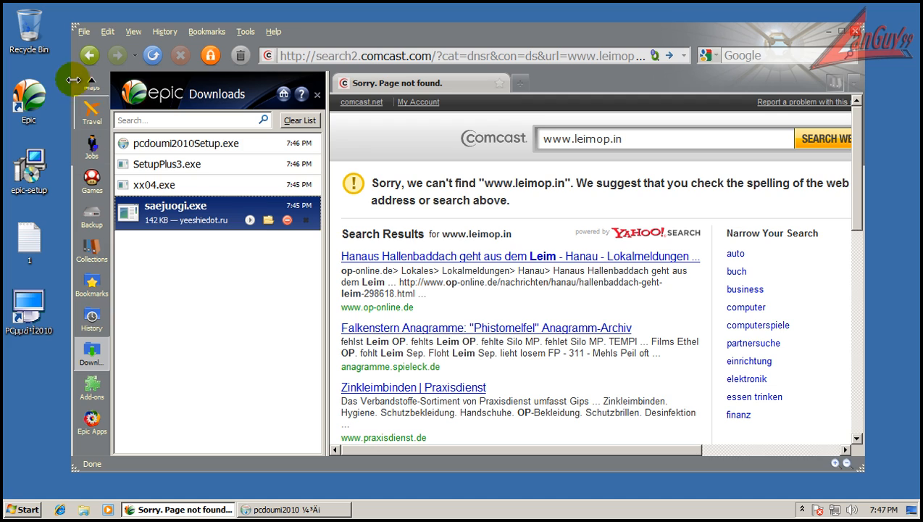
Bring up the built-in AntiVirus Scanner panel from the sidebar
click(93, 80)
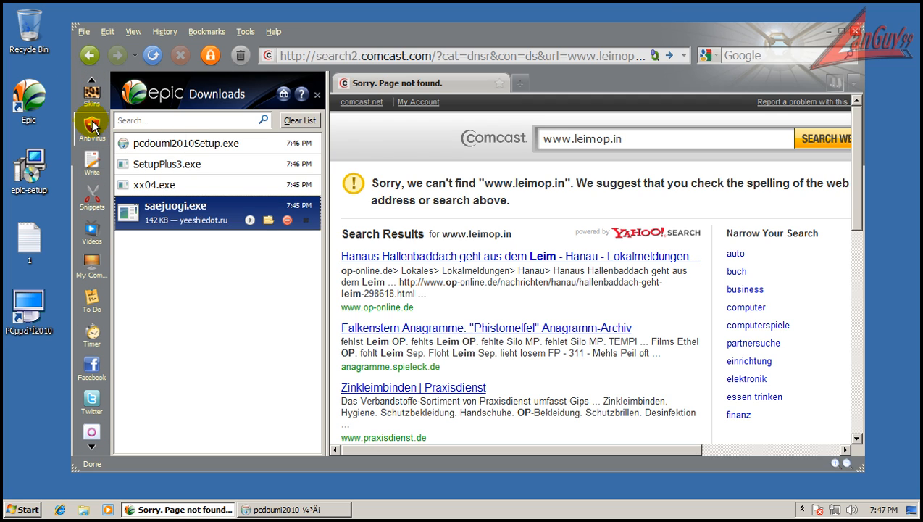
click(90, 129)
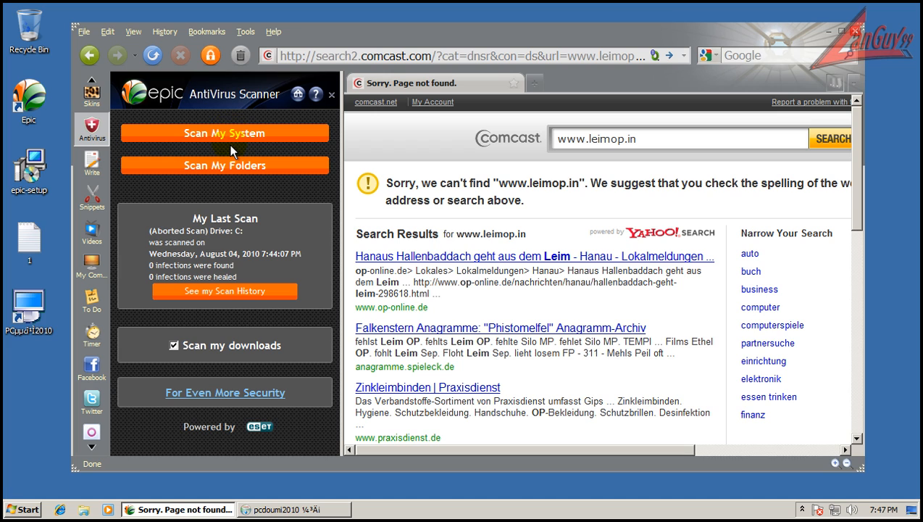
mouse_move(232, 134)
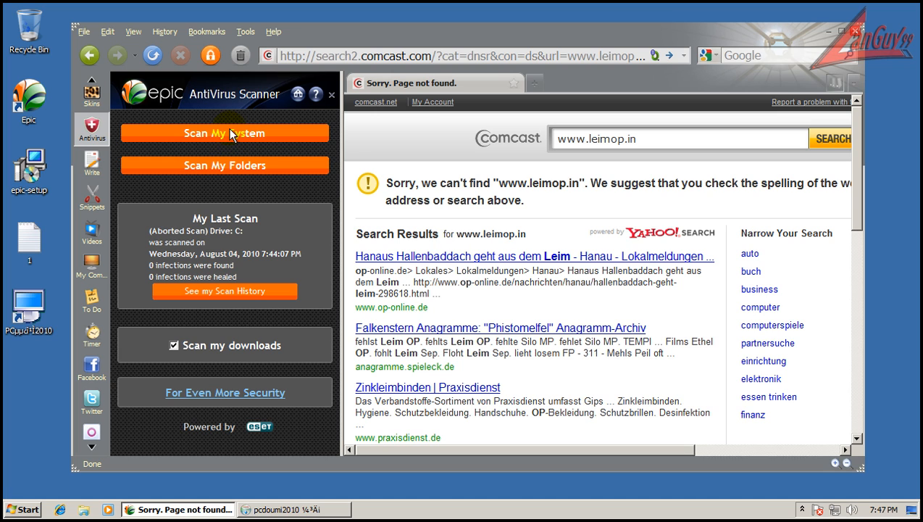
Start a full system virus scan with Scan My System and watch its progress
click(225, 133)
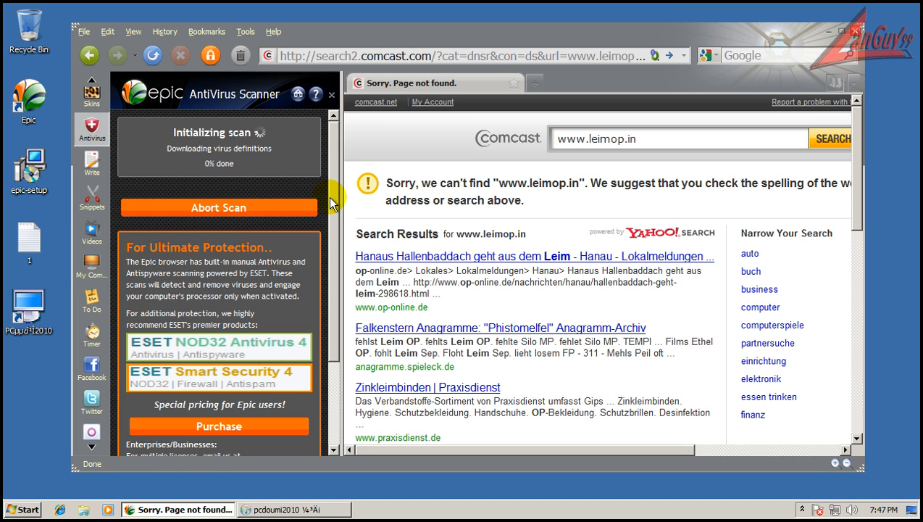
scroll(down, 3)
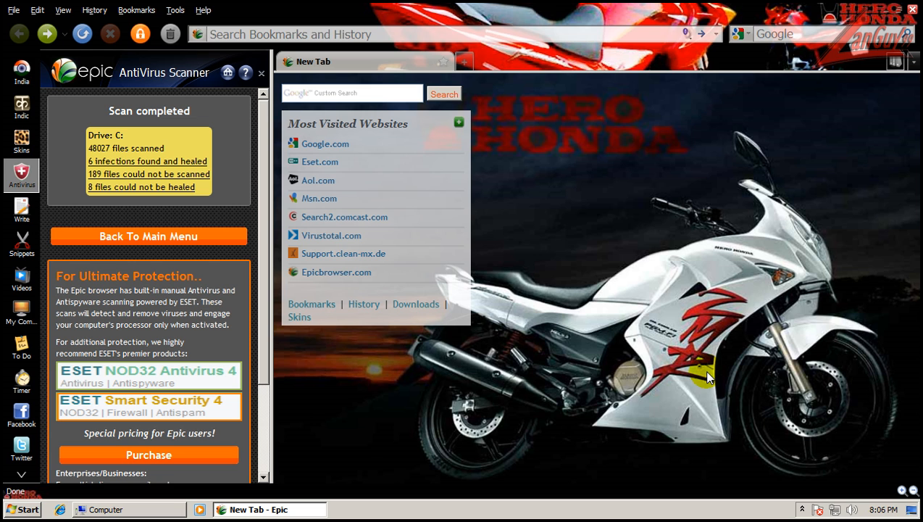
mouse_move(128, 129)
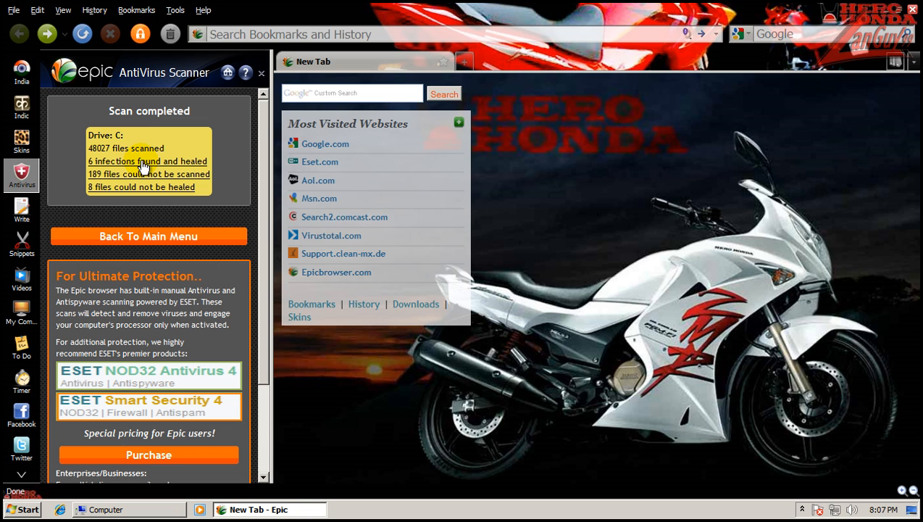
View the My Scan History list of the 6 infected files that were healed
click(148, 161)
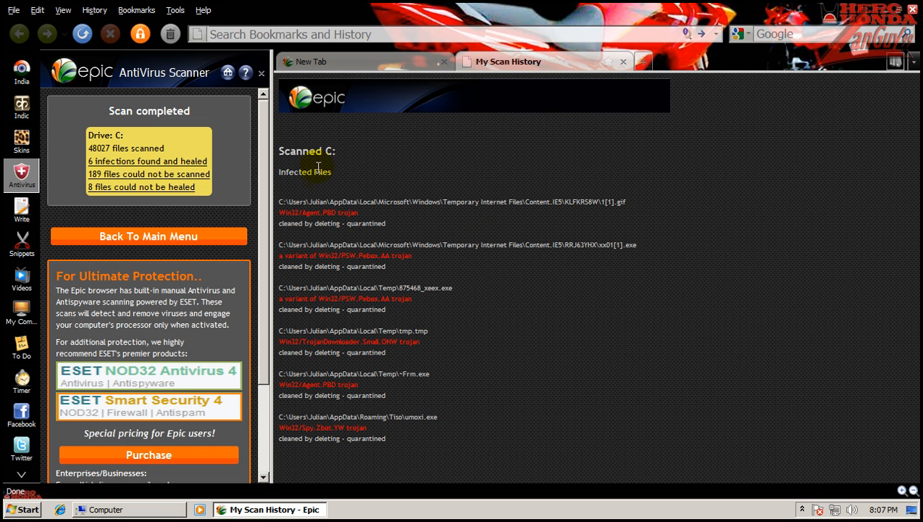
mouse_move(386, 224)
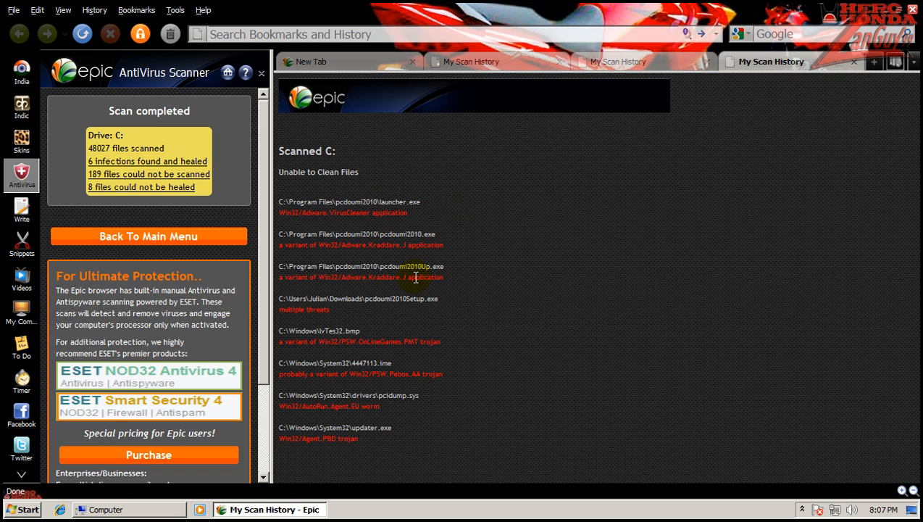
mouse_move(410, 328)
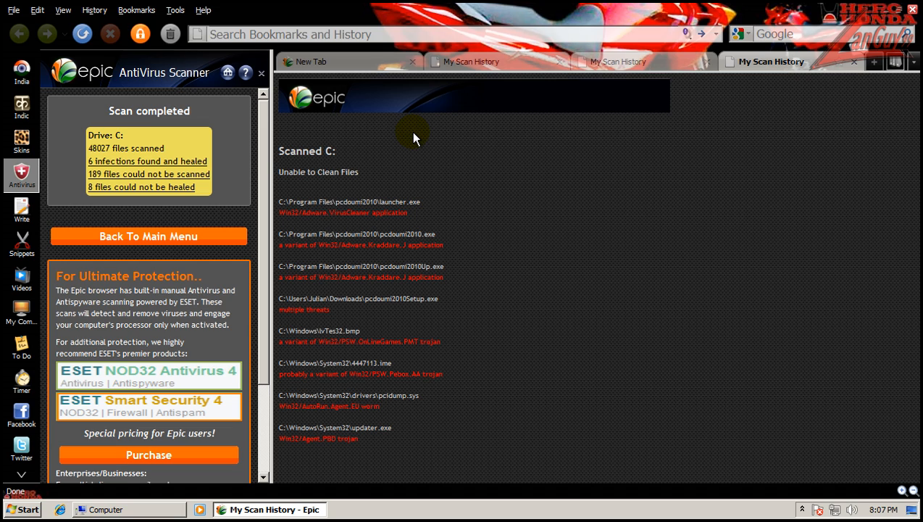
mouse_move(194, 164)
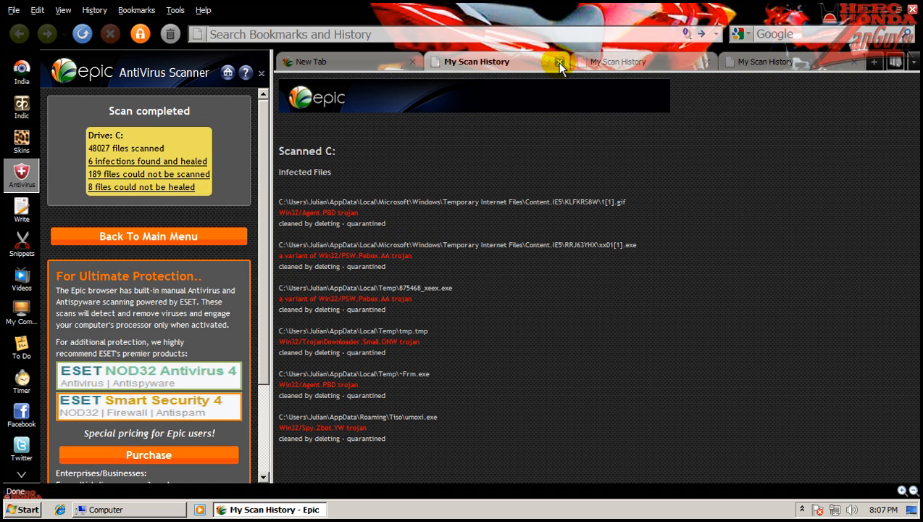
mouse_move(559, 65)
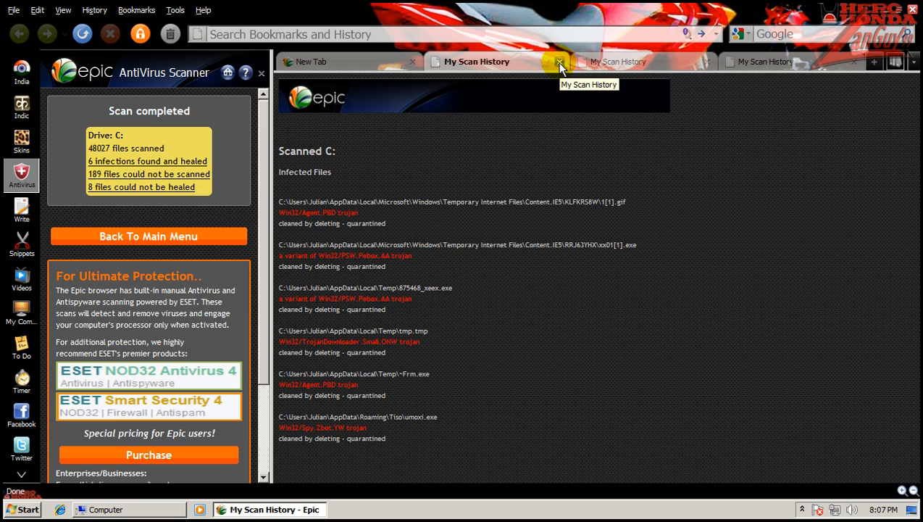
mouse_move(376, 212)
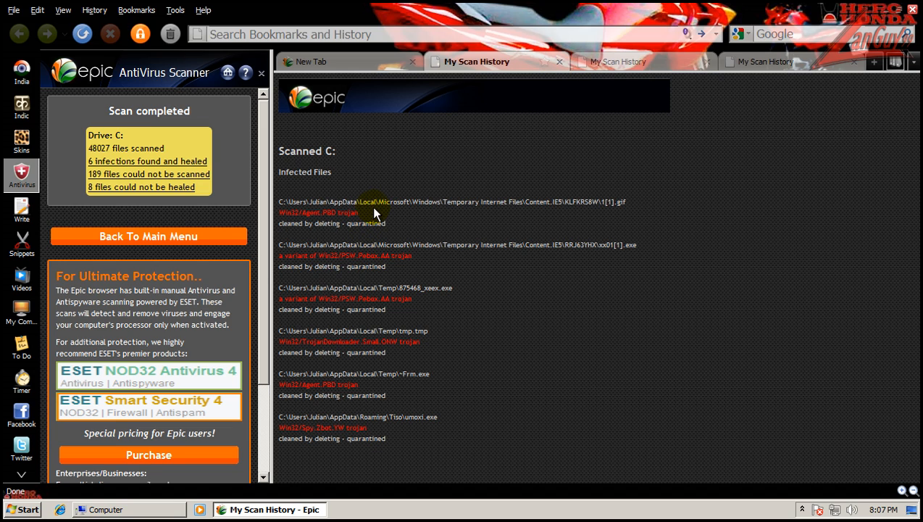
mouse_move(341, 212)
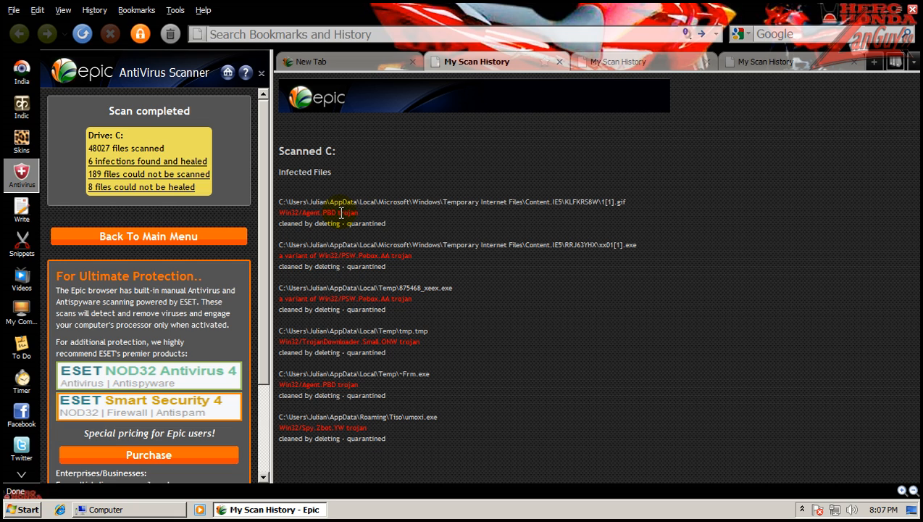
mouse_move(490, 139)
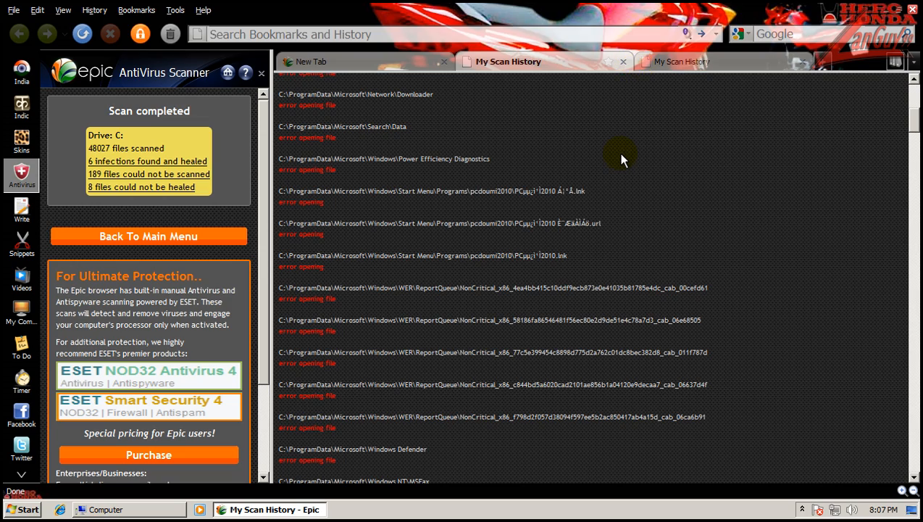
Scroll through the history of files that could not be scanned due to open errors
scroll(down, 3)
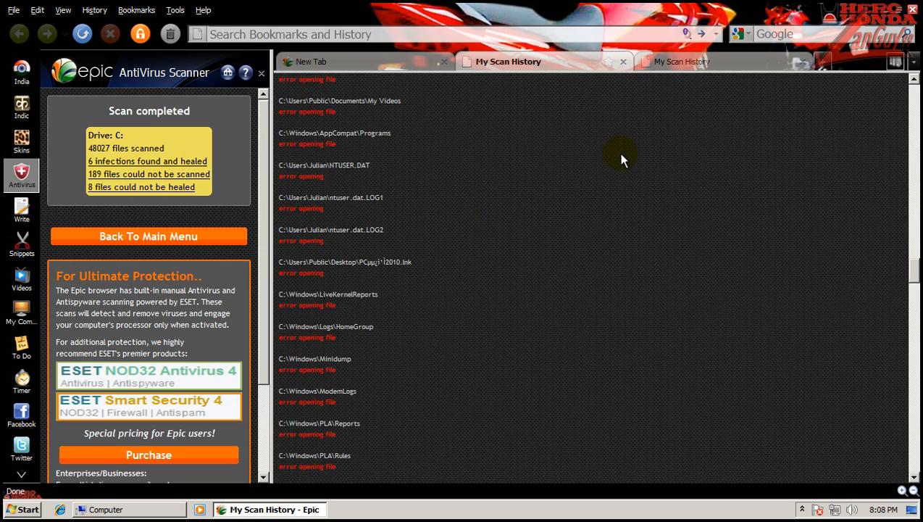
scroll(down, 3)
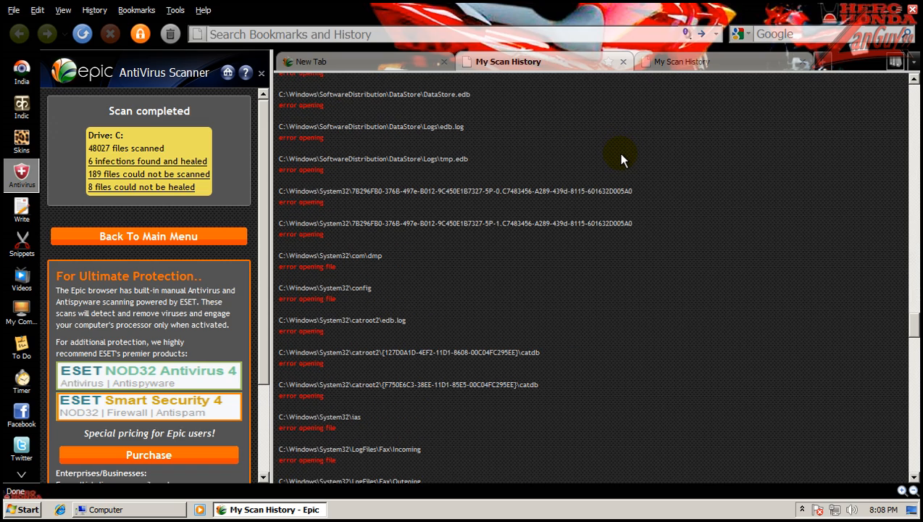
scroll(down, 3)
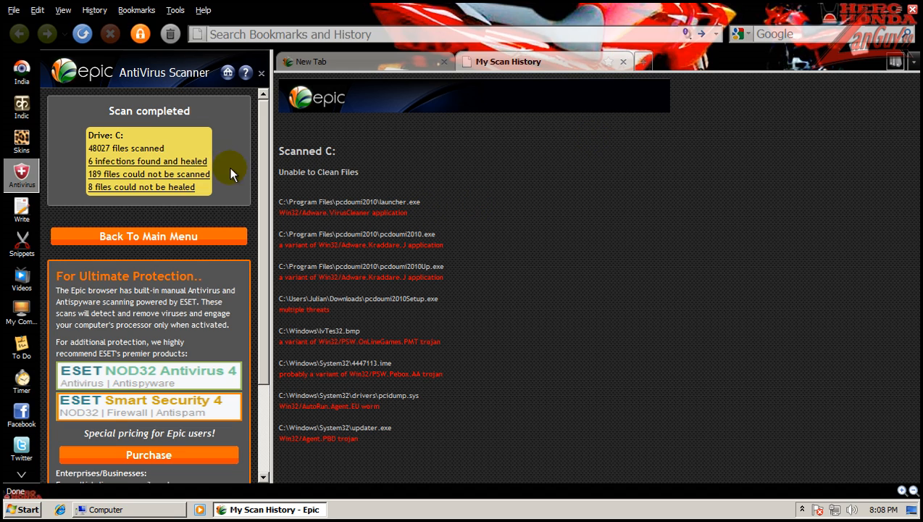
mouse_move(241, 158)
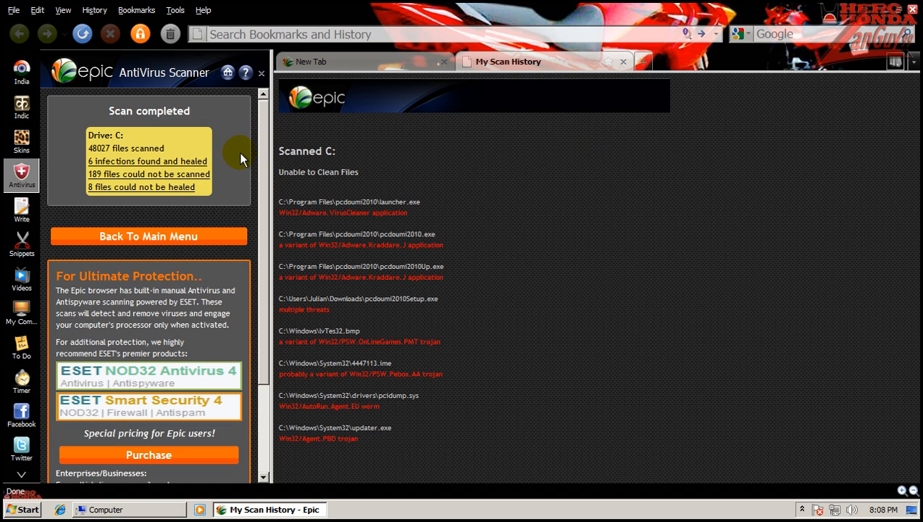
mouse_move(235, 181)
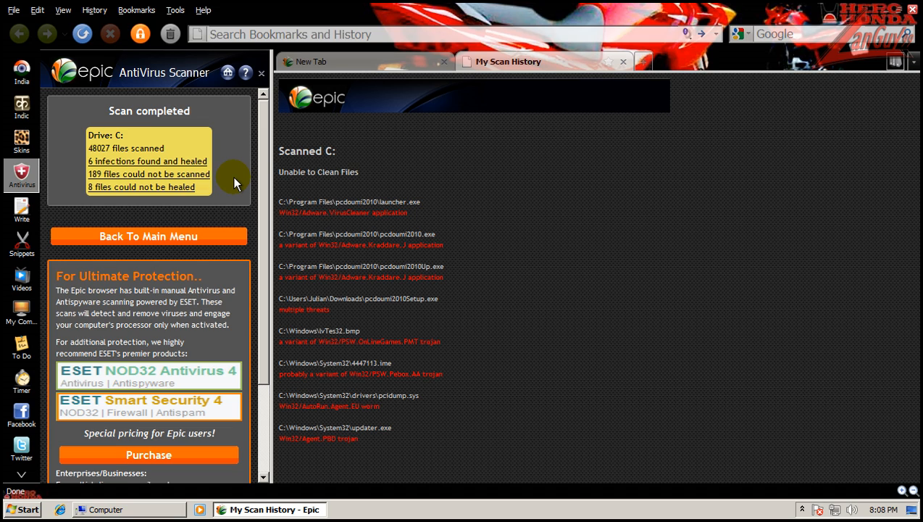
mouse_move(244, 152)
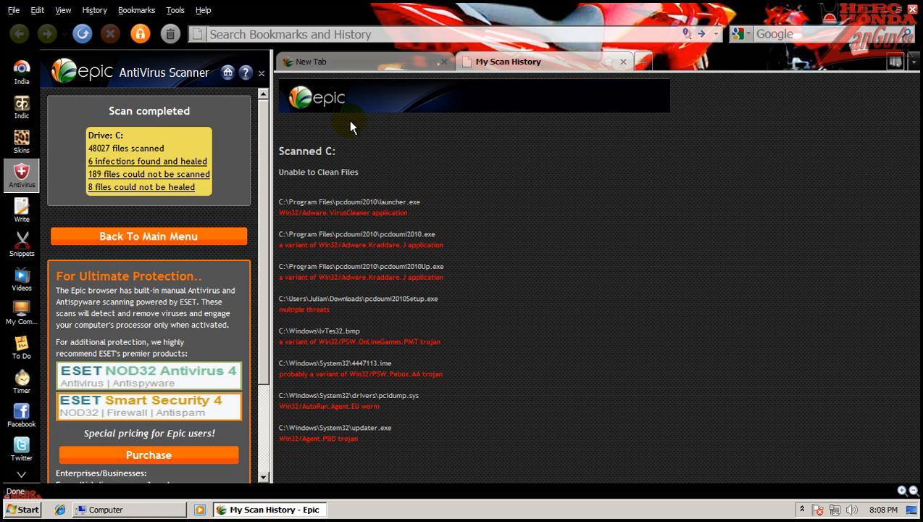
mouse_move(368, 151)
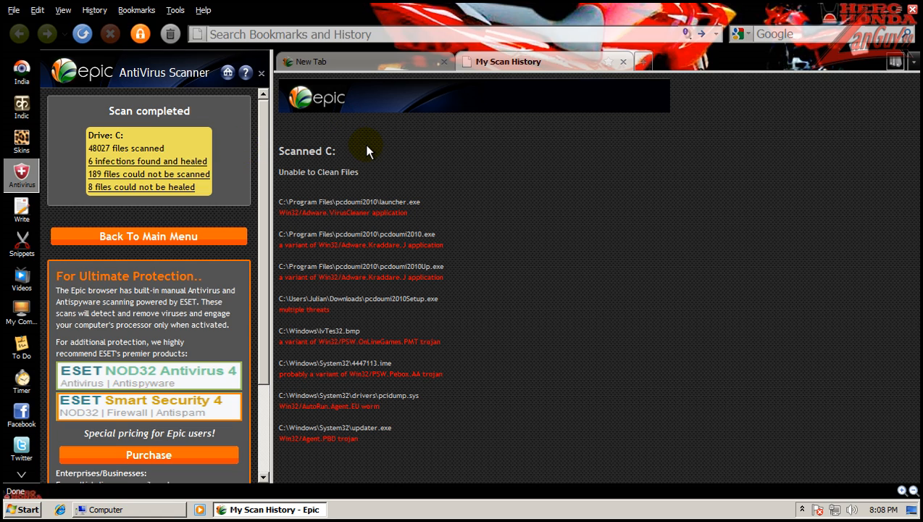
mouse_move(243, 143)
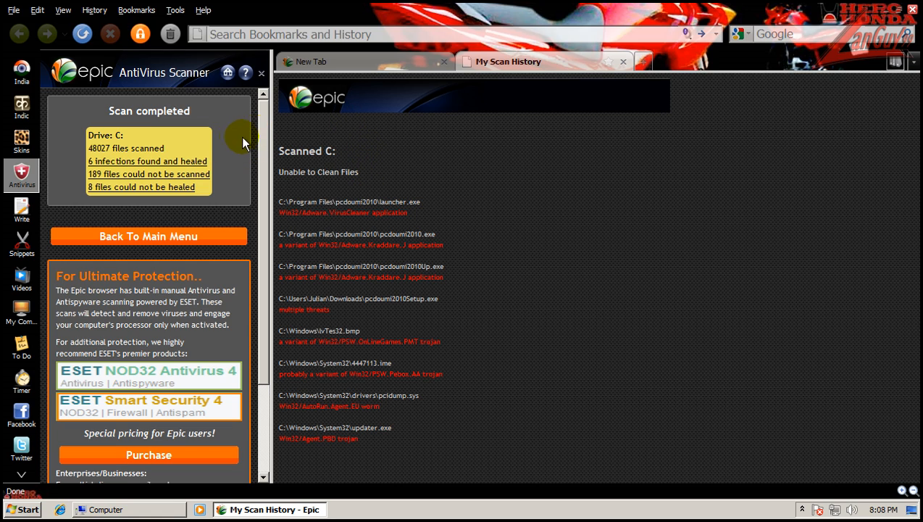
mouse_move(366, 336)
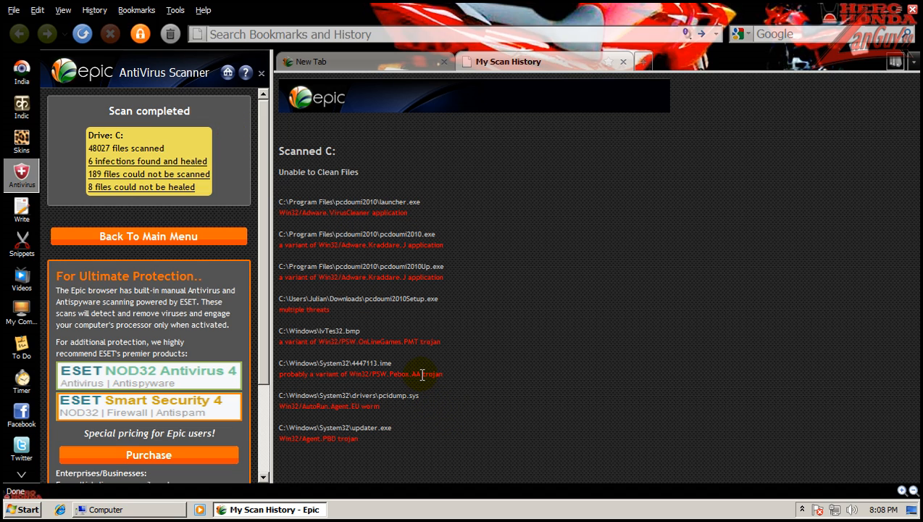
mouse_move(797, 499)
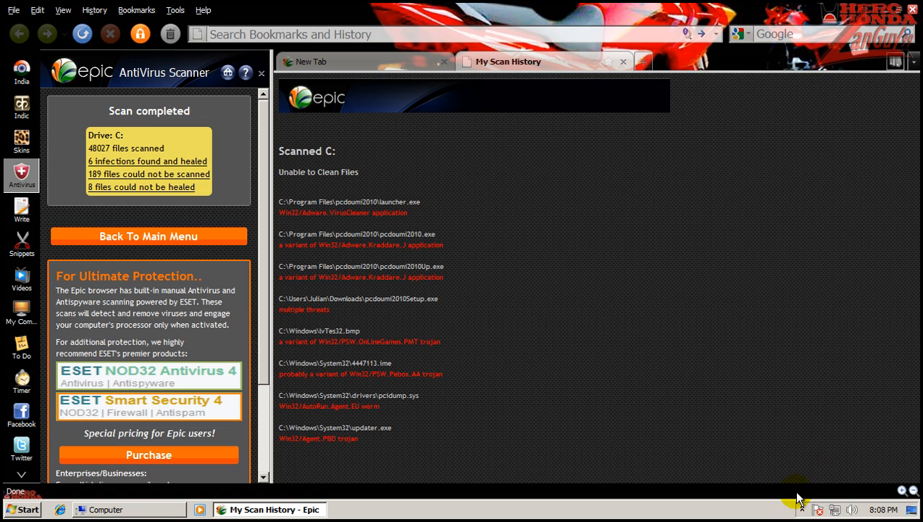
mouse_move(328, 226)
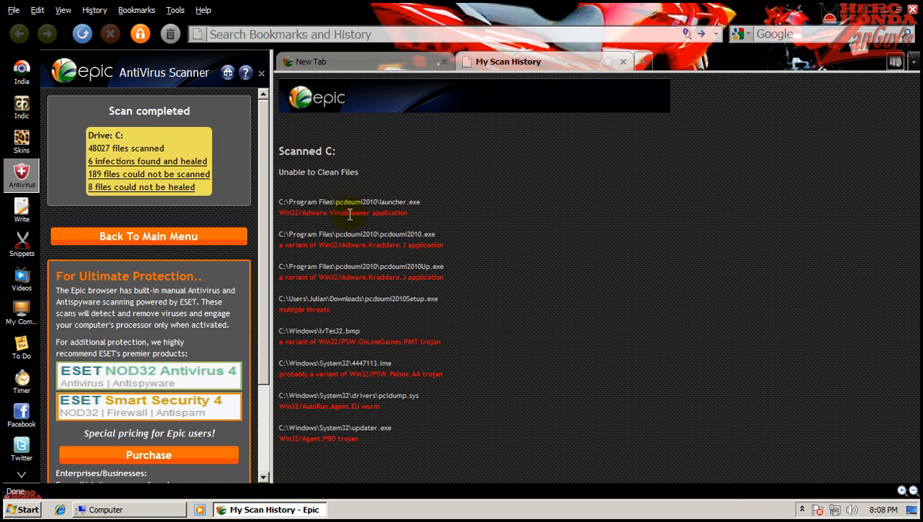
mouse_move(441, 263)
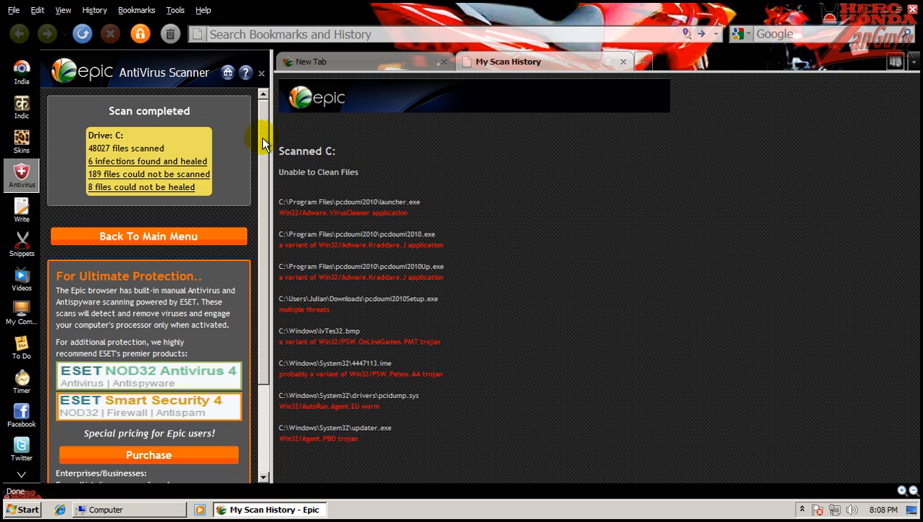
mouse_move(458, 174)
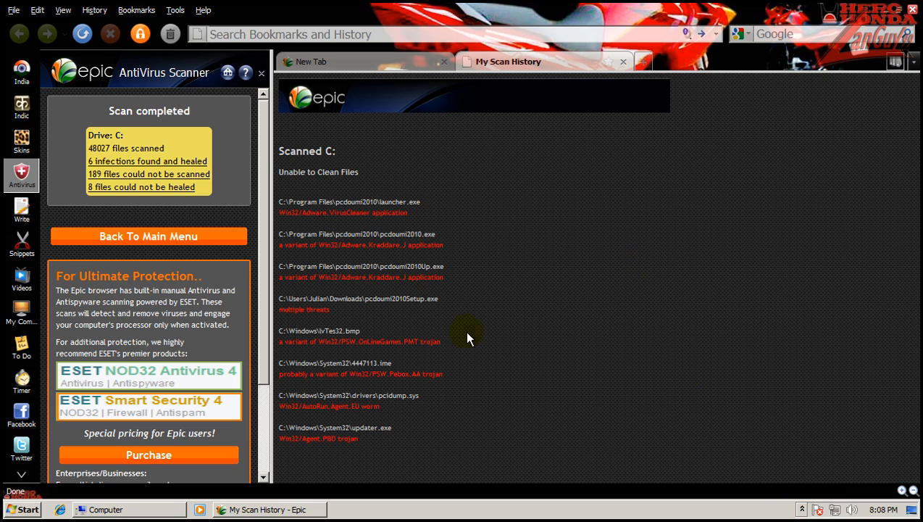
mouse_move(368, 458)
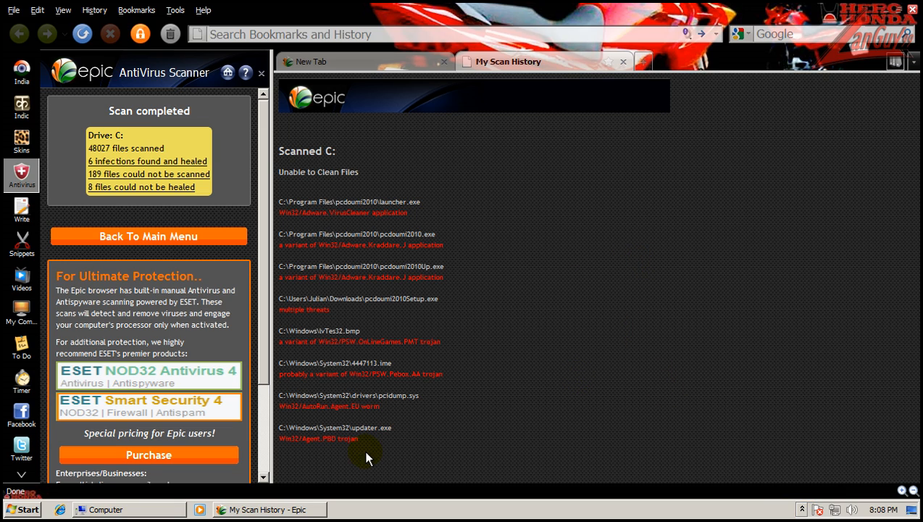
mouse_move(368, 262)
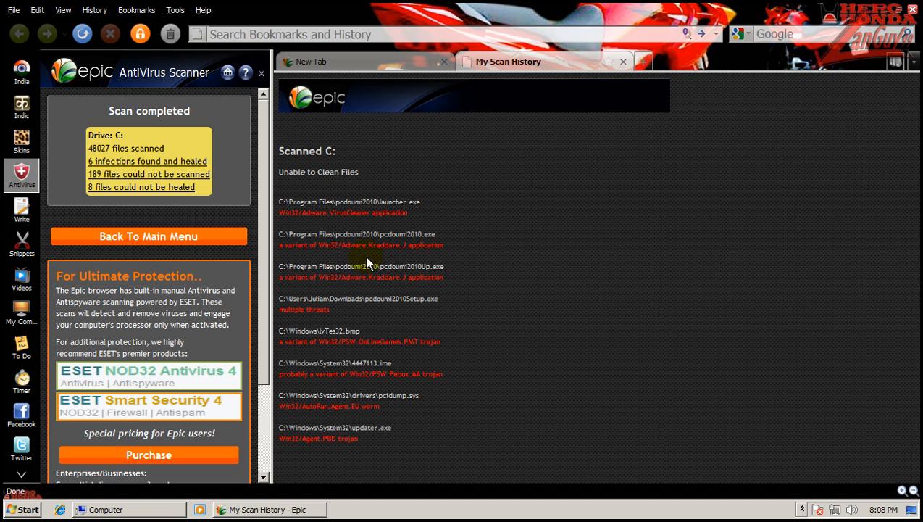
mouse_move(399, 334)
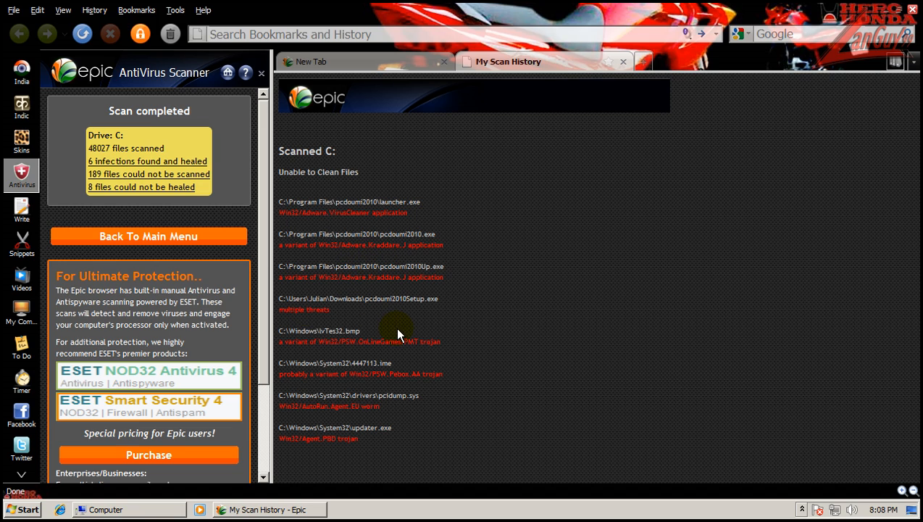
mouse_move(432, 388)
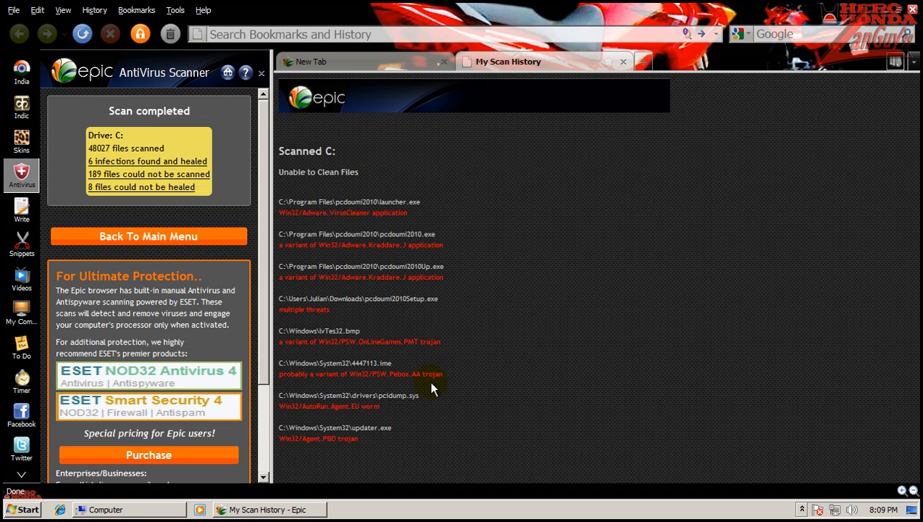
mouse_move(457, 345)
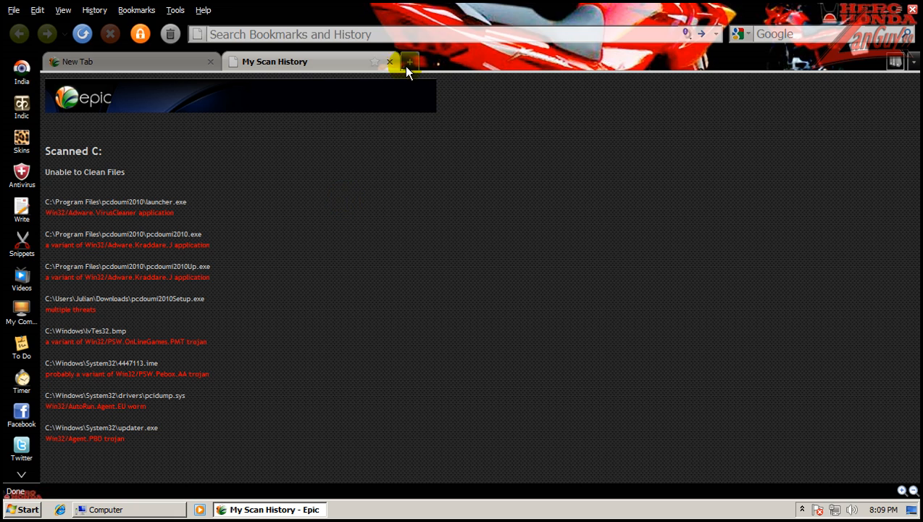
Close the My Scan History tab and bring up the Epic Apps panel
click(409, 61)
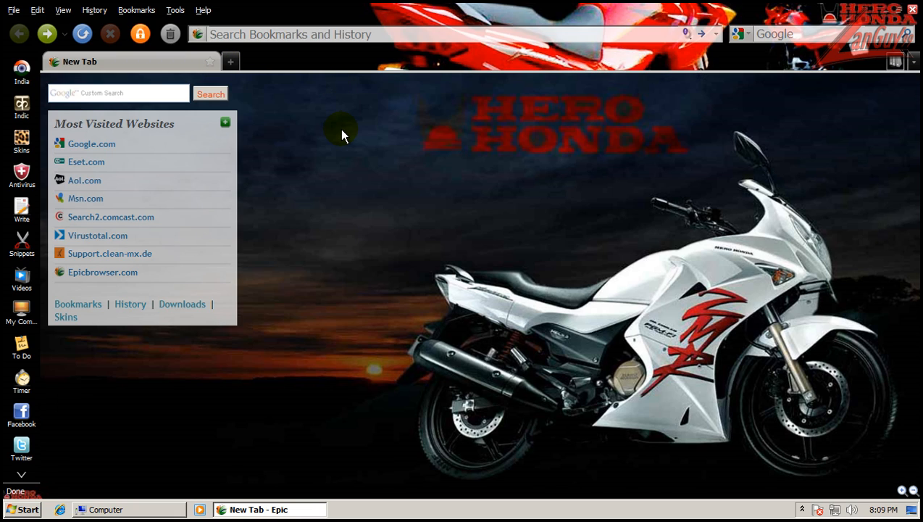
mouse_move(336, 209)
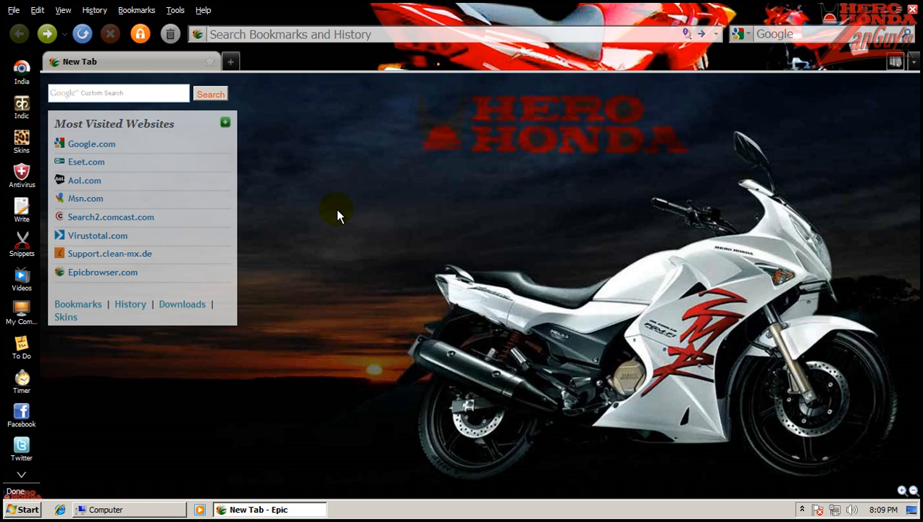
mouse_move(132, 65)
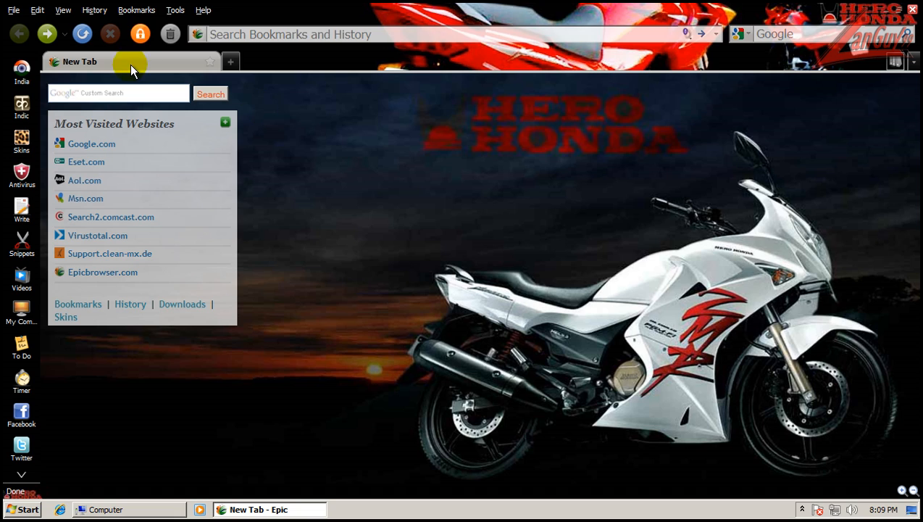
mouse_move(322, 123)
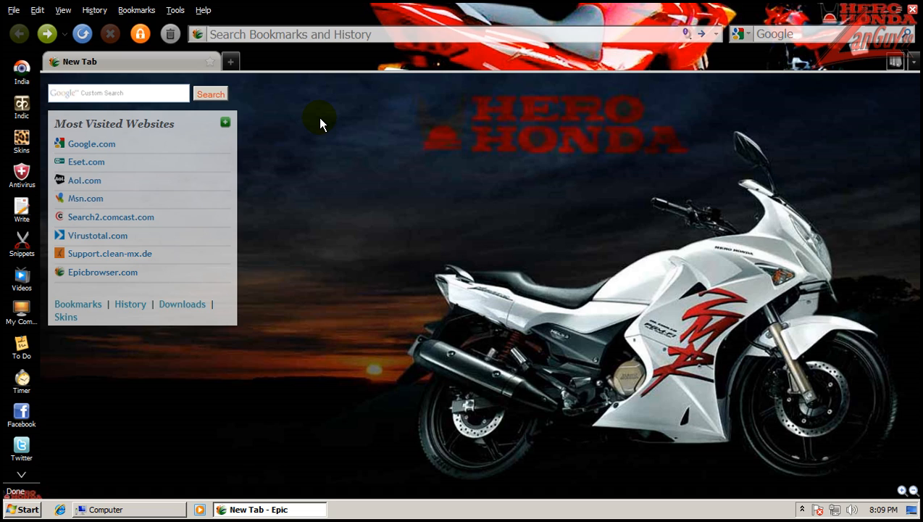
mouse_move(293, 268)
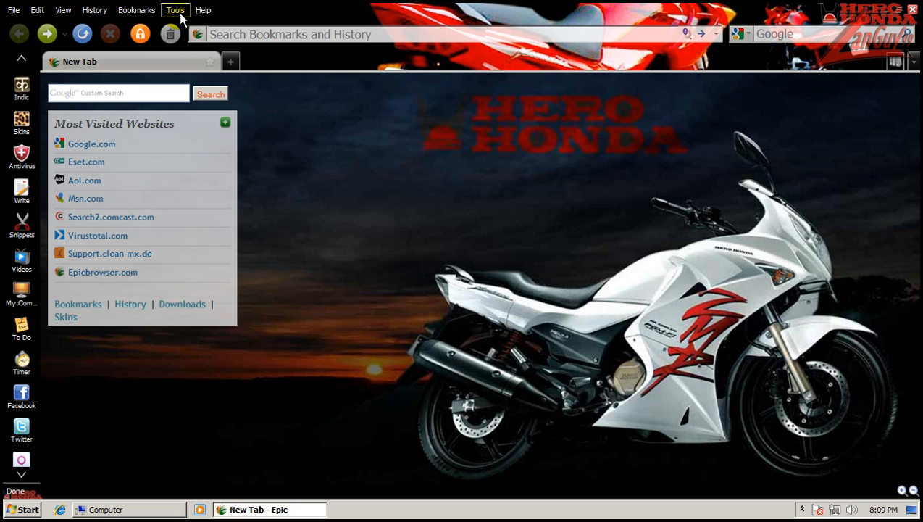
click(176, 9)
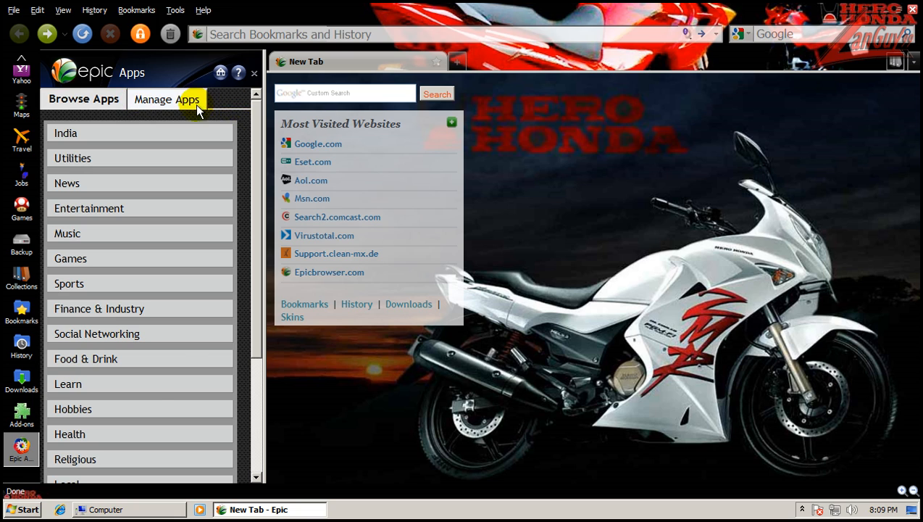
In Manage Apps, hide the Indic, Write, To Do, Twitter and Yahoo sidebar apps
click(166, 98)
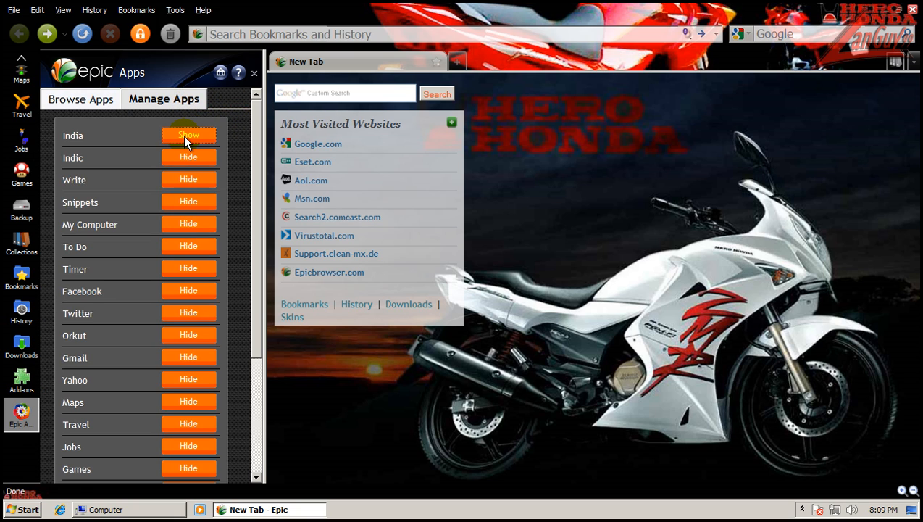
click(189, 157)
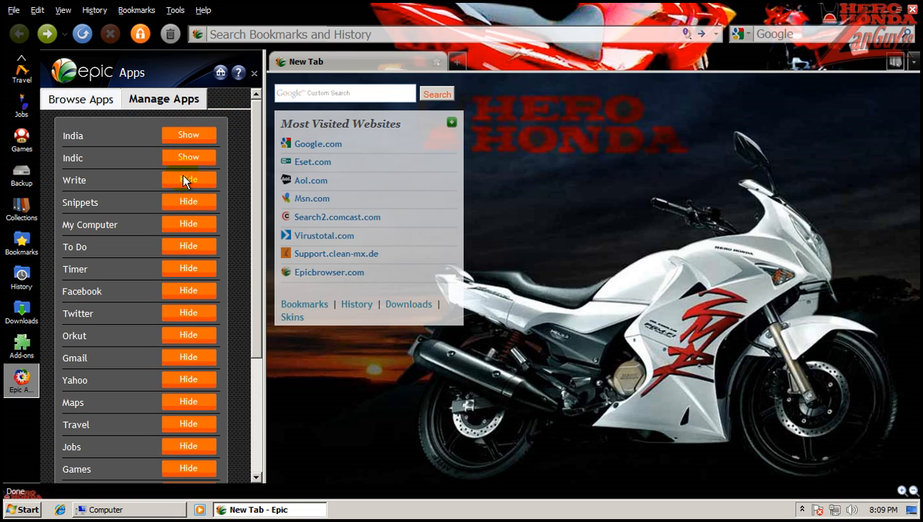
click(188, 180)
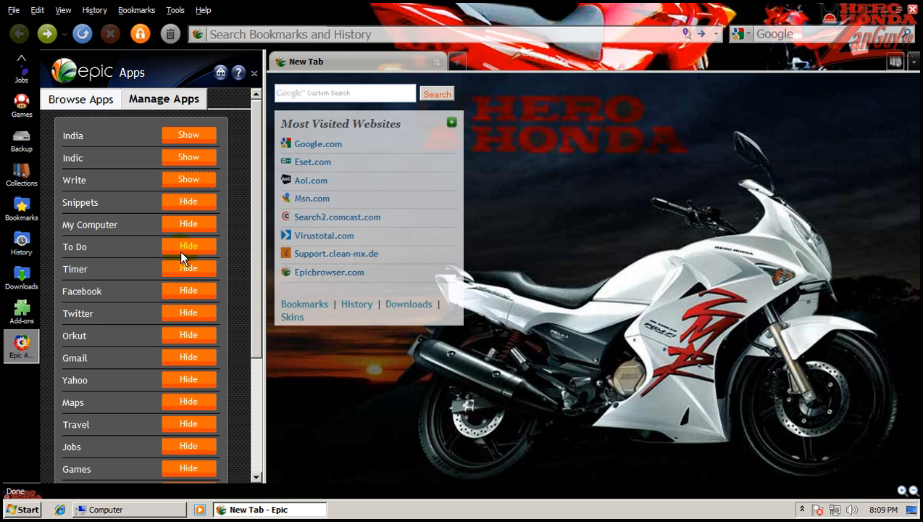
click(188, 246)
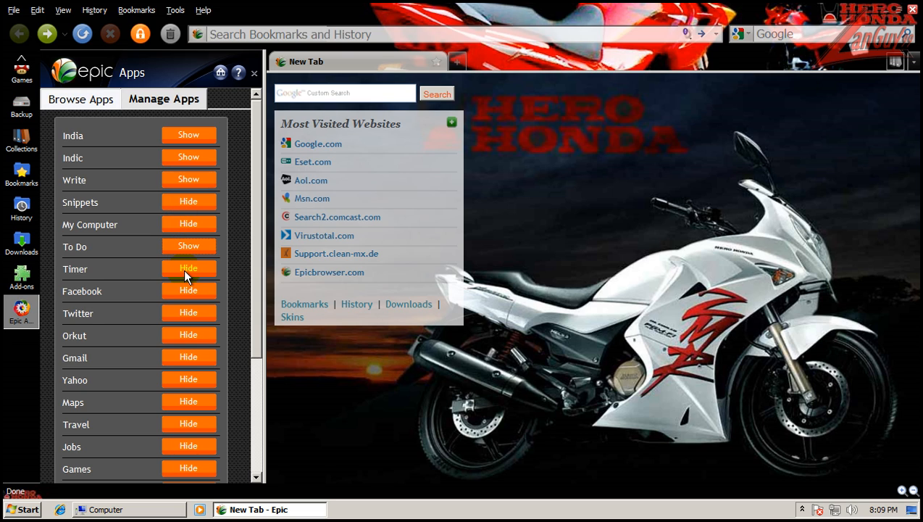
mouse_move(189, 316)
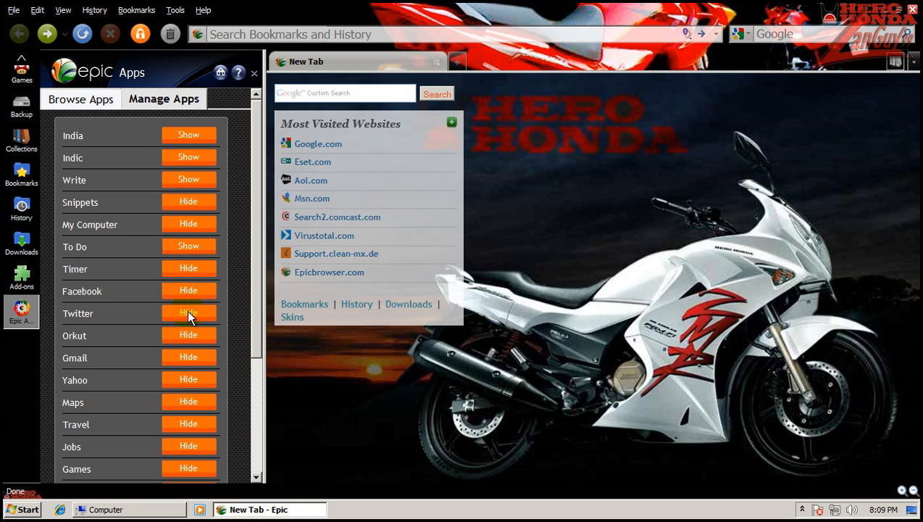
click(189, 313)
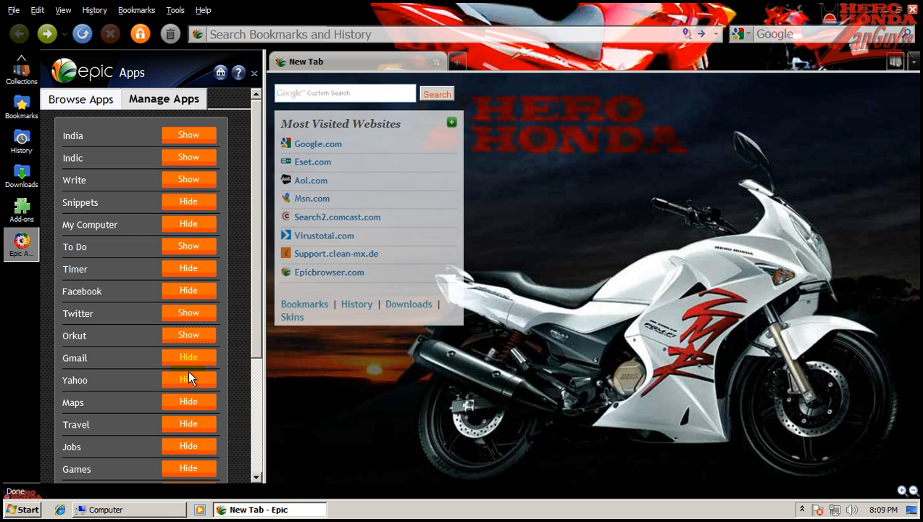
click(188, 380)
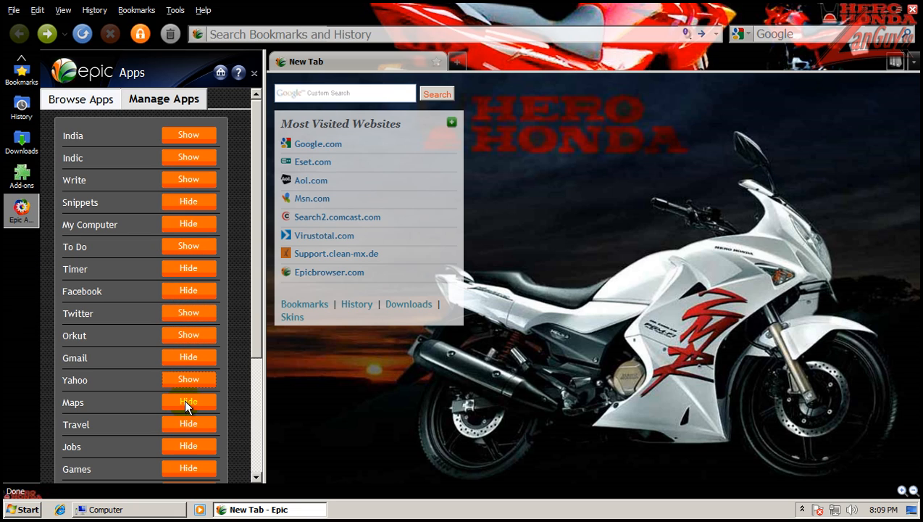
Hide the Backup and Snippets apps and show To Do in the sidebar again
scroll(down, 3)
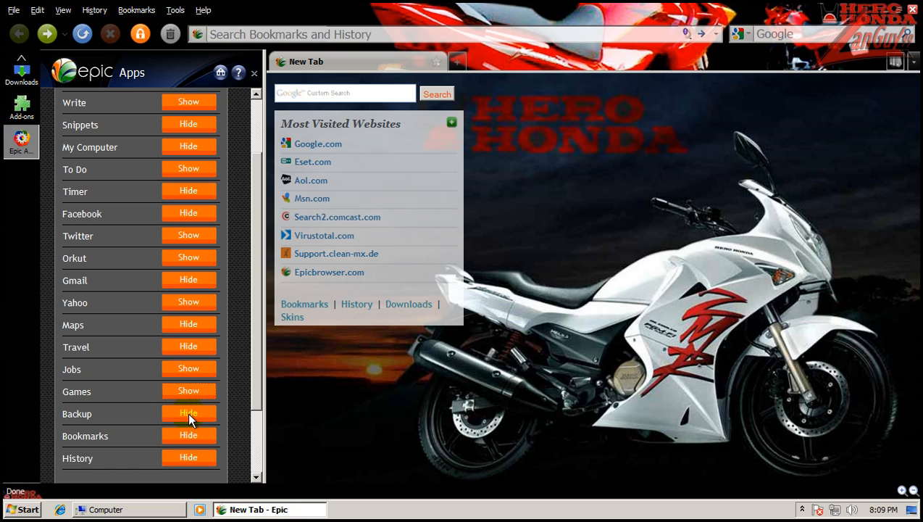
click(188, 413)
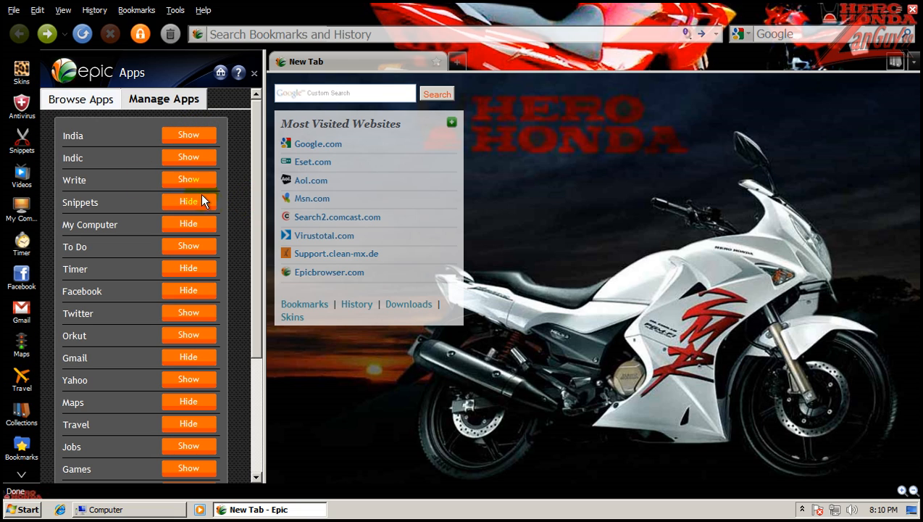
click(188, 201)
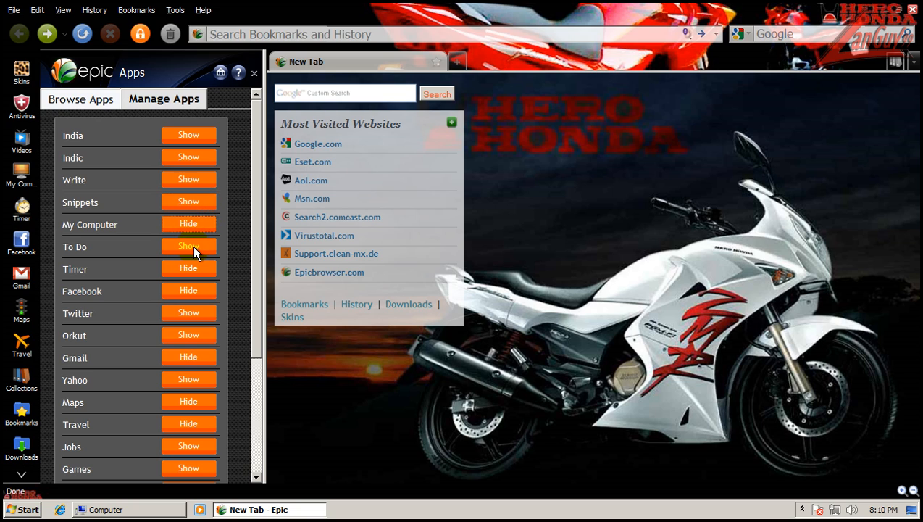
click(188, 246)
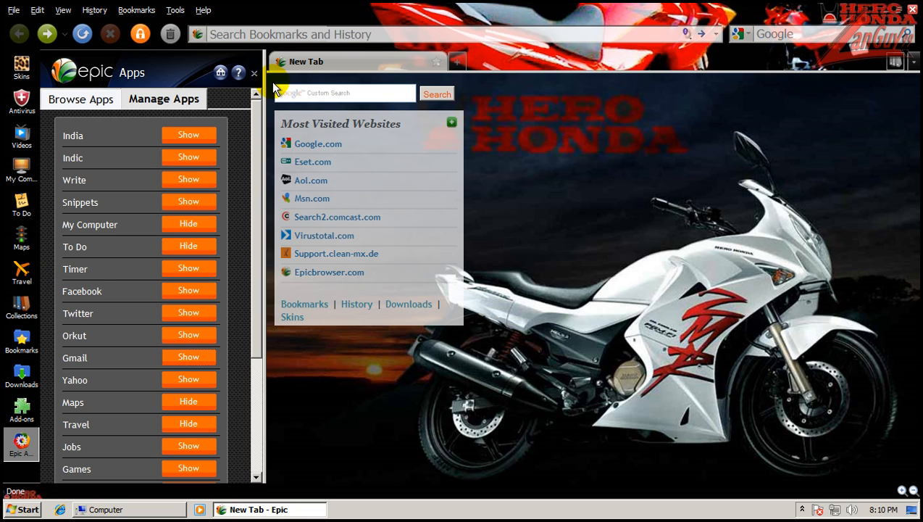
Close the Epic Apps panel and focus the address bar
click(254, 72)
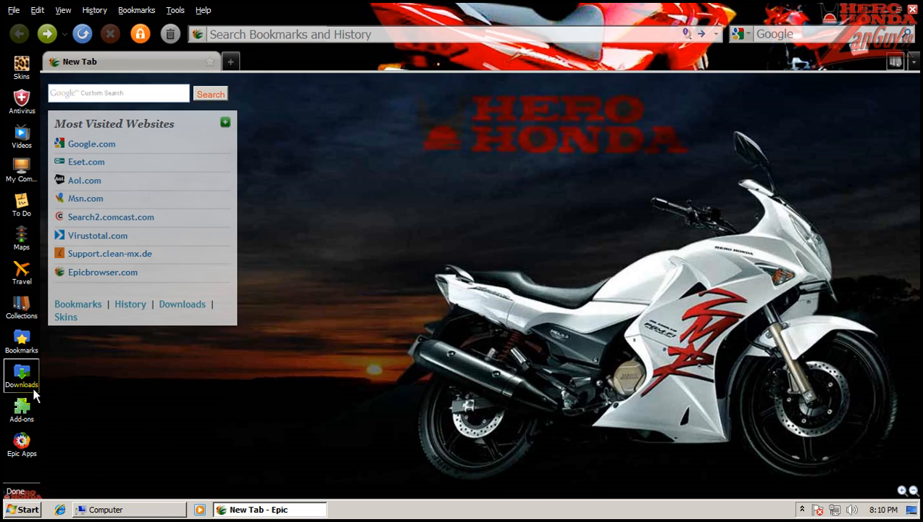
mouse_move(437, 97)
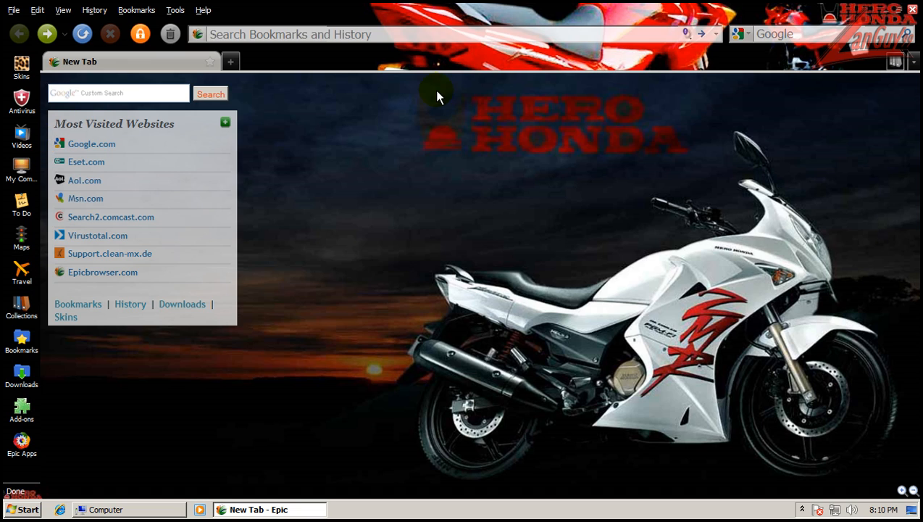
mouse_move(397, 168)
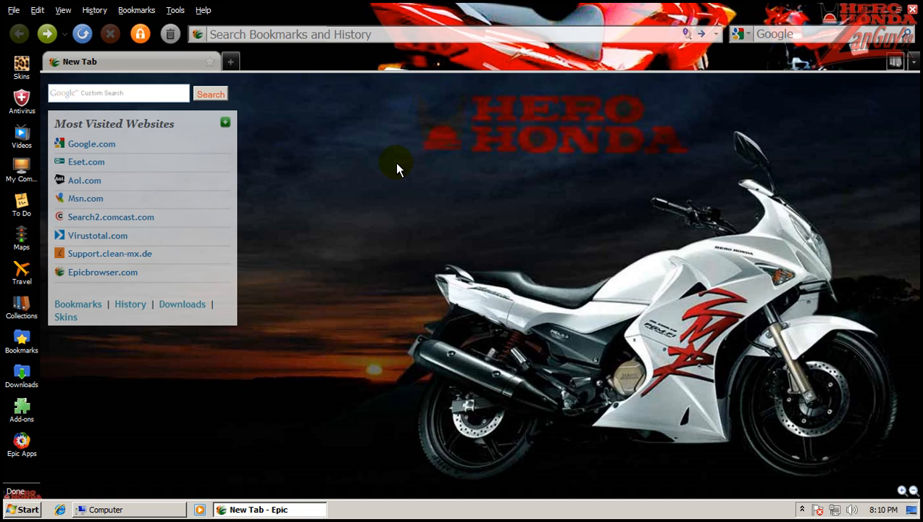
mouse_move(919, 80)
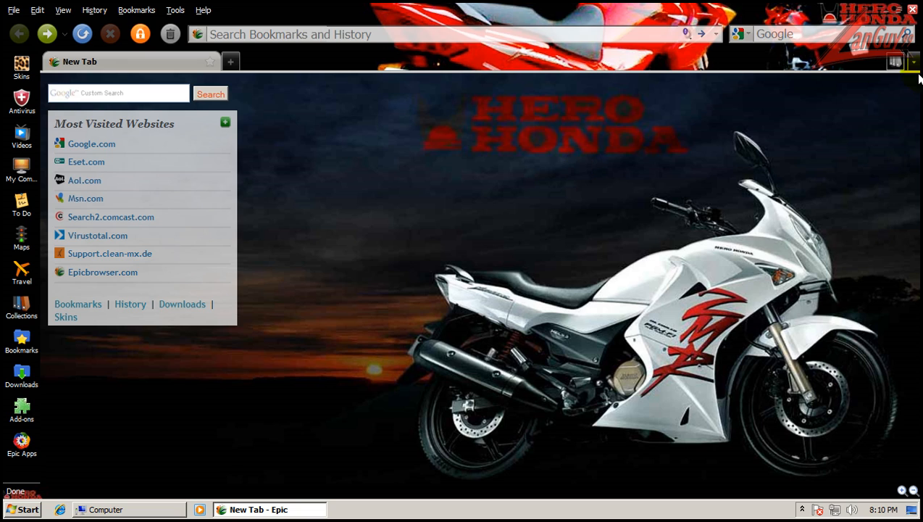
mouse_move(342, 153)
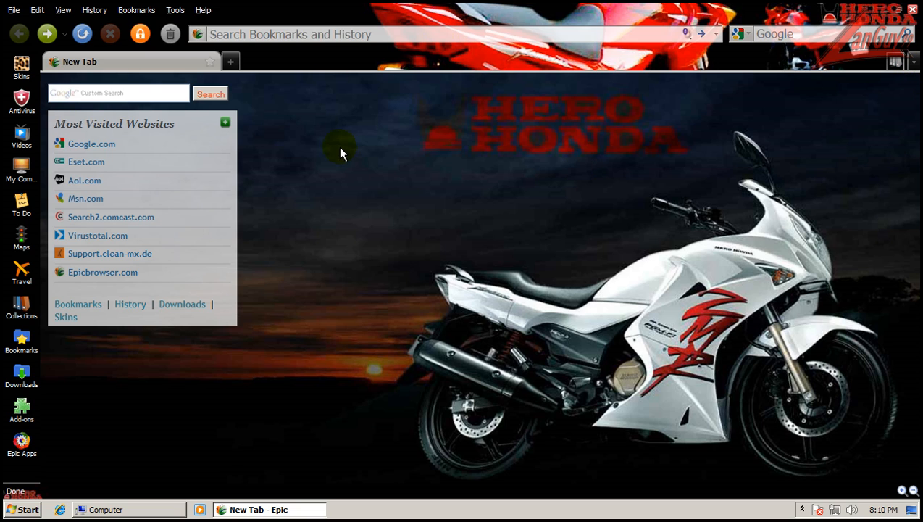
click(374, 34)
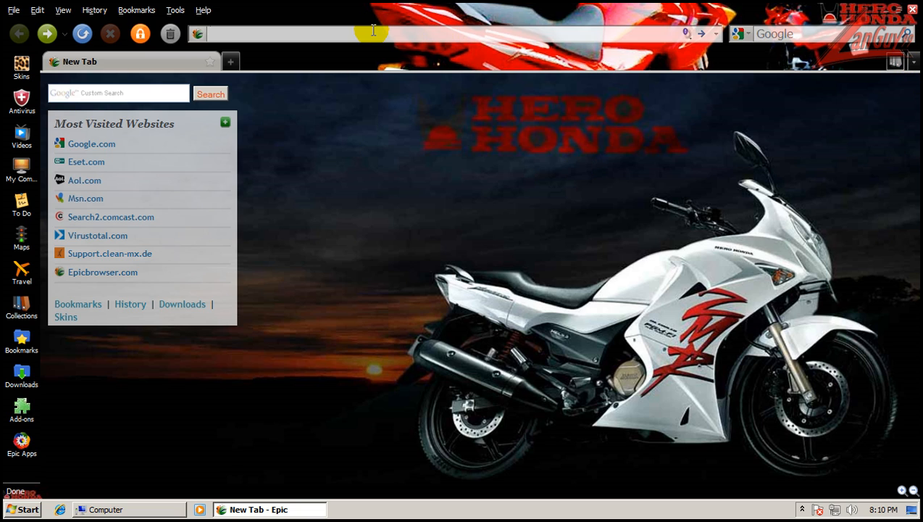
Navigate to the misspelled address goooole.com
text(goooole.com/)
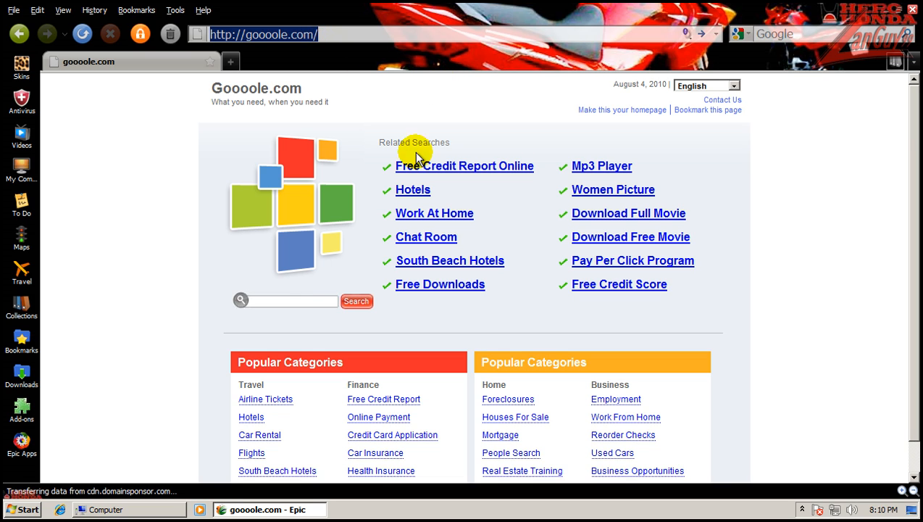
mouse_move(330, 59)
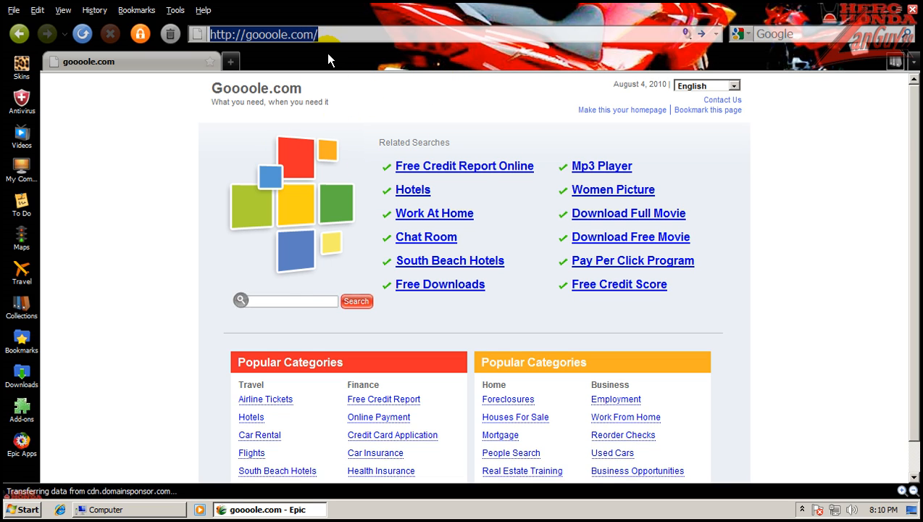
mouse_move(339, 243)
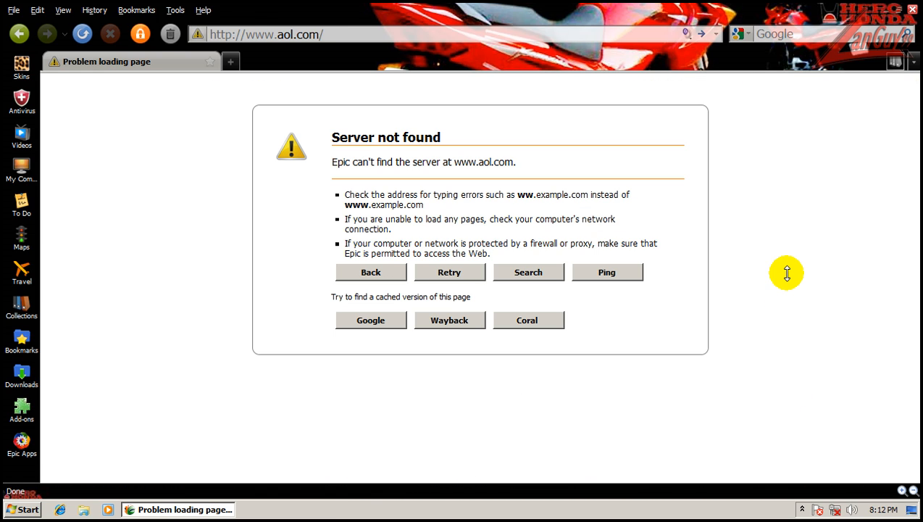
mouse_move(752, 418)
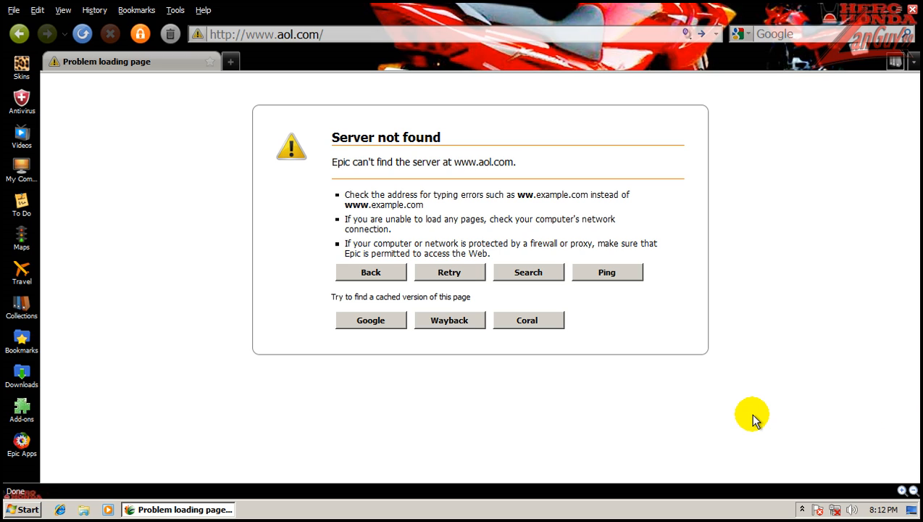
mouse_move(267, 68)
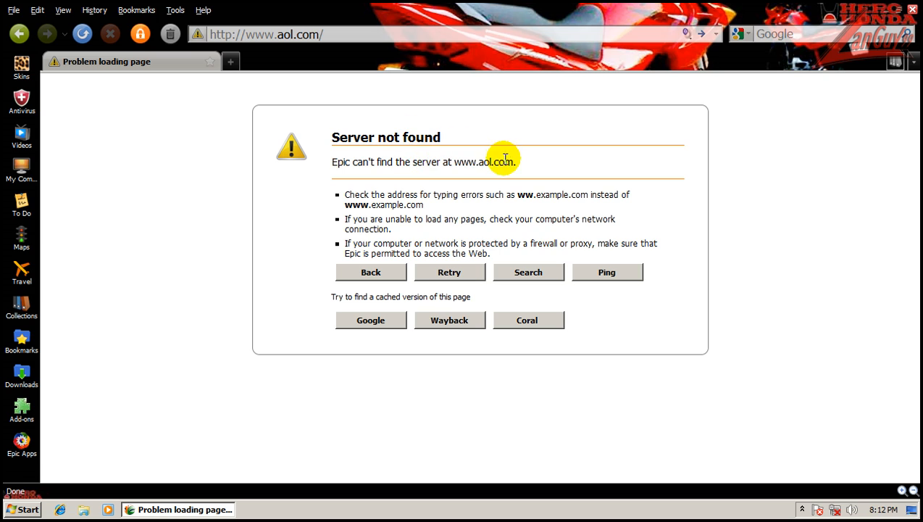
mouse_move(397, 243)
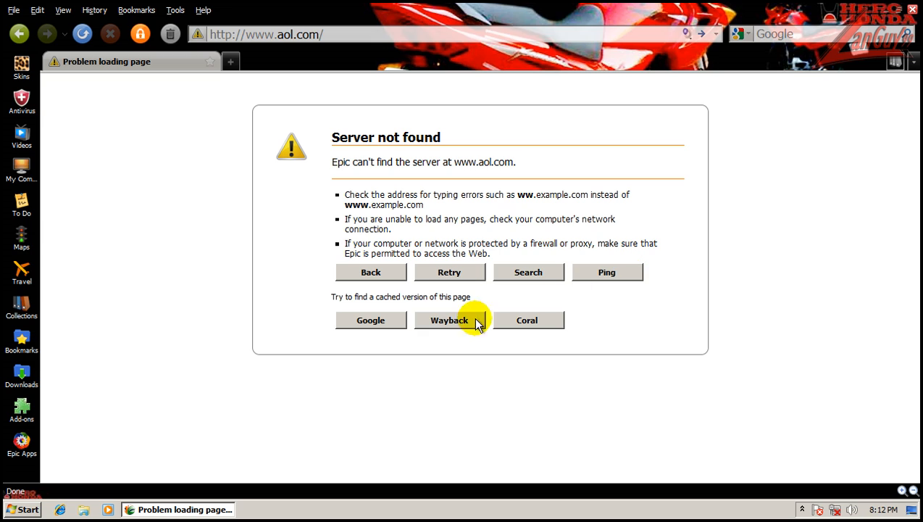
mouse_move(376, 335)
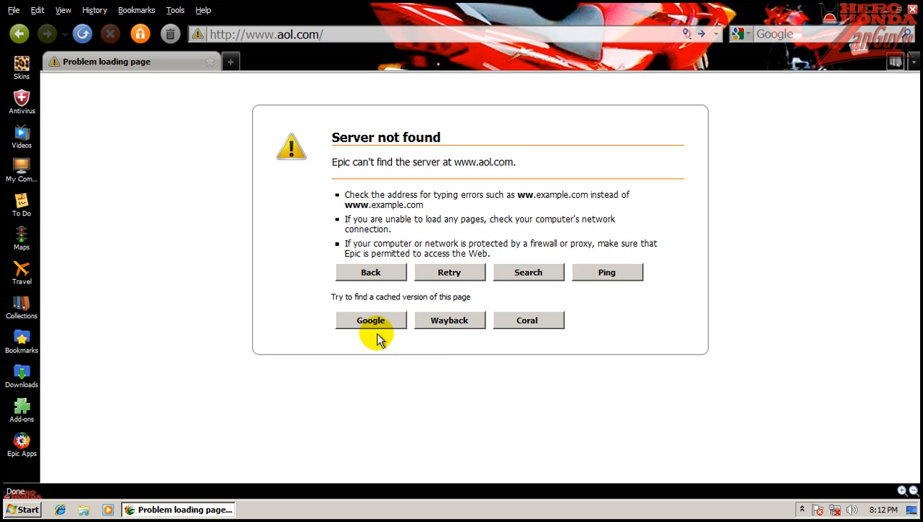
mouse_move(391, 326)
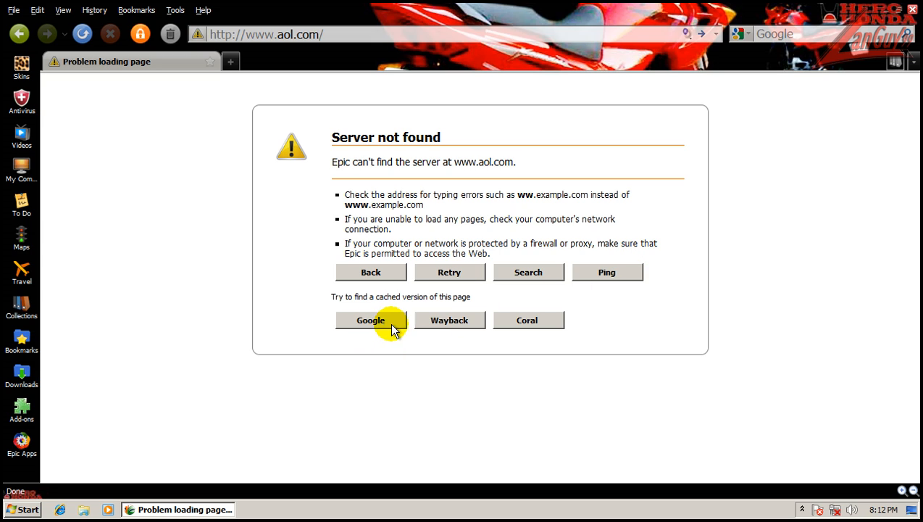
mouse_move(554, 328)
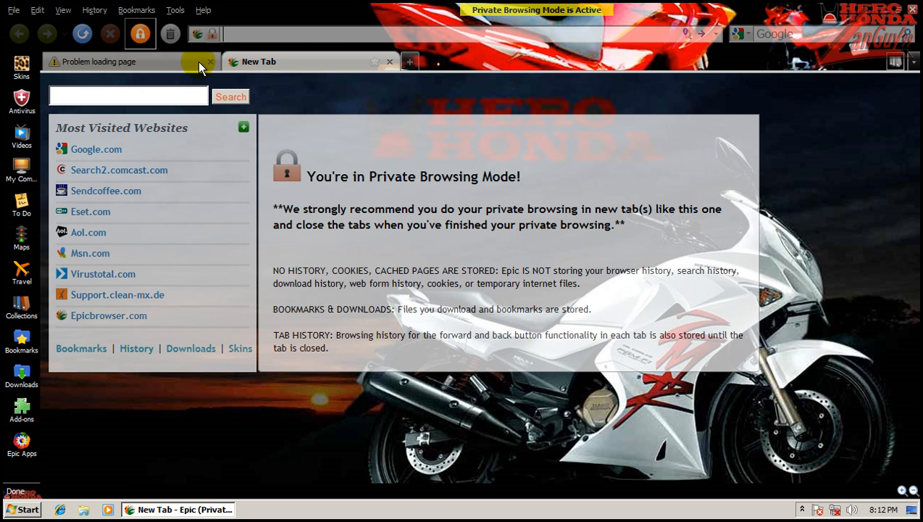
click(210, 61)
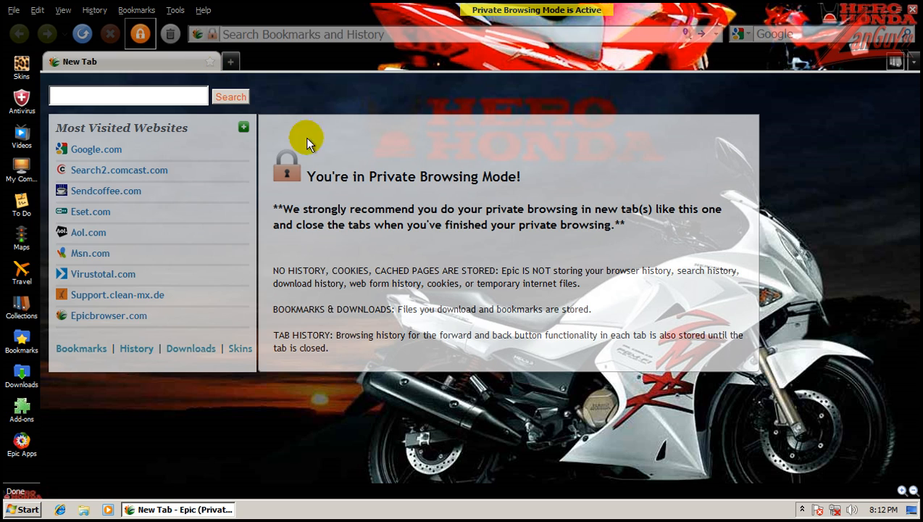
mouse_move(536, 300)
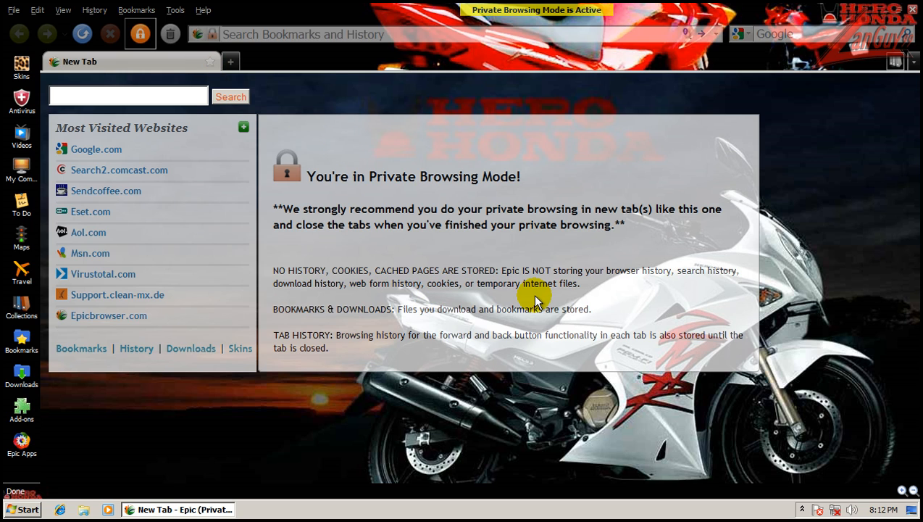
mouse_move(499, 262)
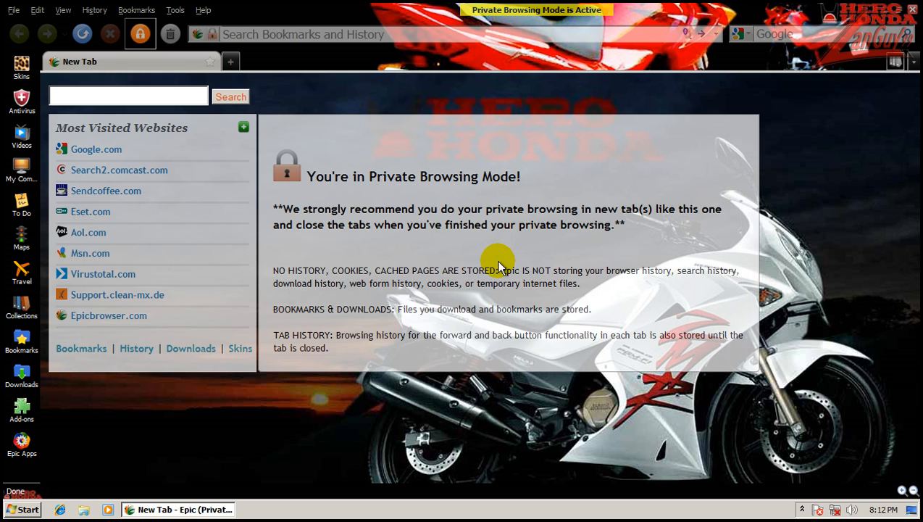
mouse_move(624, 274)
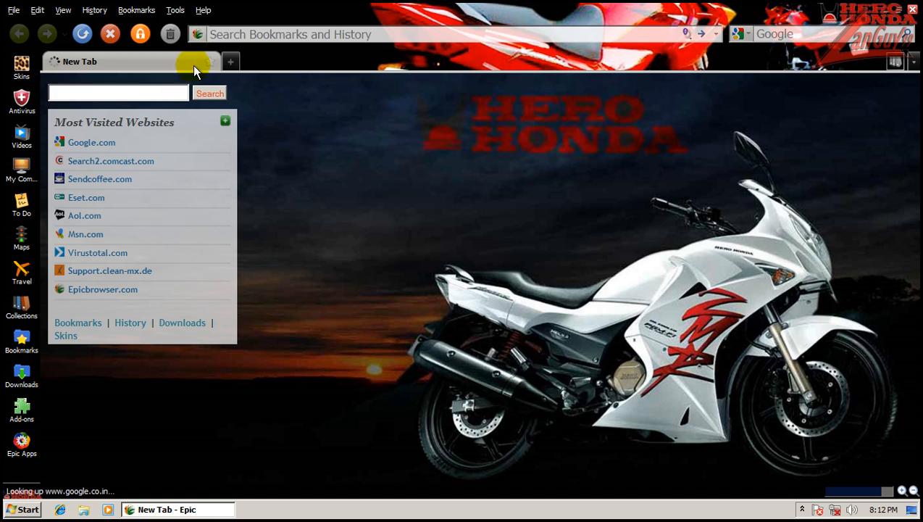
click(175, 8)
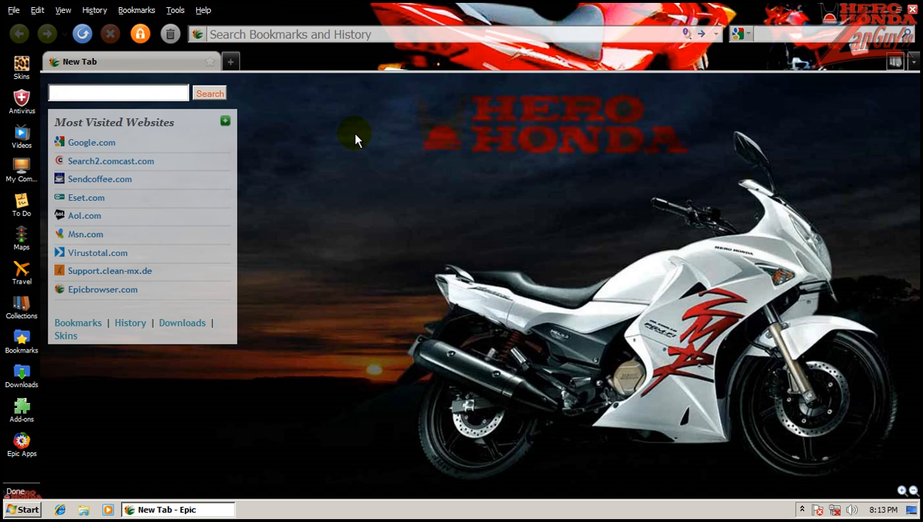
mouse_move(794, 34)
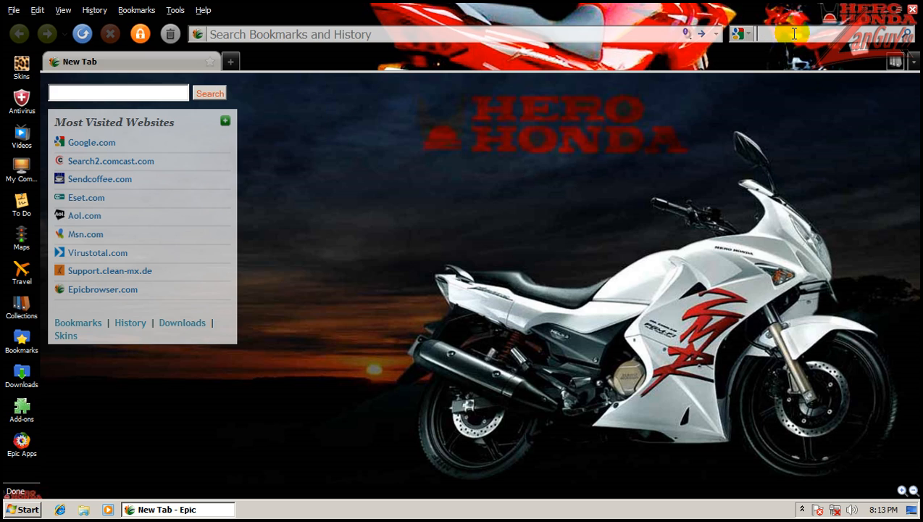
click(136, 9)
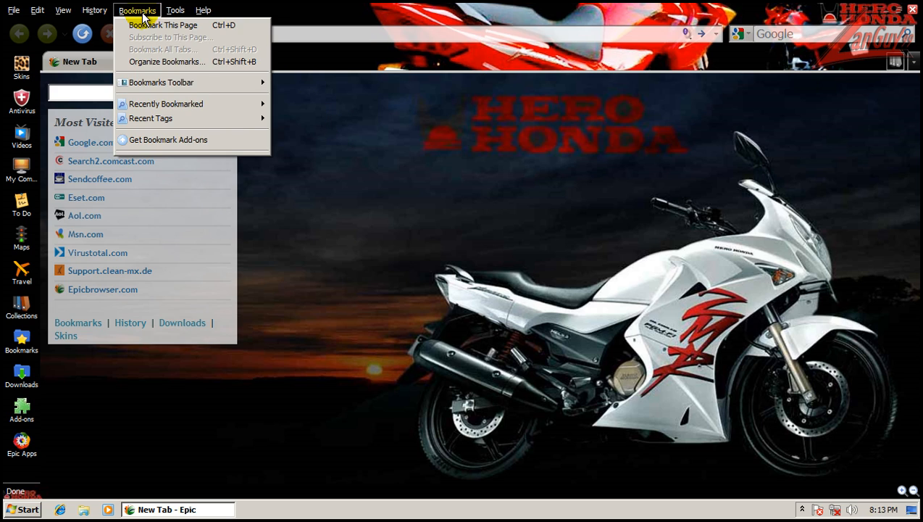
click(64, 9)
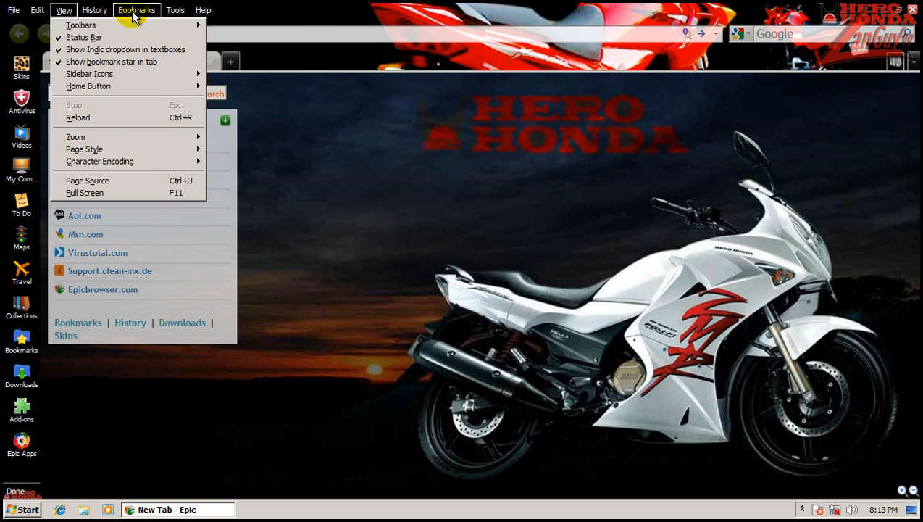
click(203, 10)
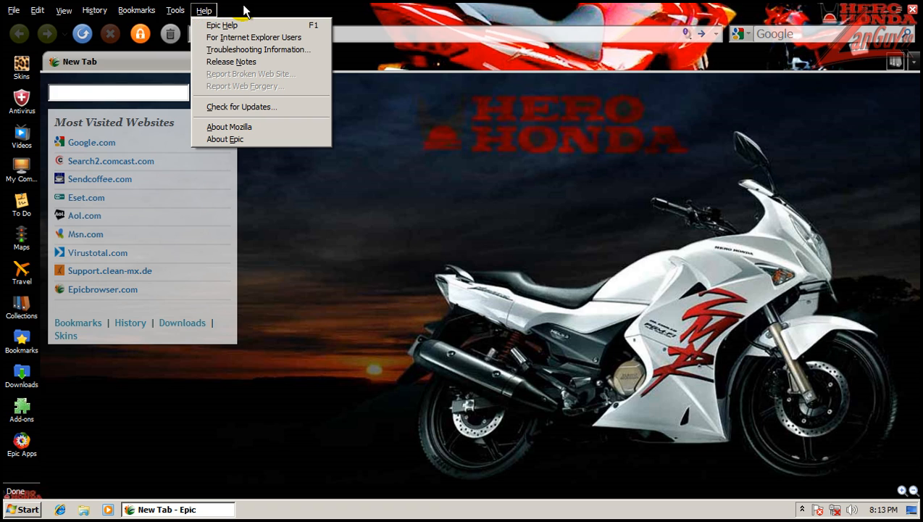
click(253, 37)
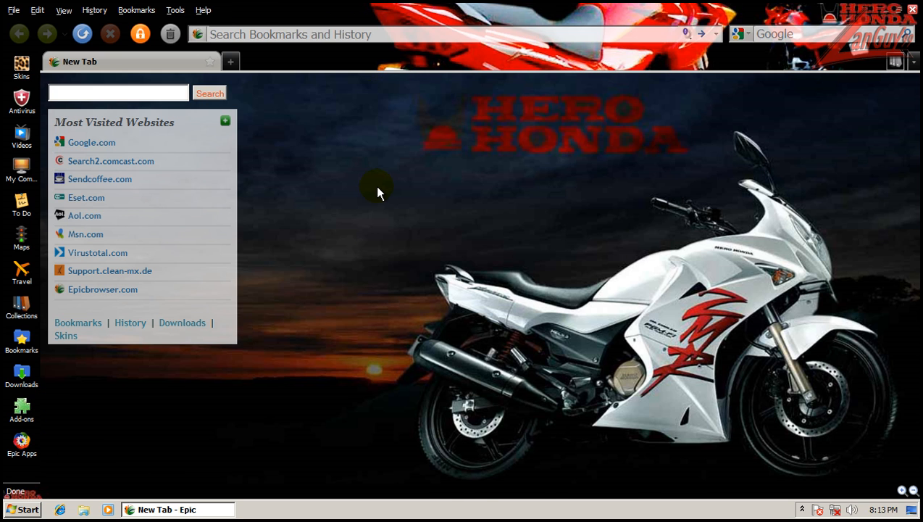
mouse_move(800, 437)
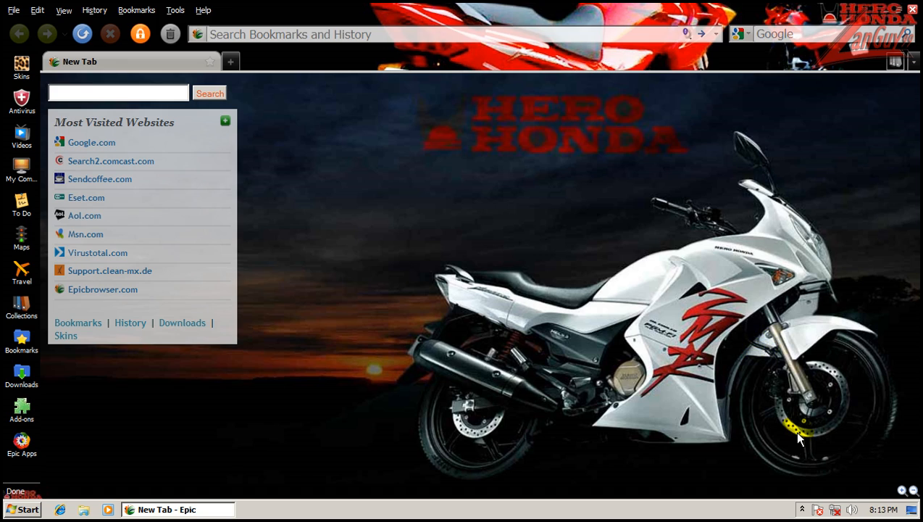